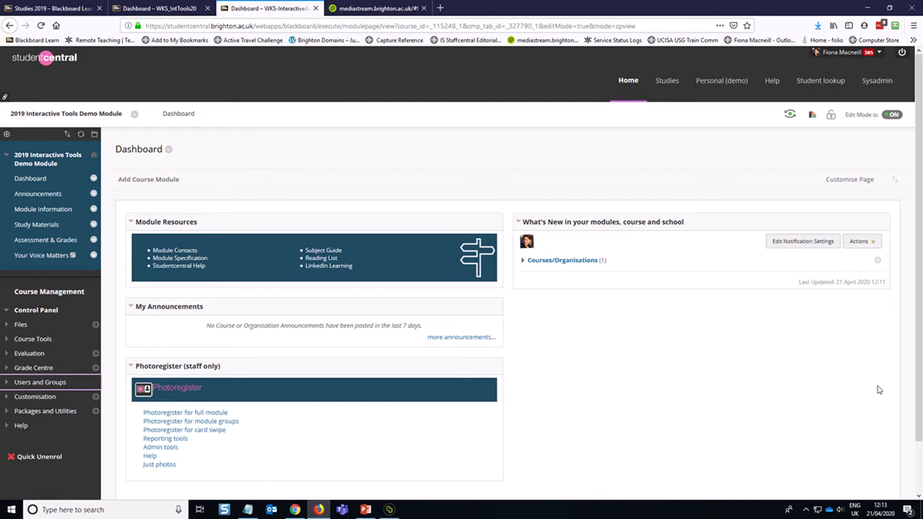
mouse_move(714, 330)
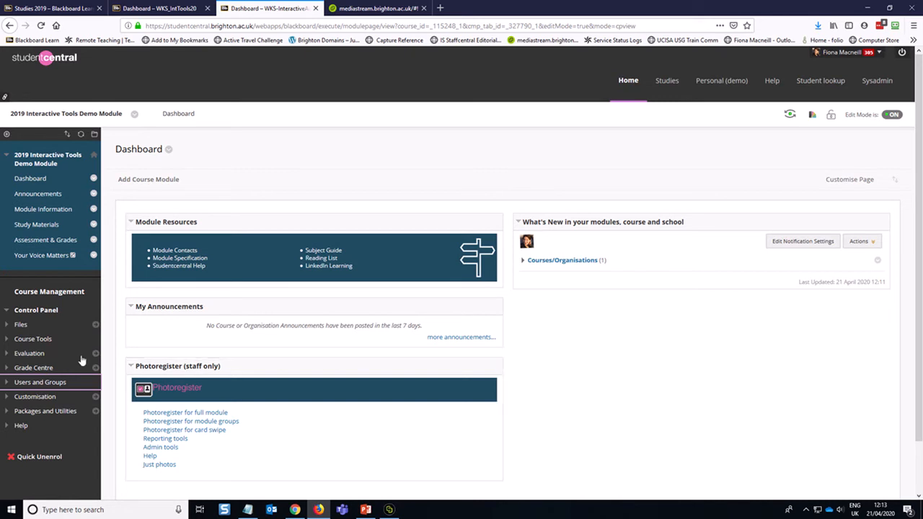
- Expand the Users and Groups section in the module's Control Panel
left_click(40, 381)
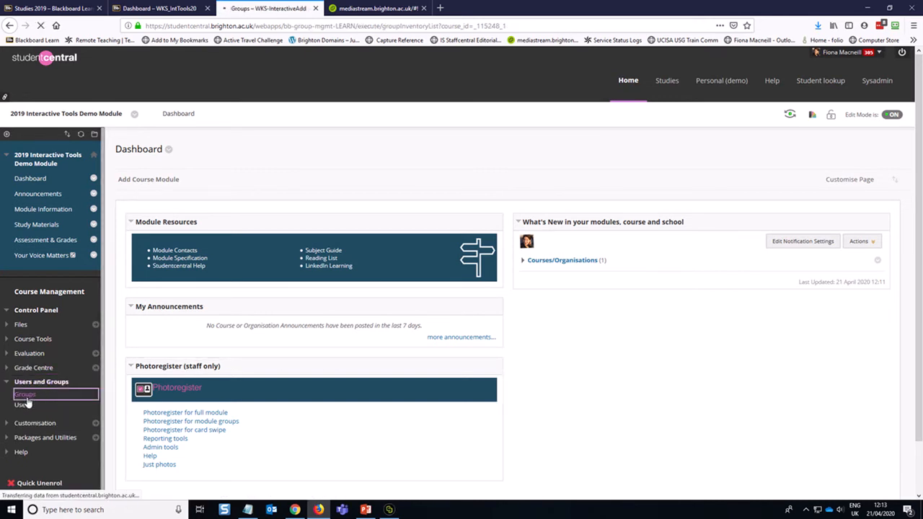
- Open the Groups page, listing LSP, and show the group creation options
left_click(26, 395)
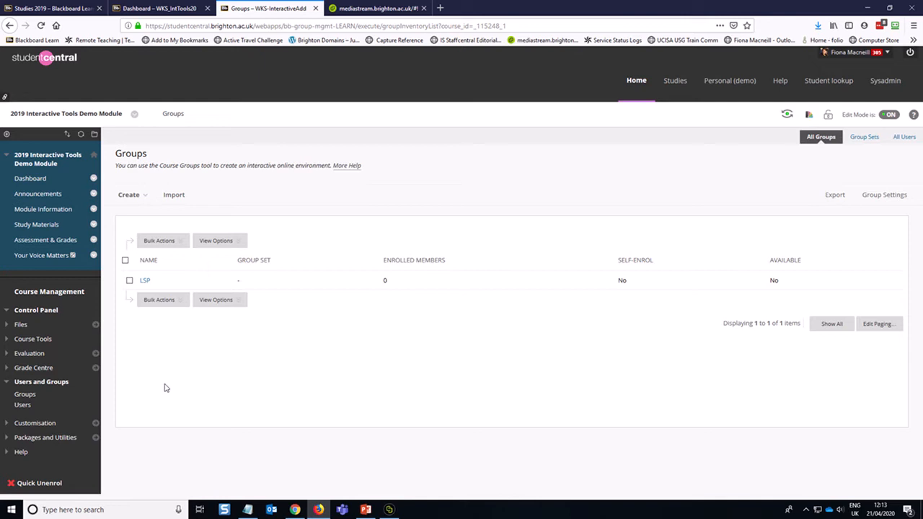
mouse_move(279, 339)
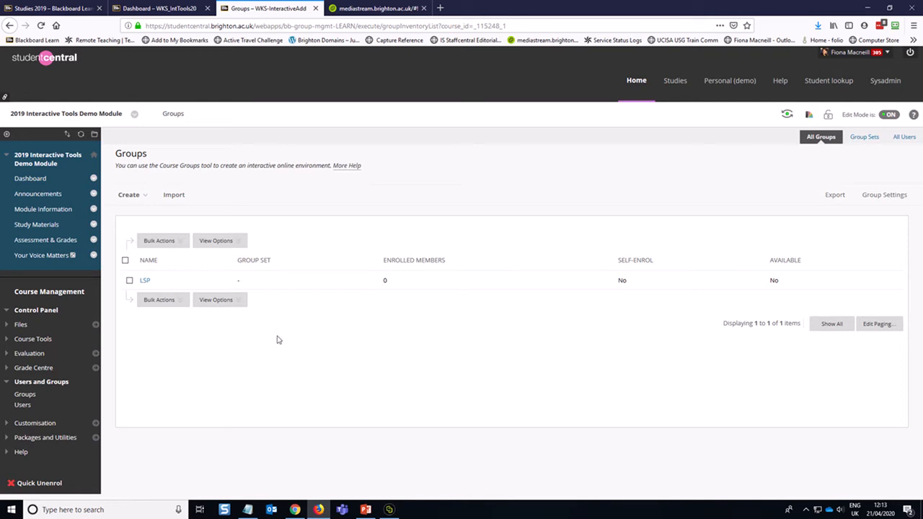
left_click(129, 195)
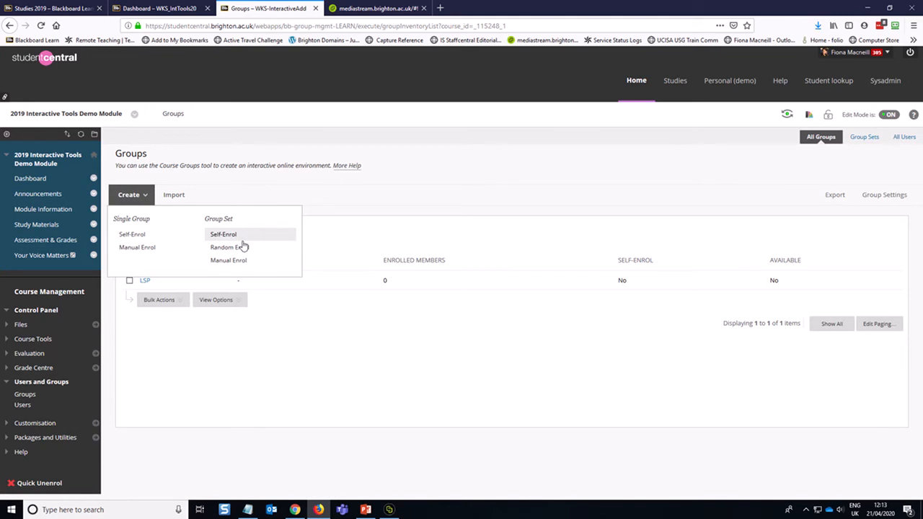
mouse_move(258, 260)
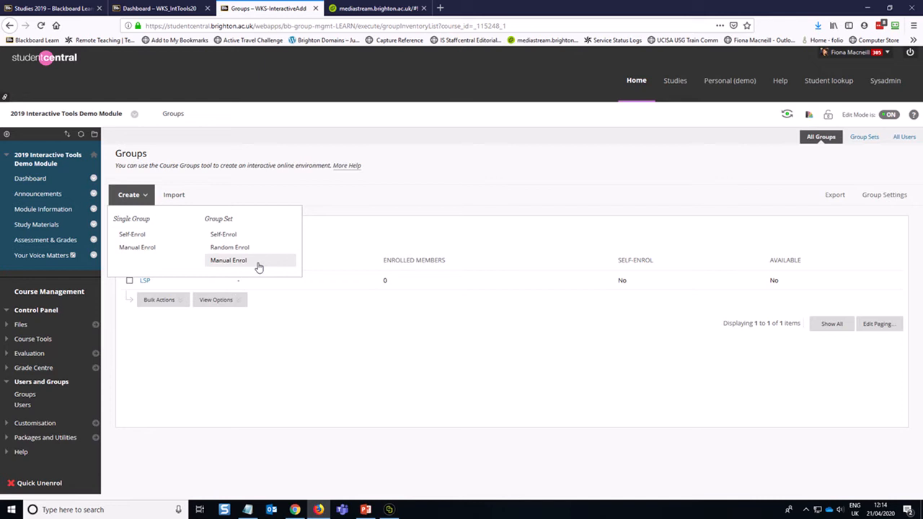
mouse_move(276, 267)
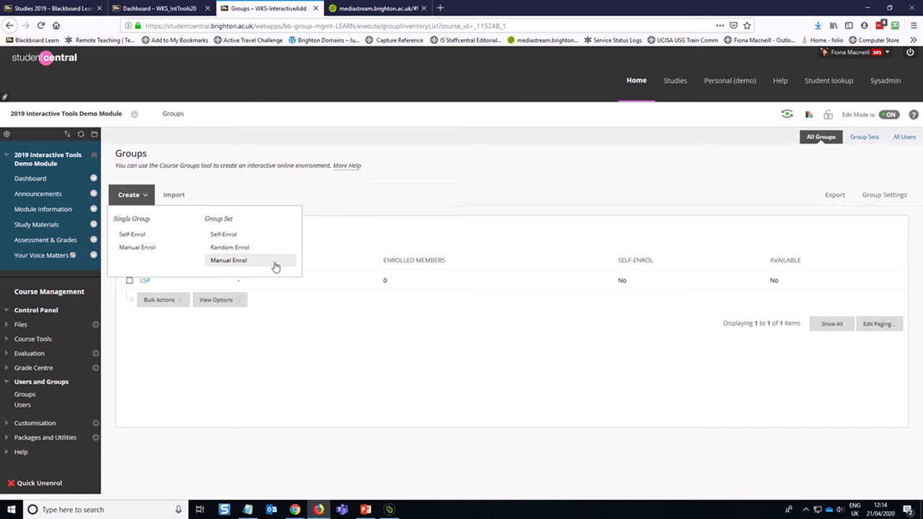
mouse_move(256, 261)
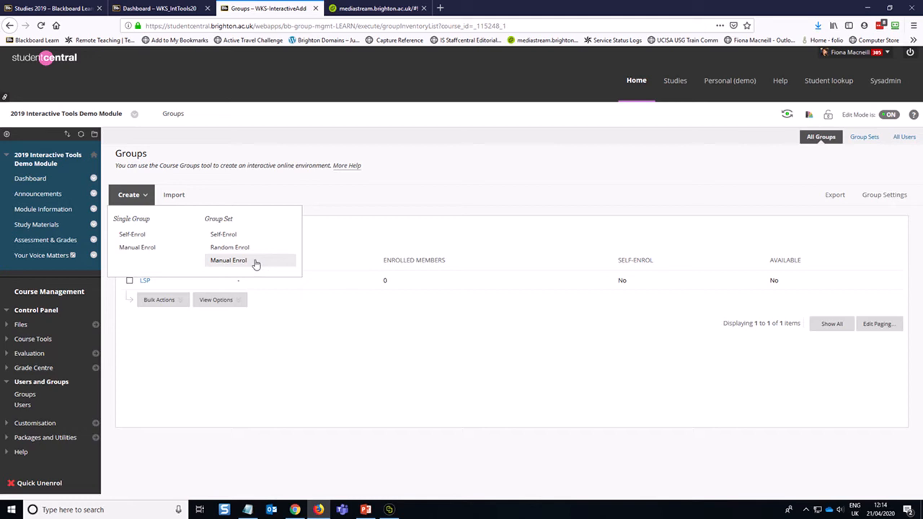
- Start a manually enrolled group set named 'Collaboration Groups'
left_click(228, 260)
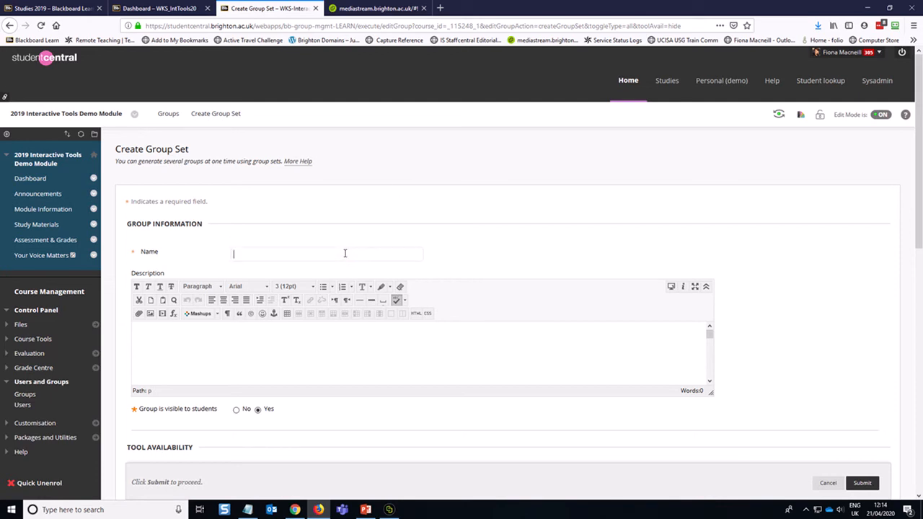
type("Col")
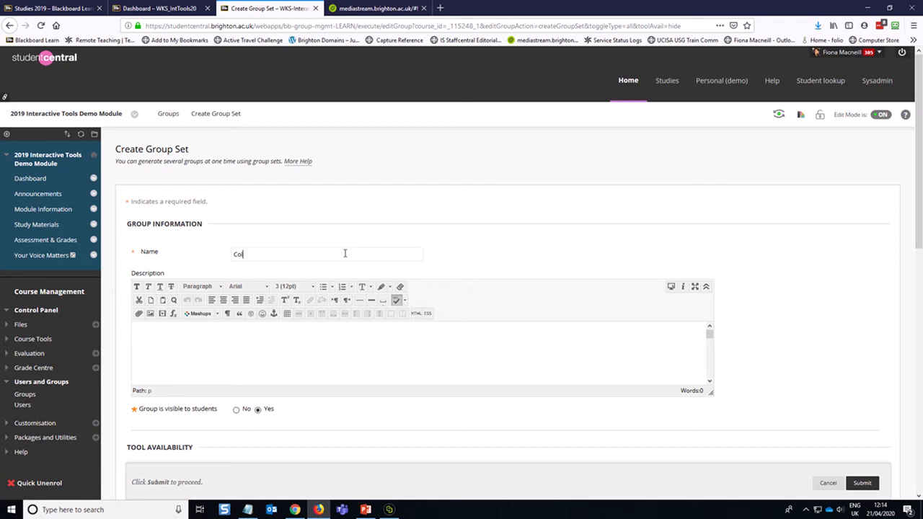
type("labora")
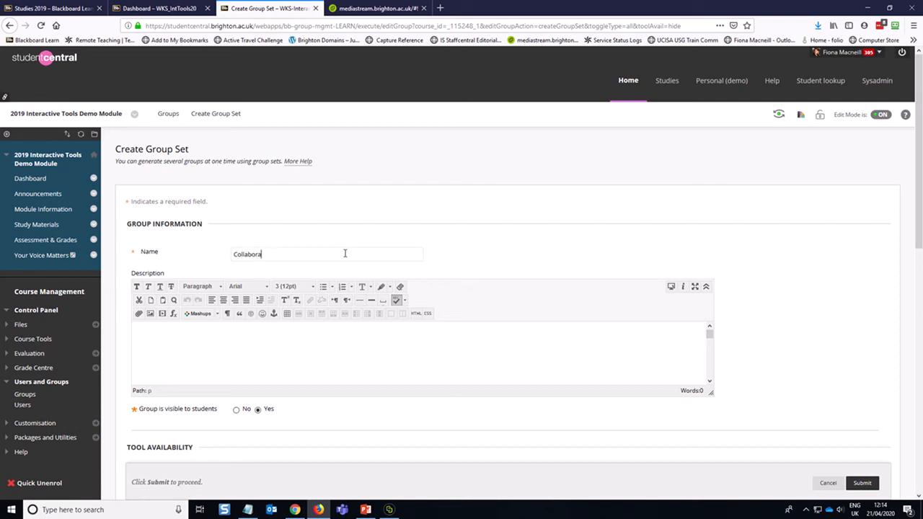
type("tion")
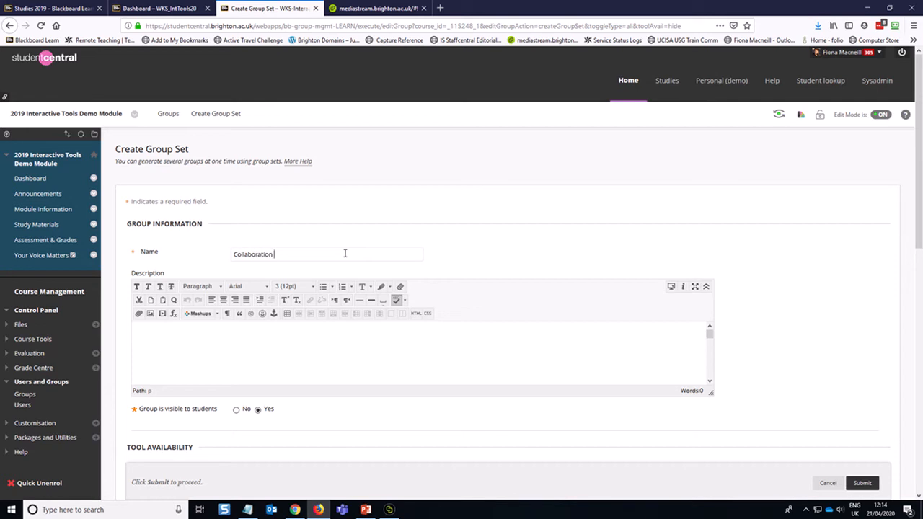
type("Groups")
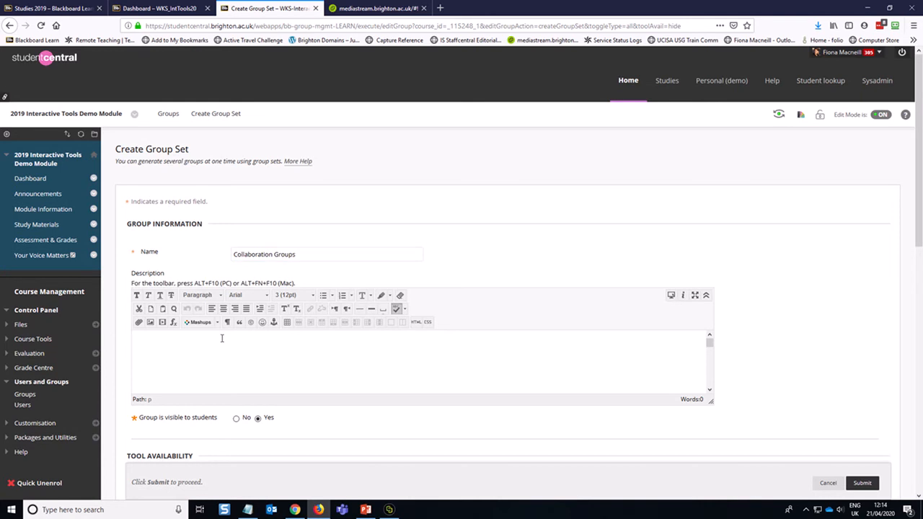
- Write the description: expectations (post count, length, tools) and where to find help
scroll("down", 3)
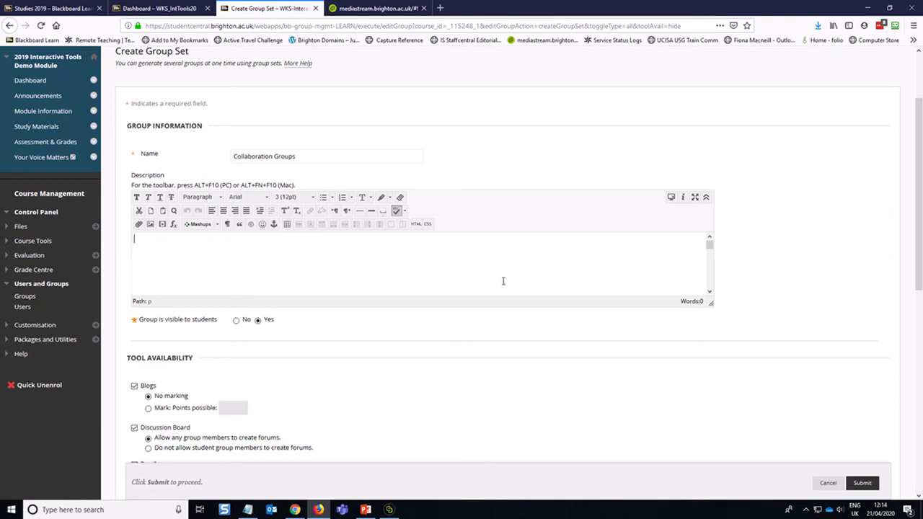
type("Expectations")
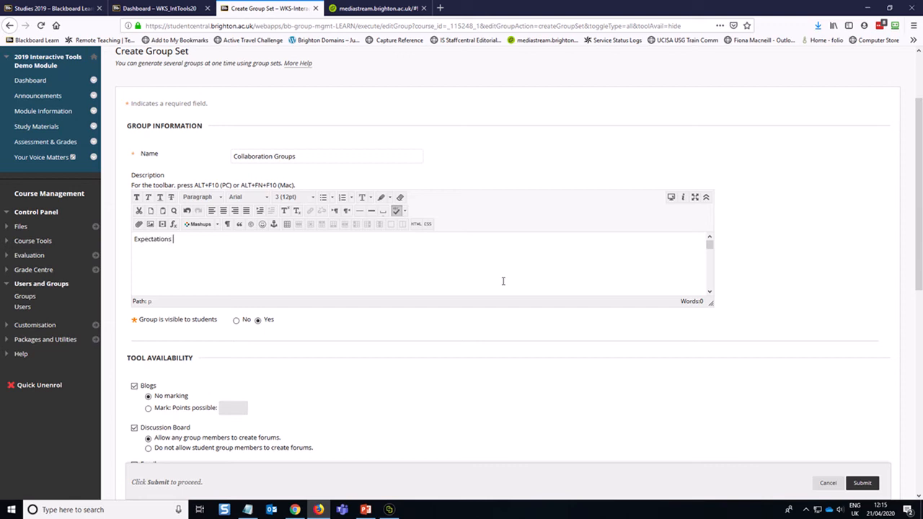
type("- how many")
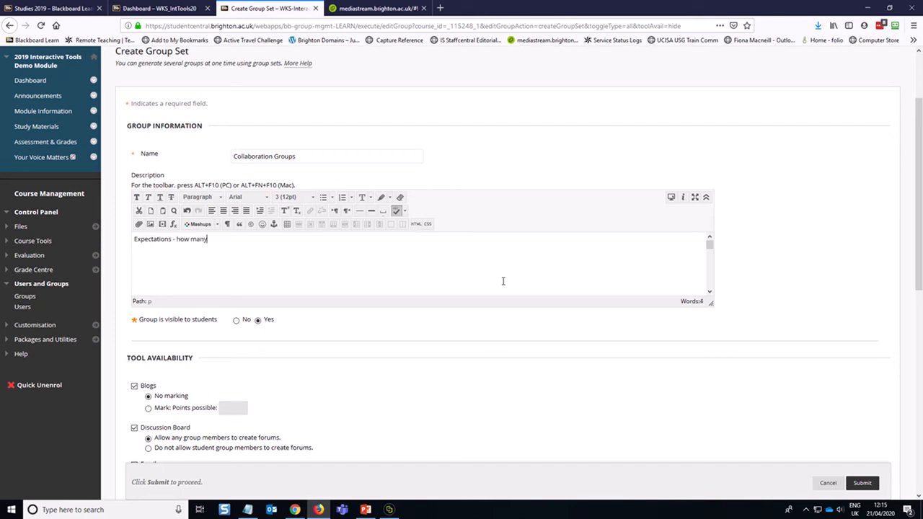
type("p")
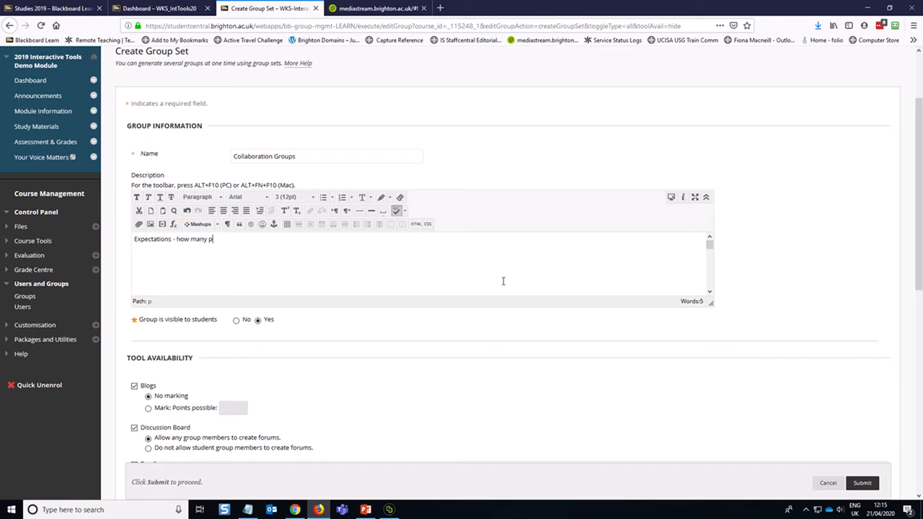
type("osts.")
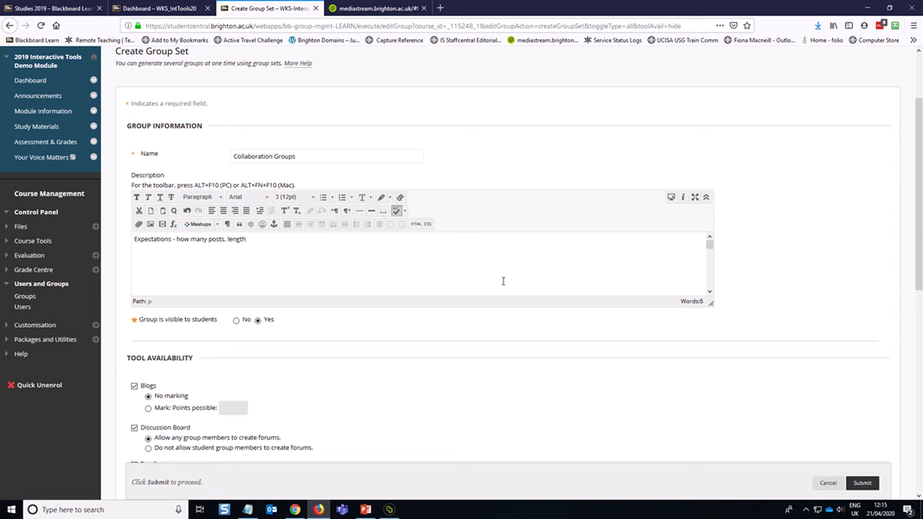
type("of posts.")
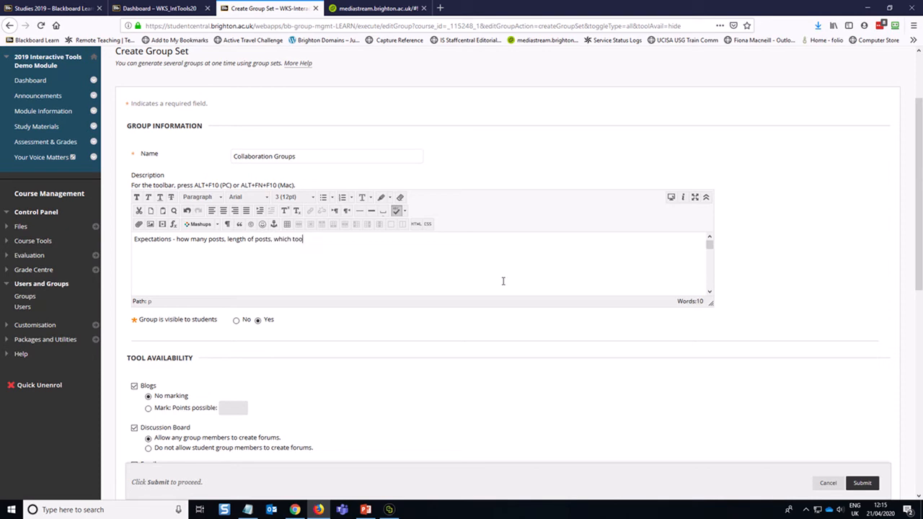
type("ls.")
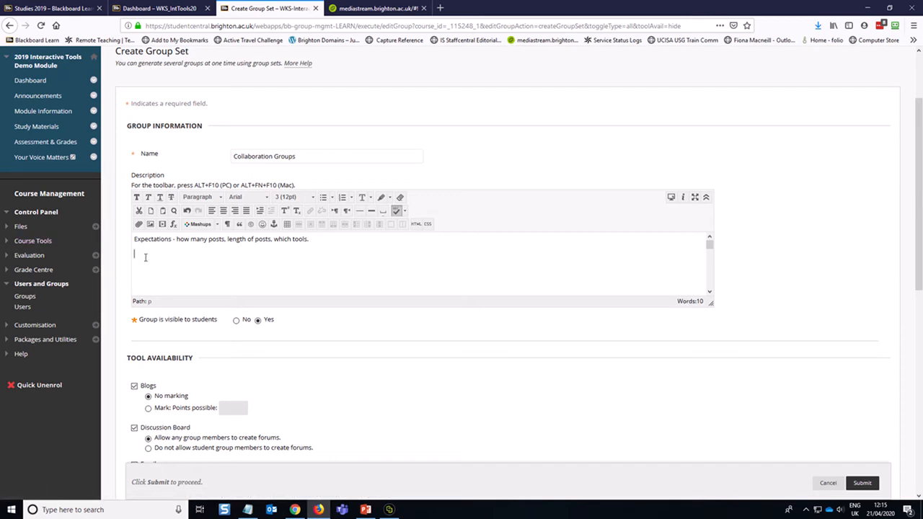
type("Wh")
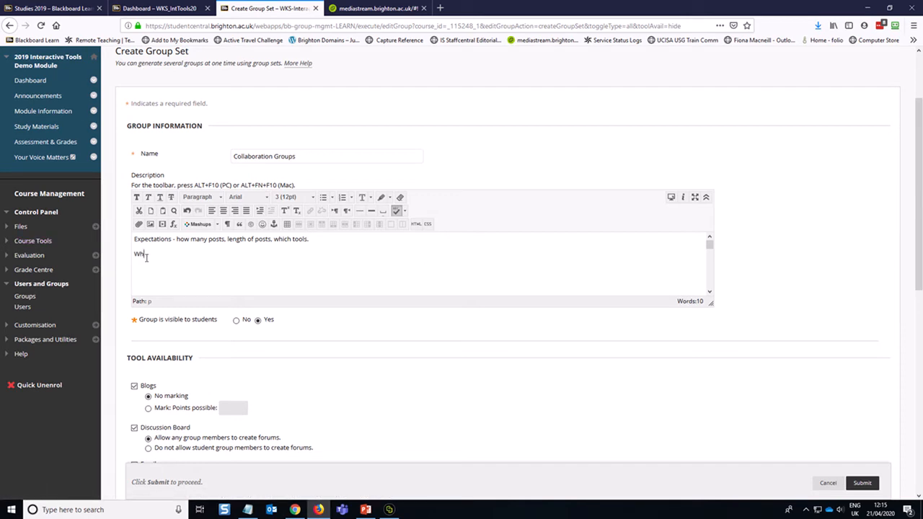
type("ere you can")
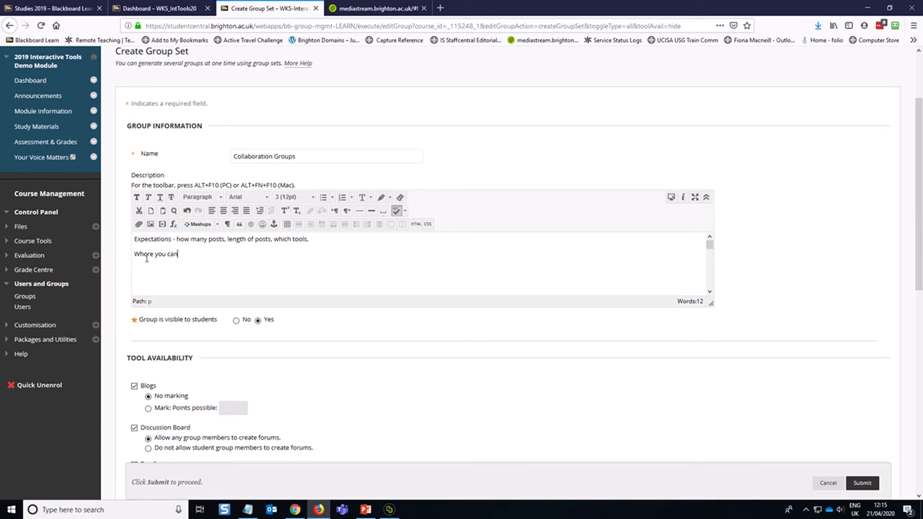
type("fin dhe")
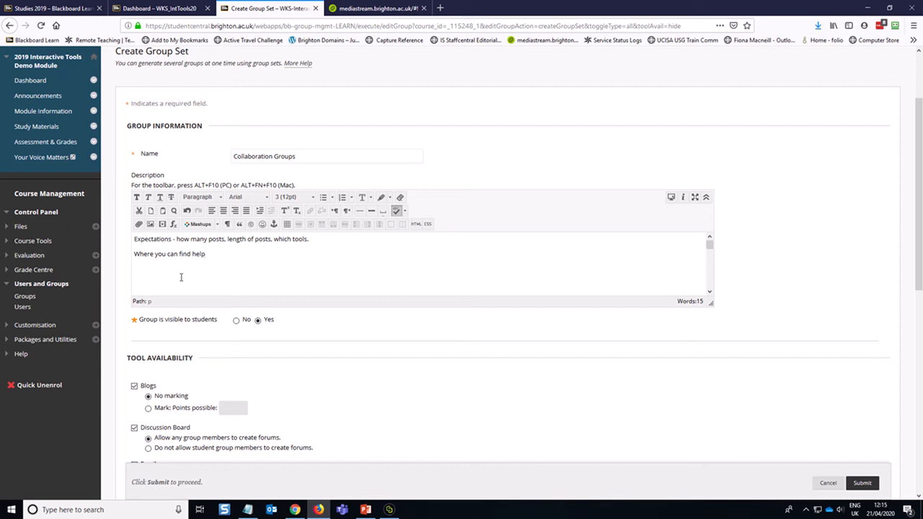
type("...")
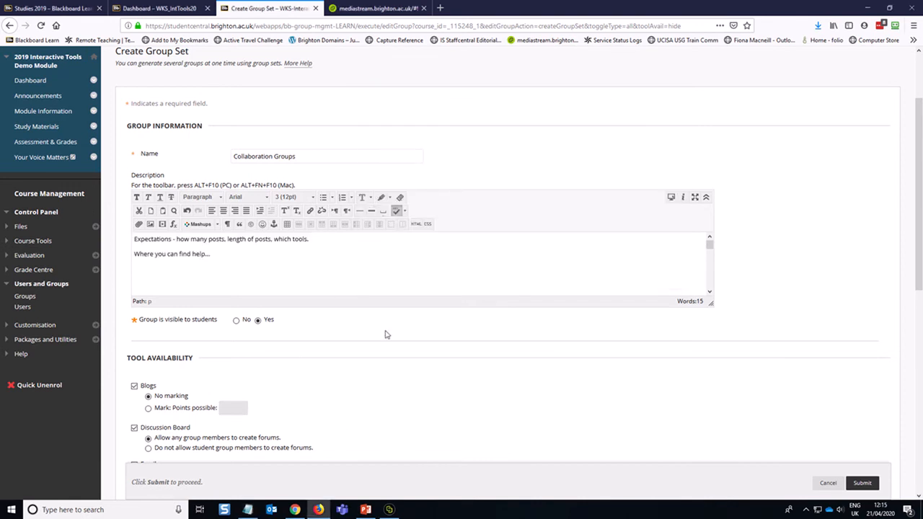
- Turn off Discussion Board and Tasks, and enable Email for the group set
scroll("down", 3)
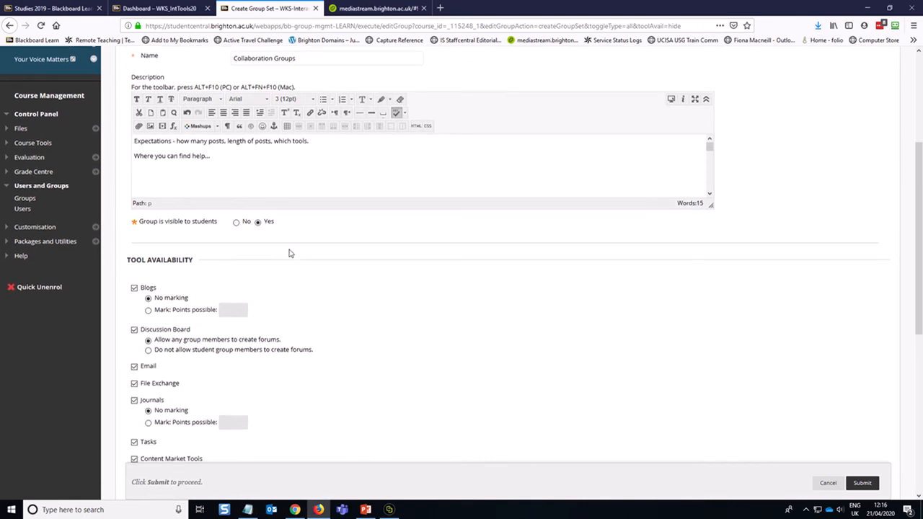
mouse_move(280, 238)
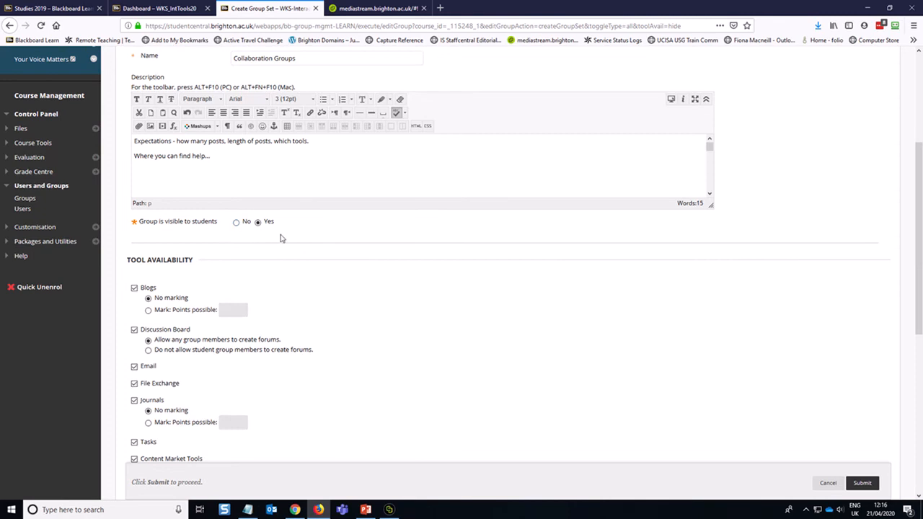
scroll("down", 3)
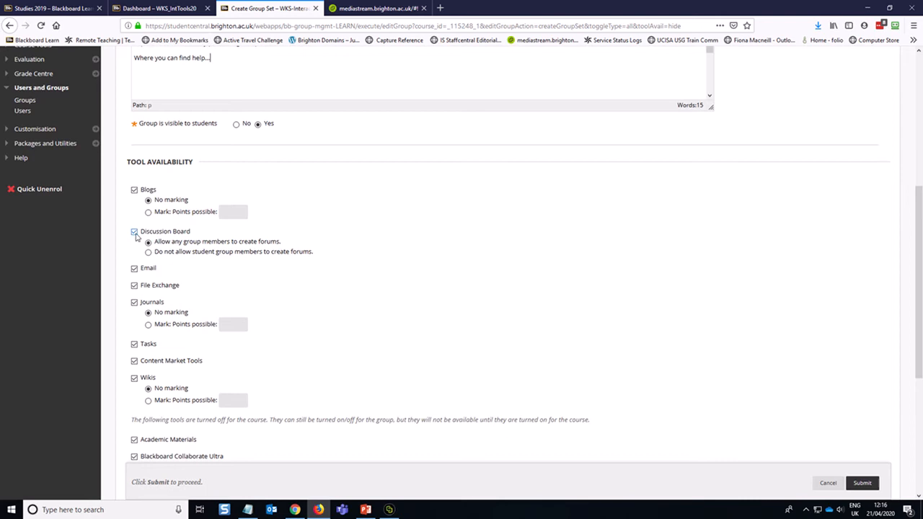
left_click(134, 231)
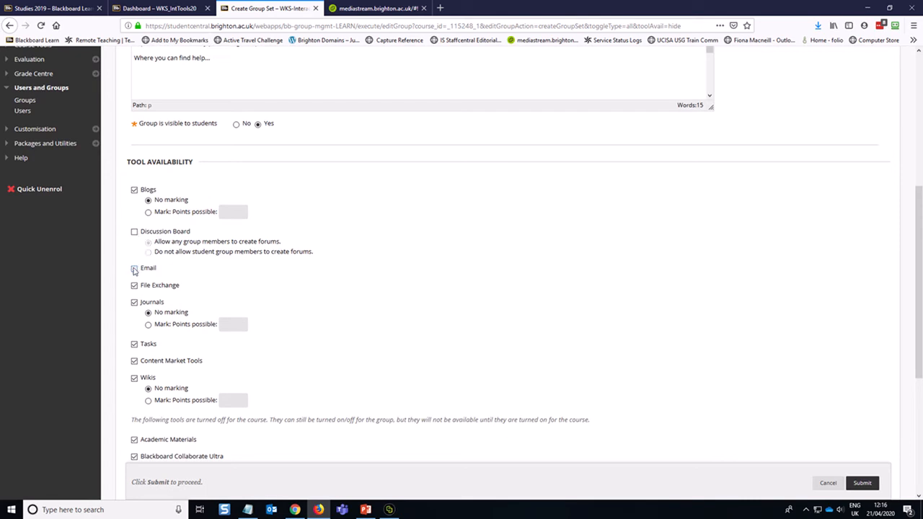
scroll("down", 3)
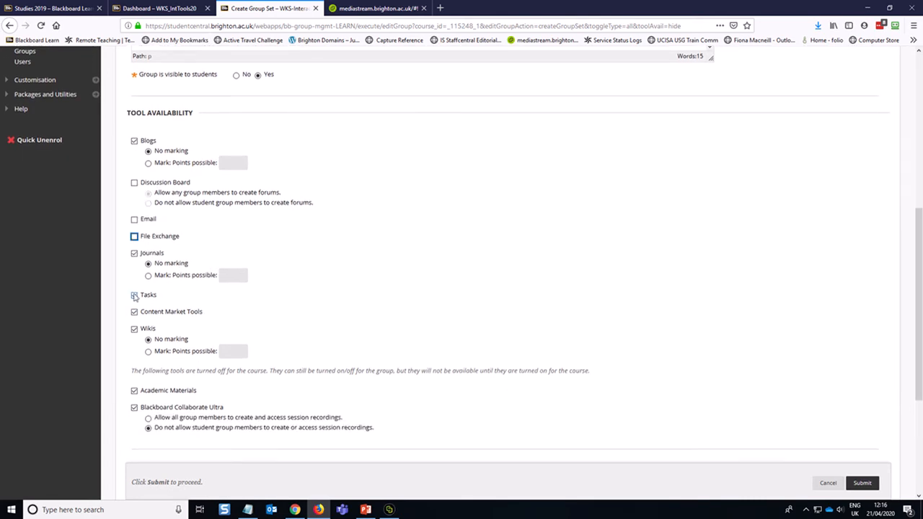
left_click(133, 295)
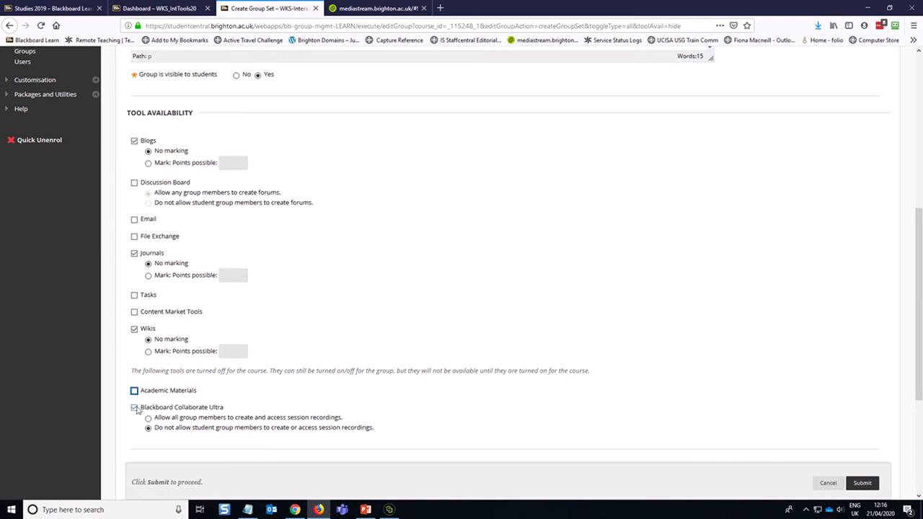
scroll("up", 3)
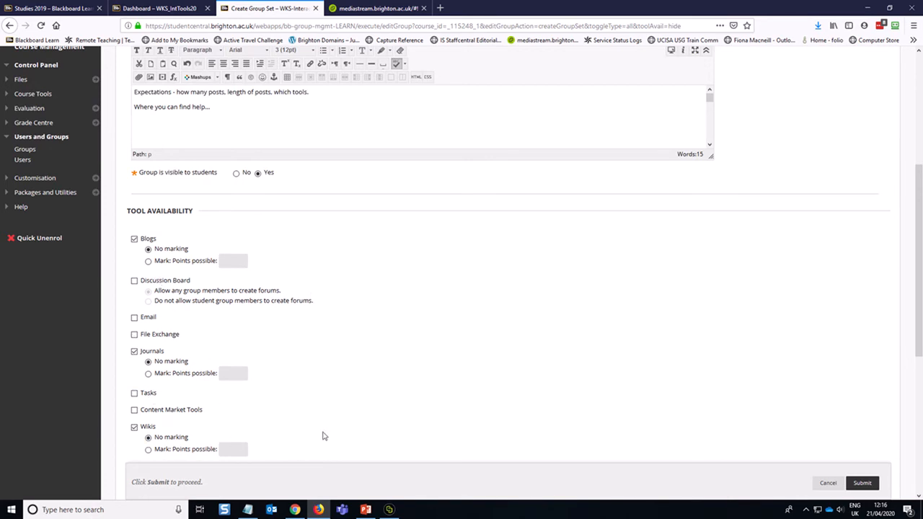
scroll("down", 3)
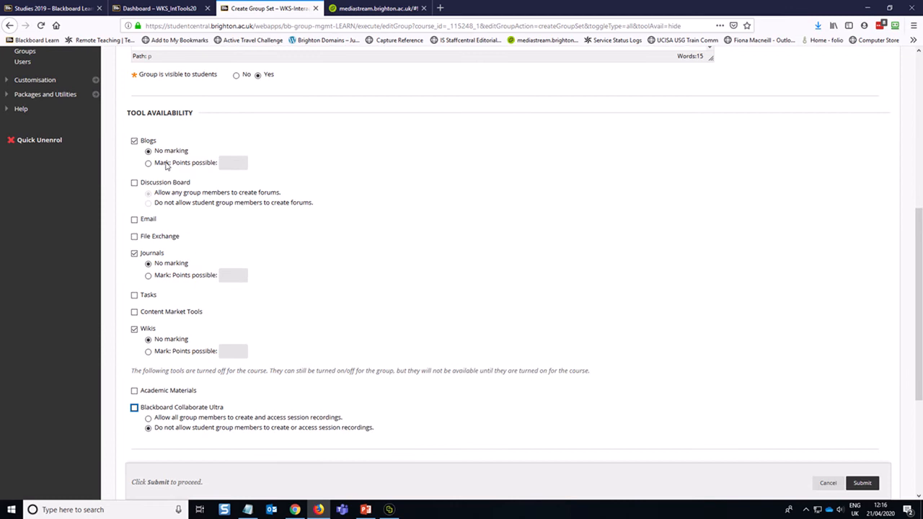
mouse_move(182, 167)
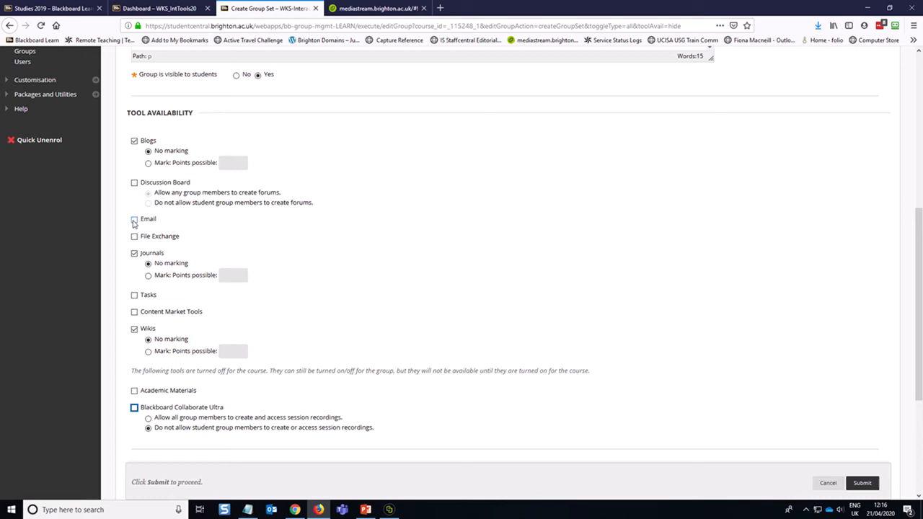
left_click(133, 219)
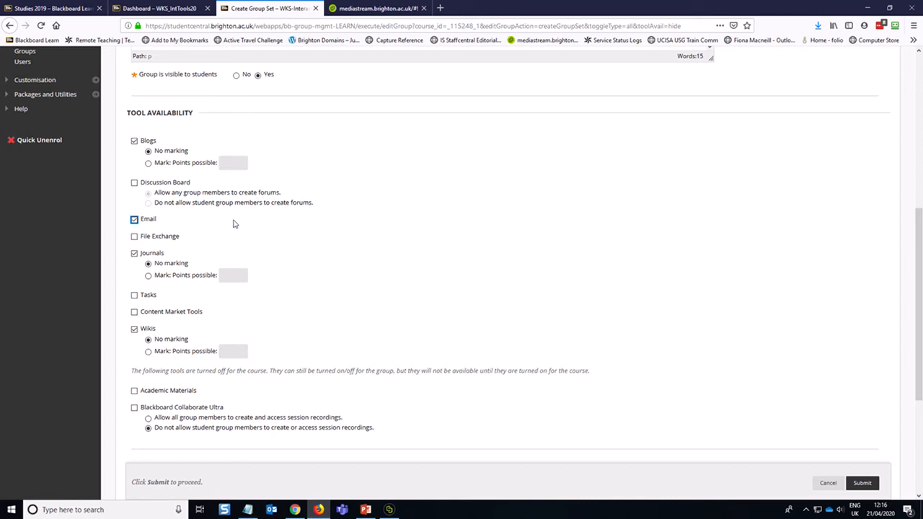
mouse_move(197, 172)
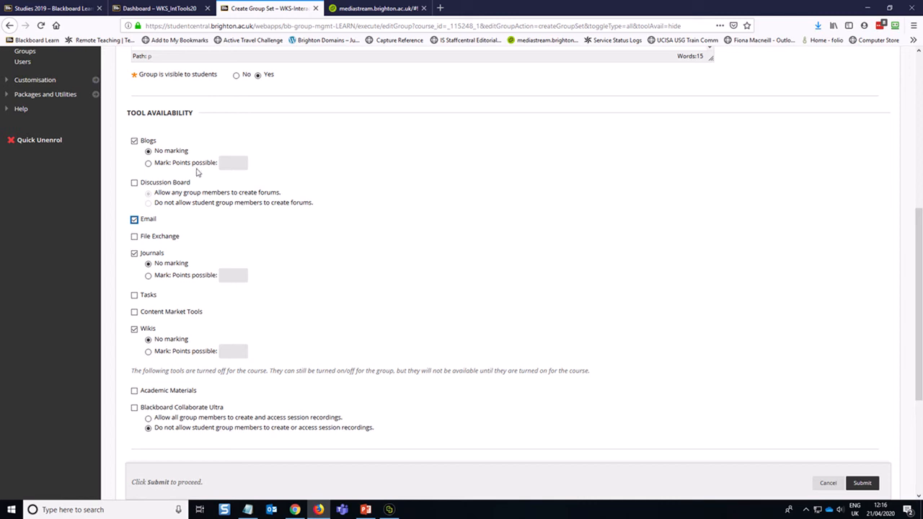
- Mark group Blogs out of 40 points, flagged for marking every 2 entries
left_click(148, 162)
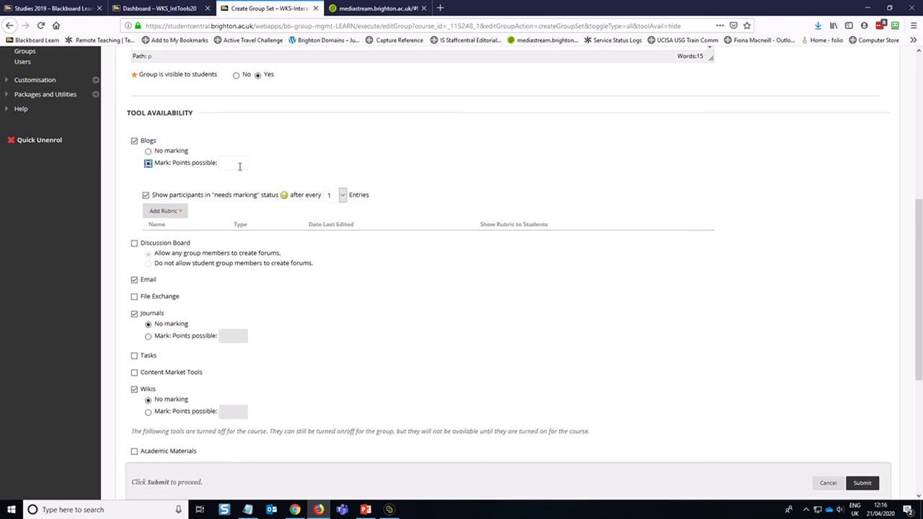
type("40")
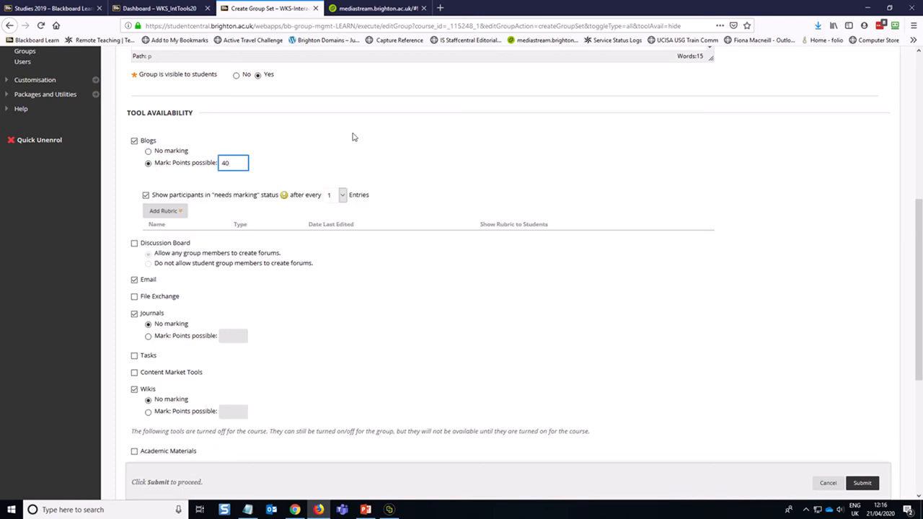
scroll("down", 3)
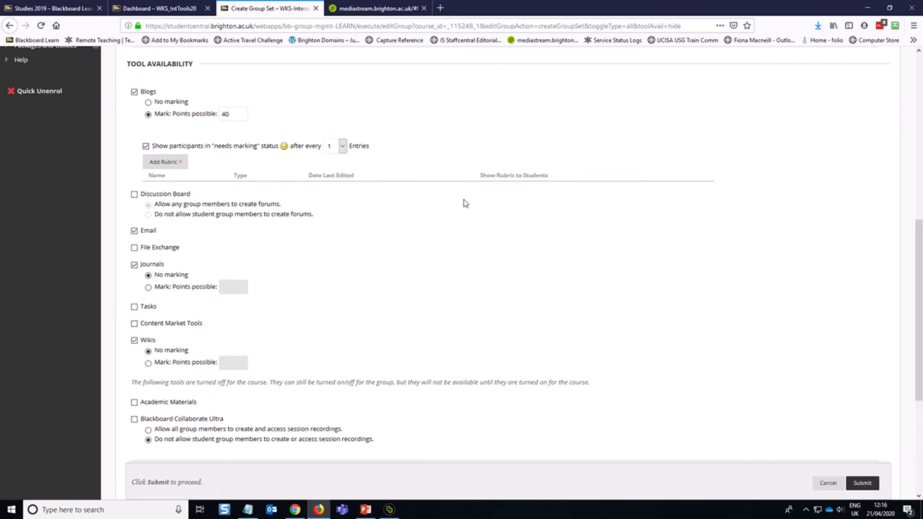
scroll("up", 3)
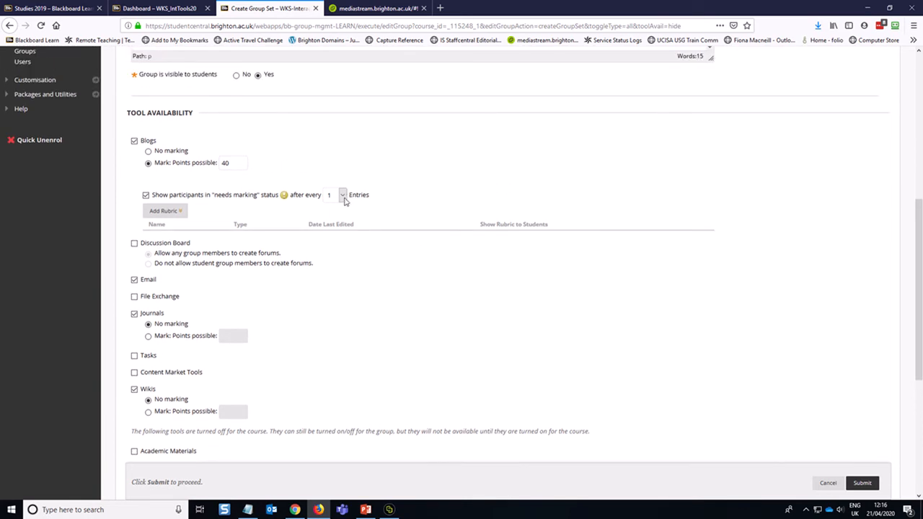
left_click(342, 194)
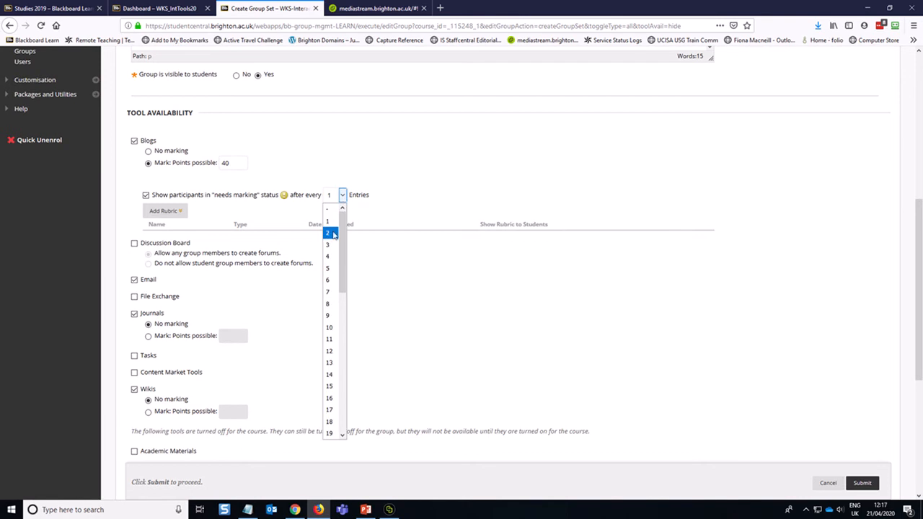
left_click(327, 233)
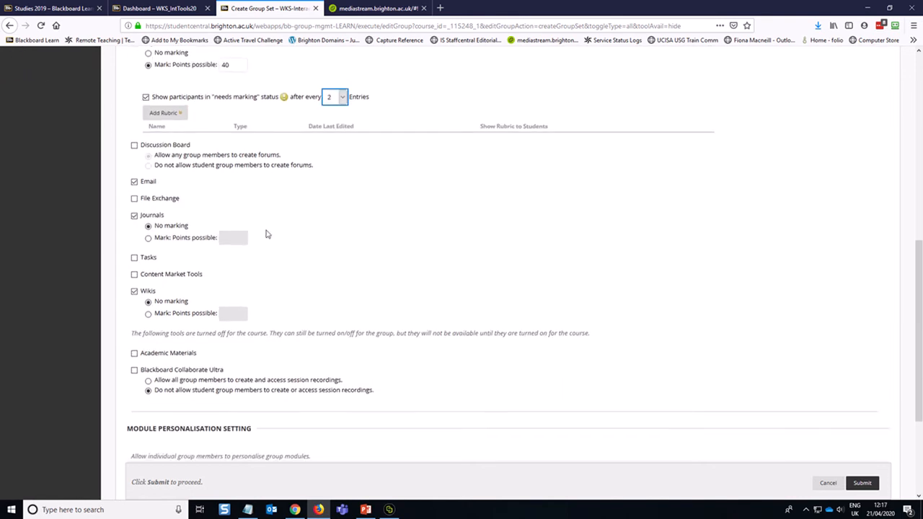
- Mark Journals and Wikis for points, flagged every 2 entries or page saves
left_click(148, 237)
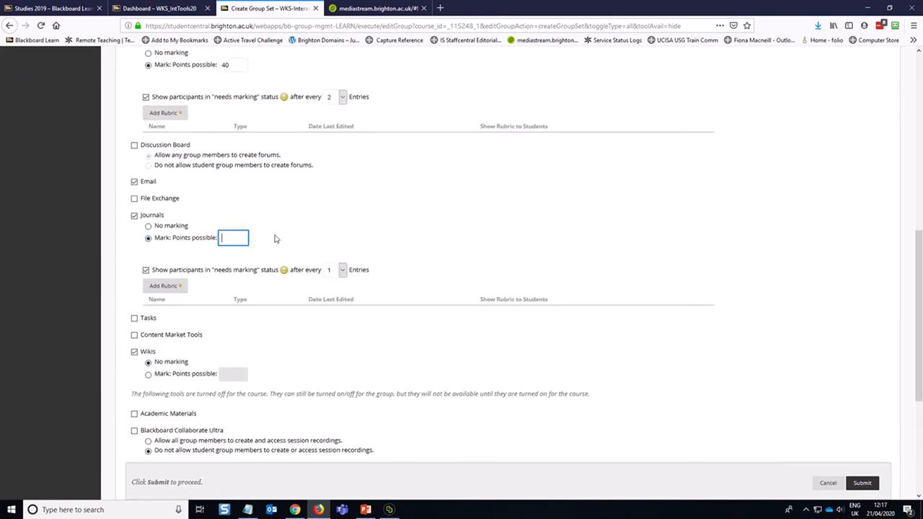
left_click(342, 269)
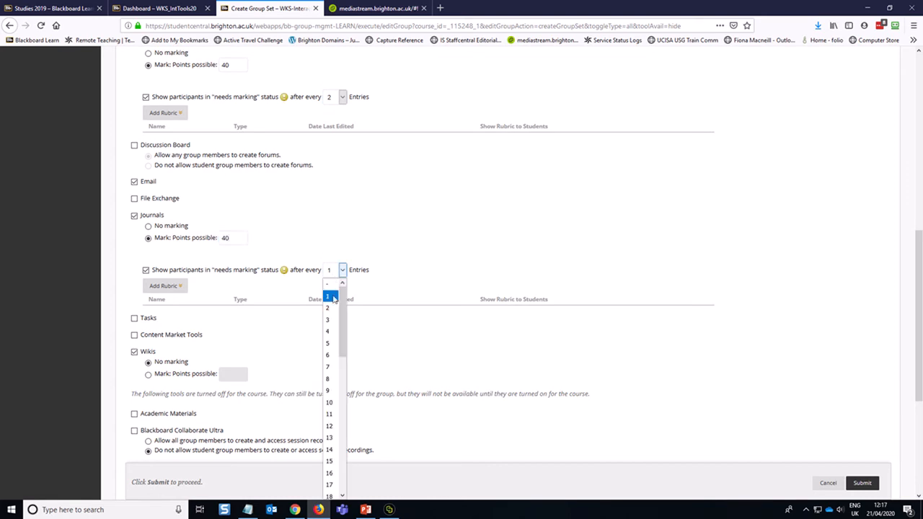
left_click(328, 307)
type("4")
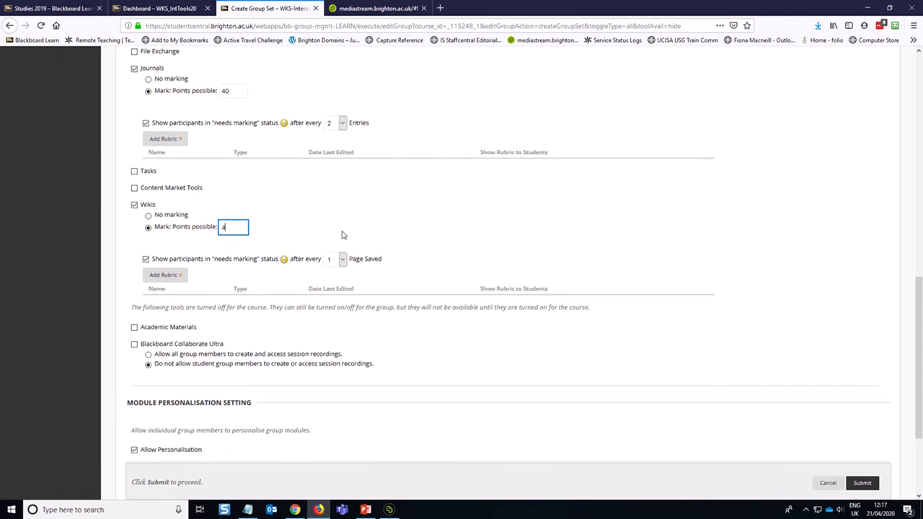
left_click(341, 258)
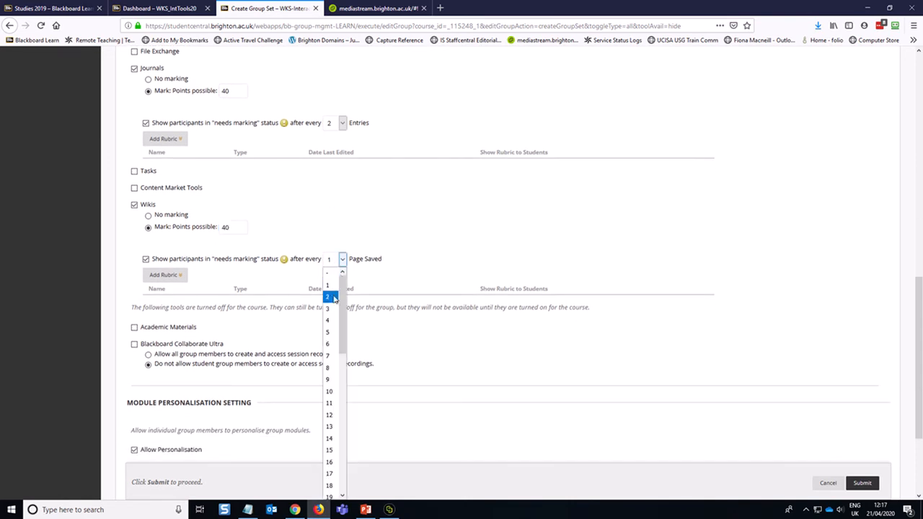
left_click(328, 297)
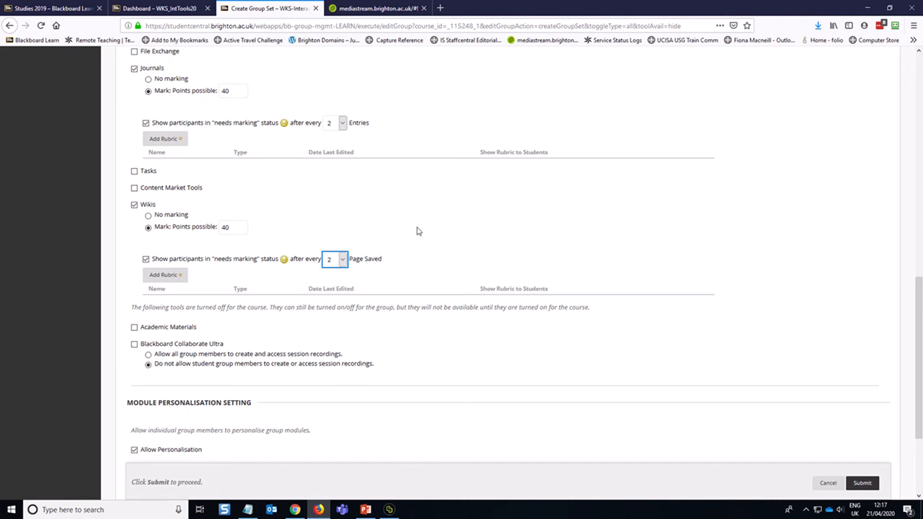
scroll("up", 3)
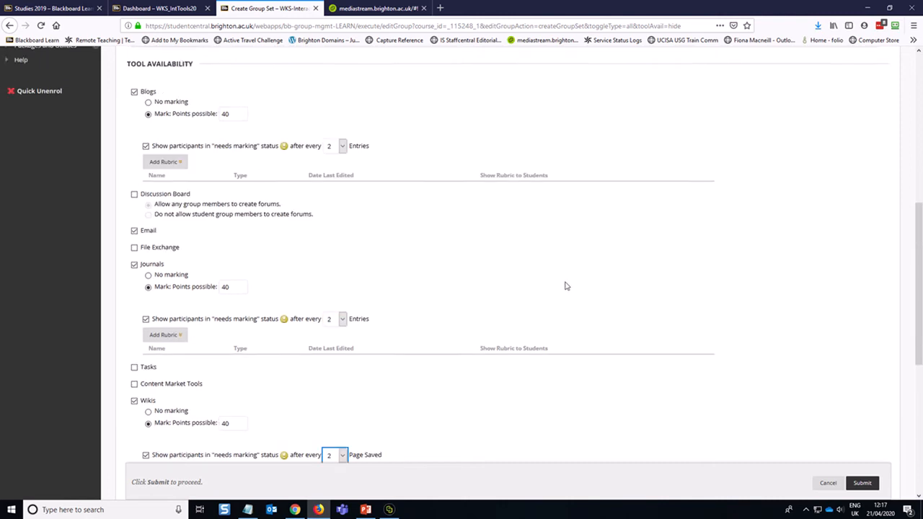
- Set 3 groups, each with its own smart view, and submit the group set
scroll("down", 3)
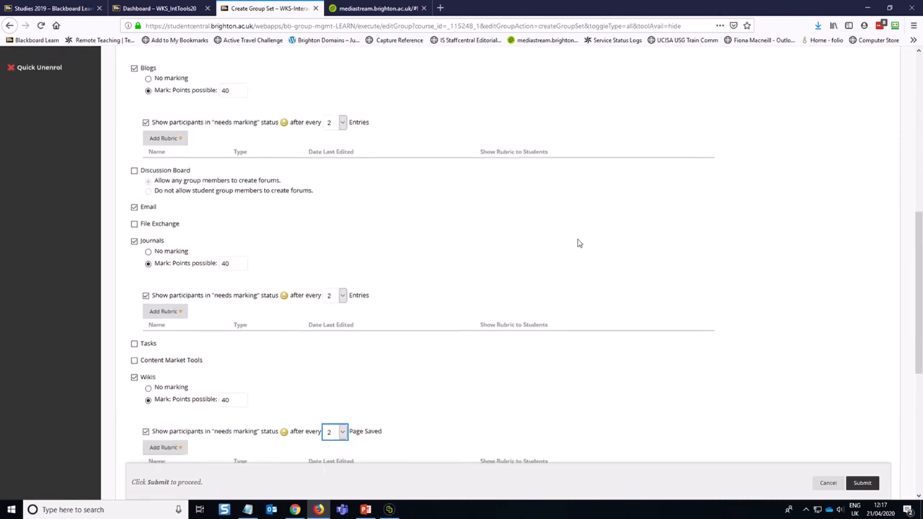
scroll("down", 3)
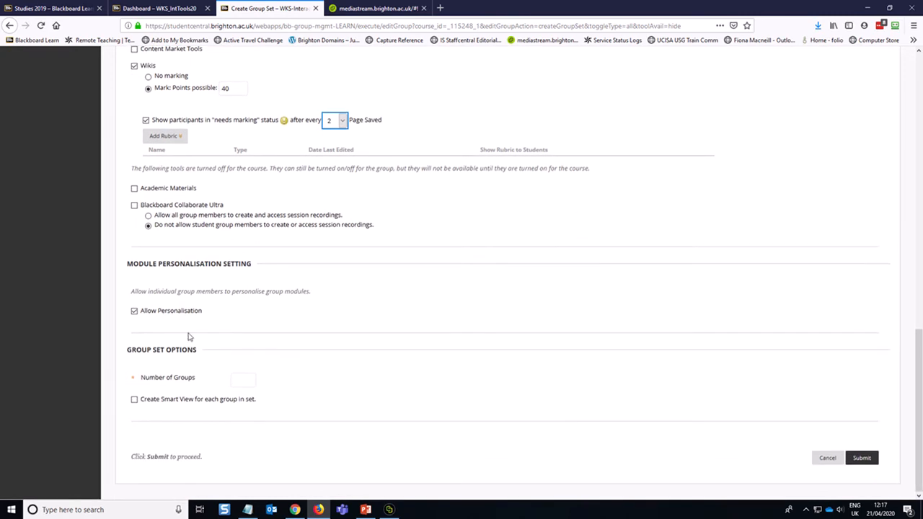
mouse_move(207, 329)
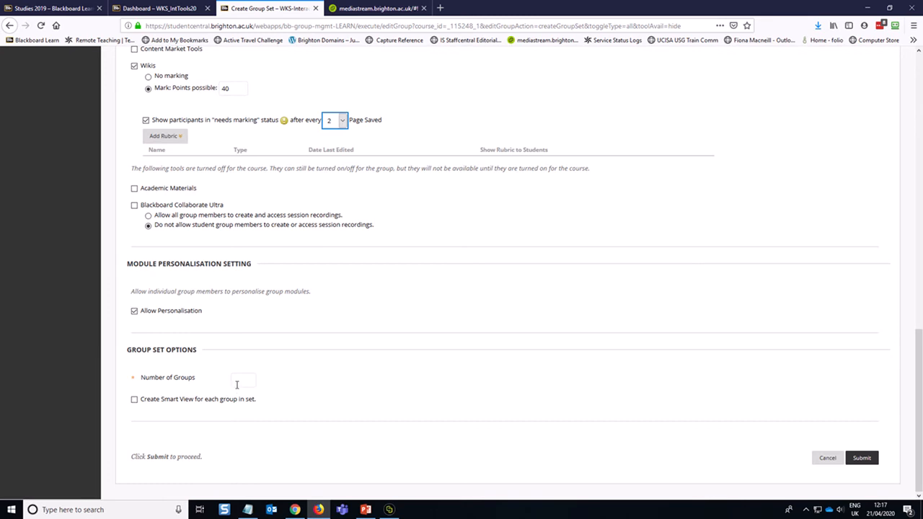
left_click(243, 380)
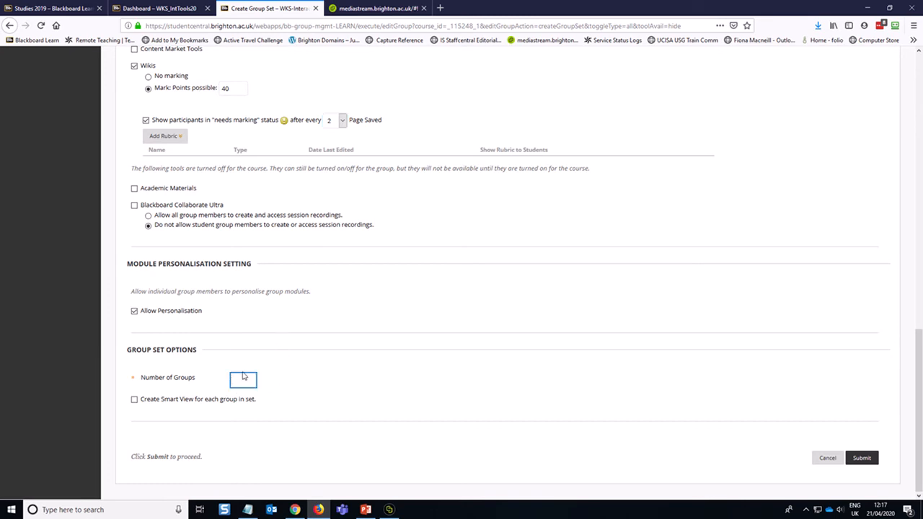
type("3")
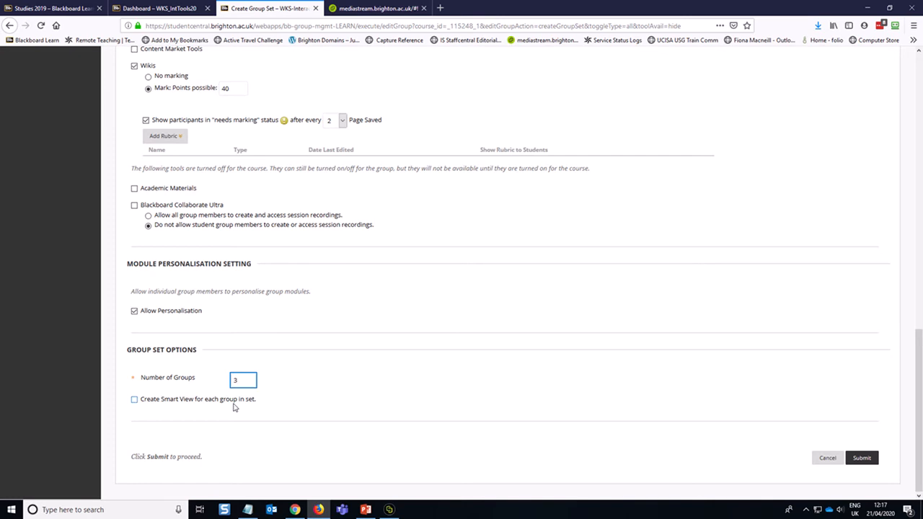
left_click(133, 399)
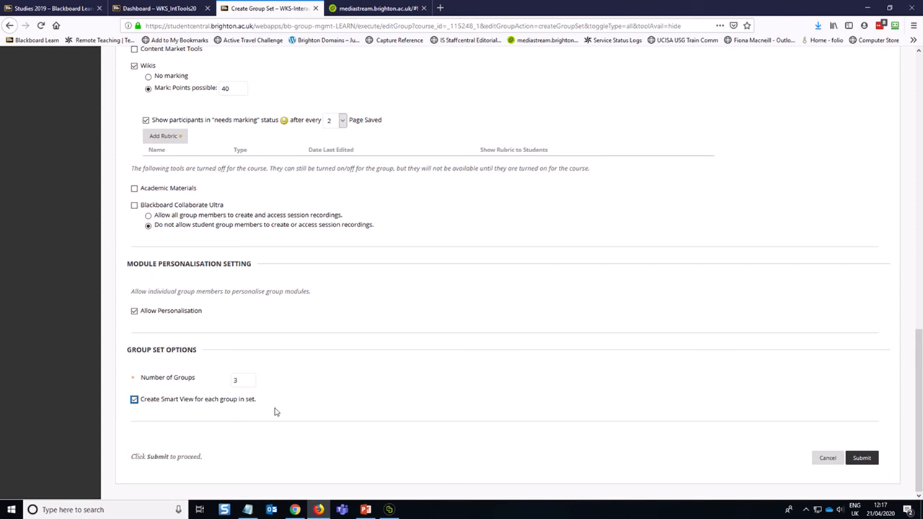
mouse_move(401, 376)
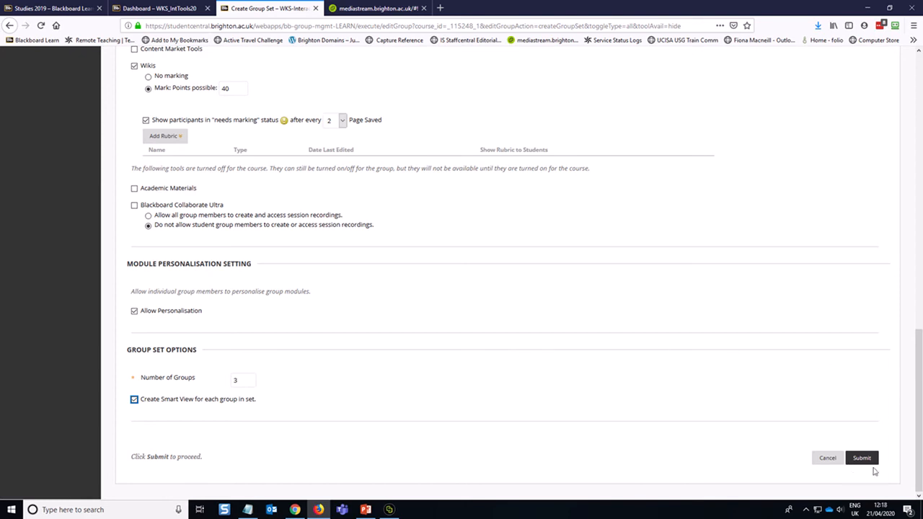
left_click(862, 457)
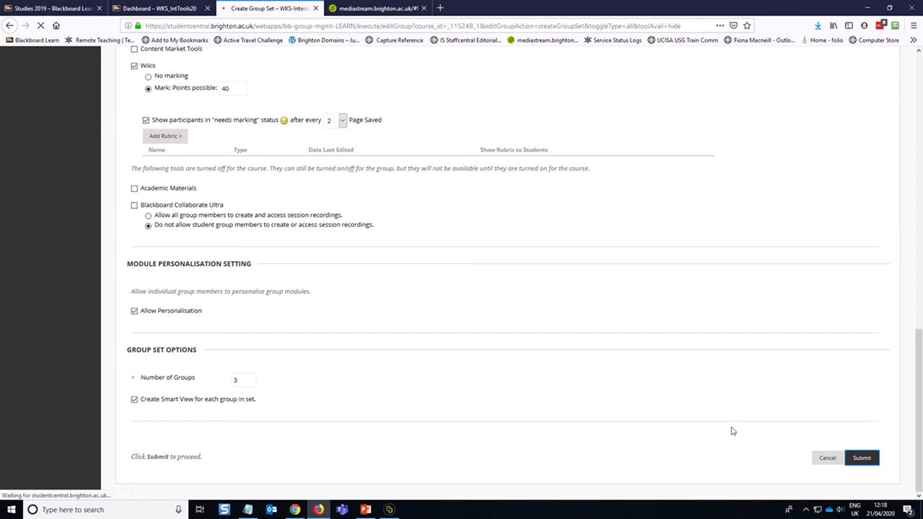
- Name the three groups Seminar A, Seminar B and Seminar C
left_click(861, 458)
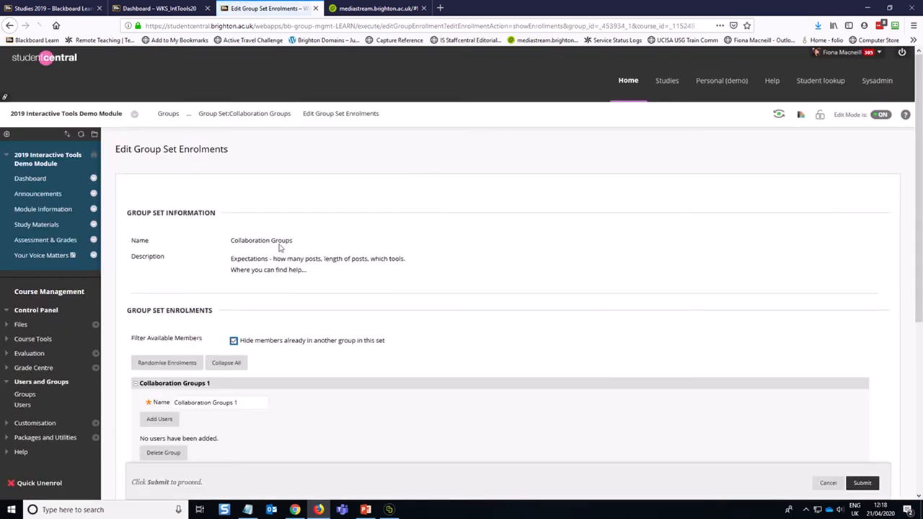
scroll("down", 3)
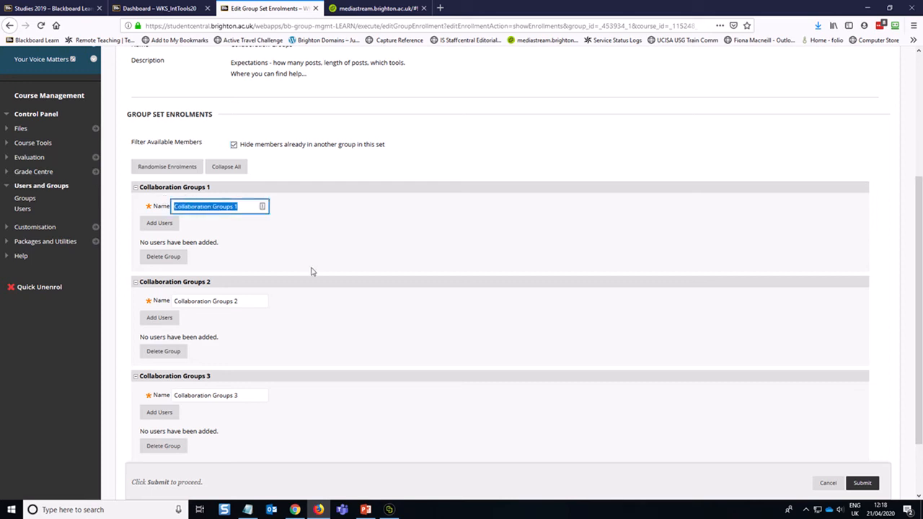
scroll("up", 3)
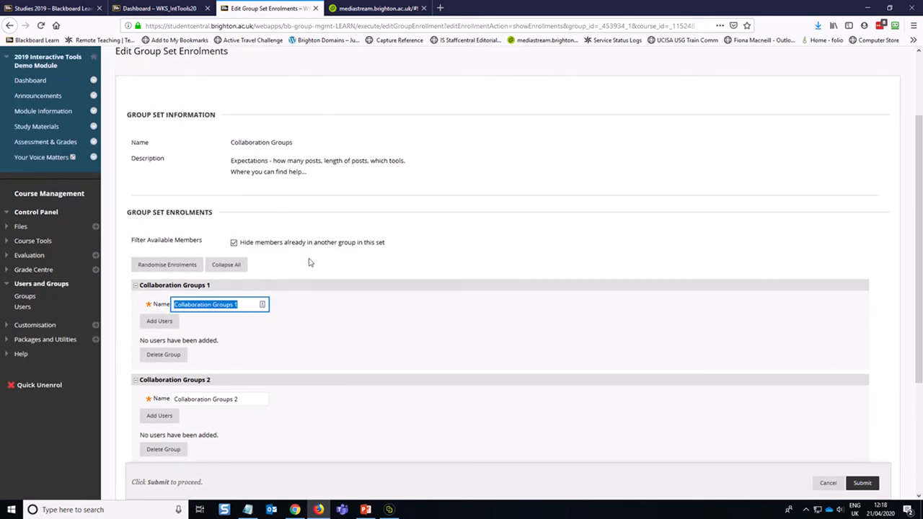
type("Semin")
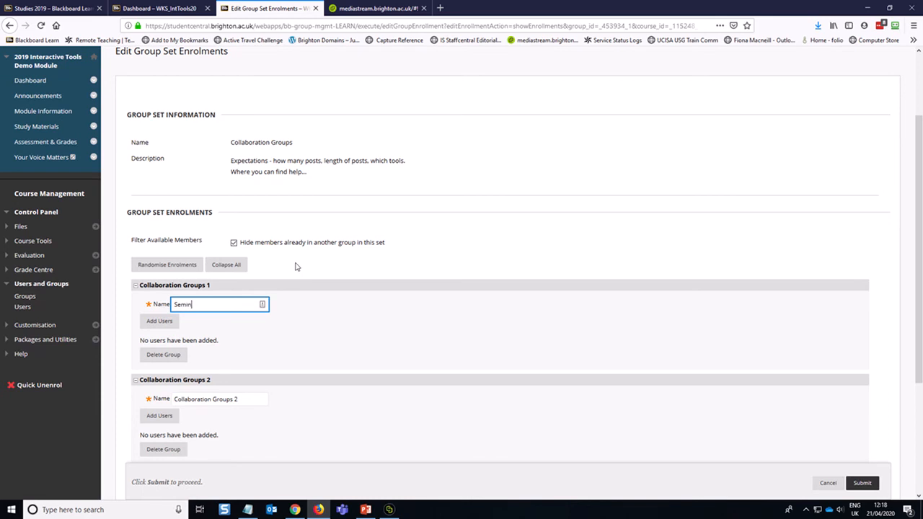
type("ar A")
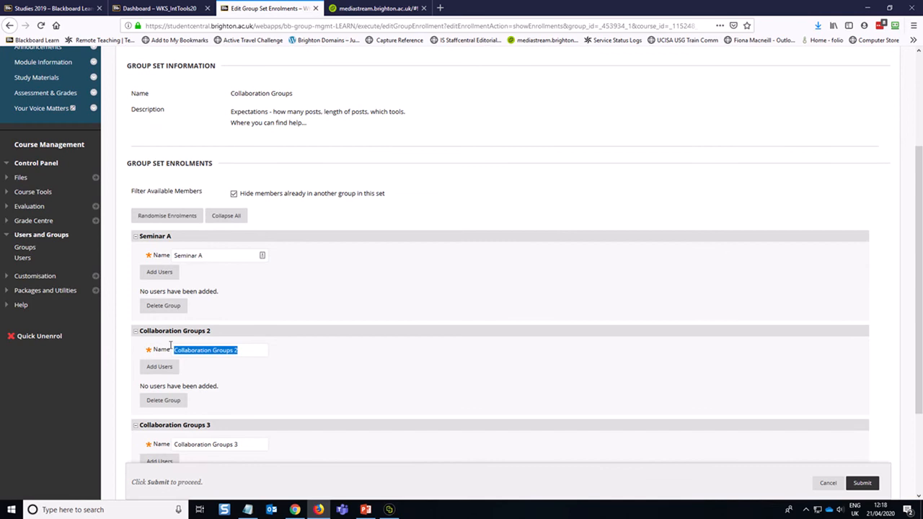
type("Seminar B")
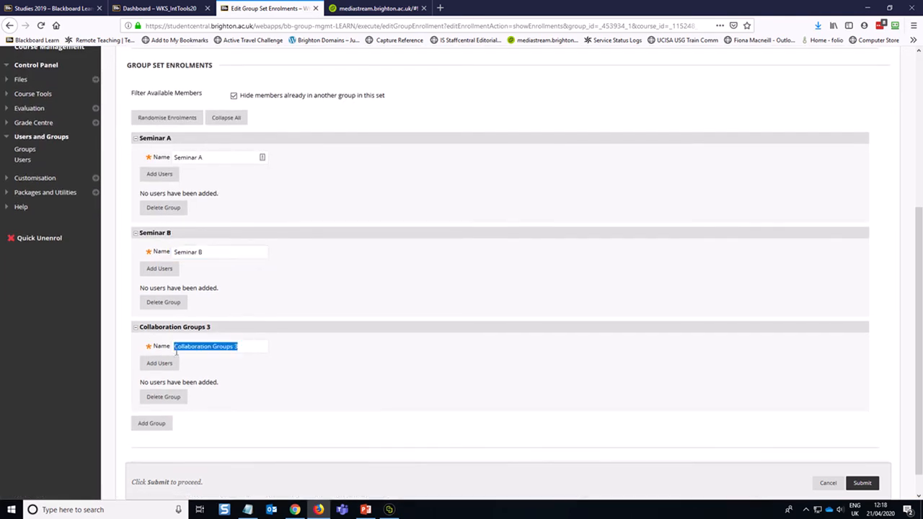
type("Seminar C")
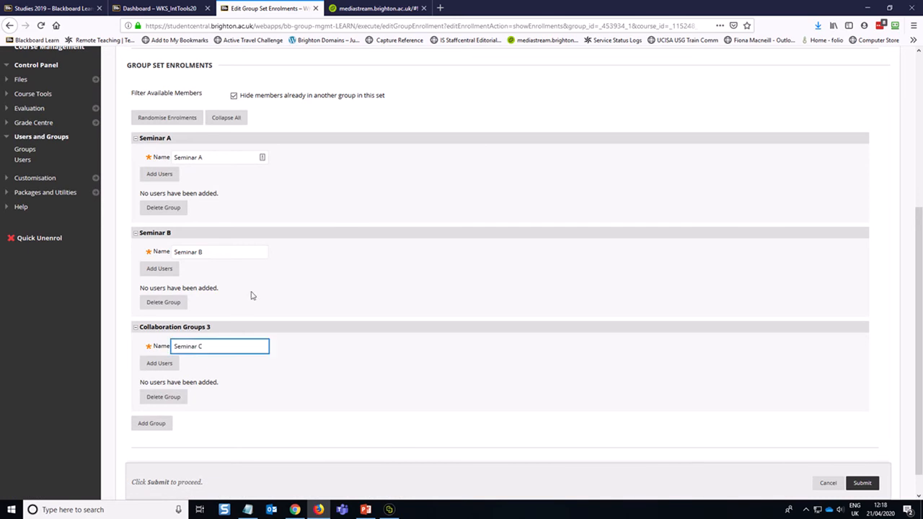
scroll("up", 3)
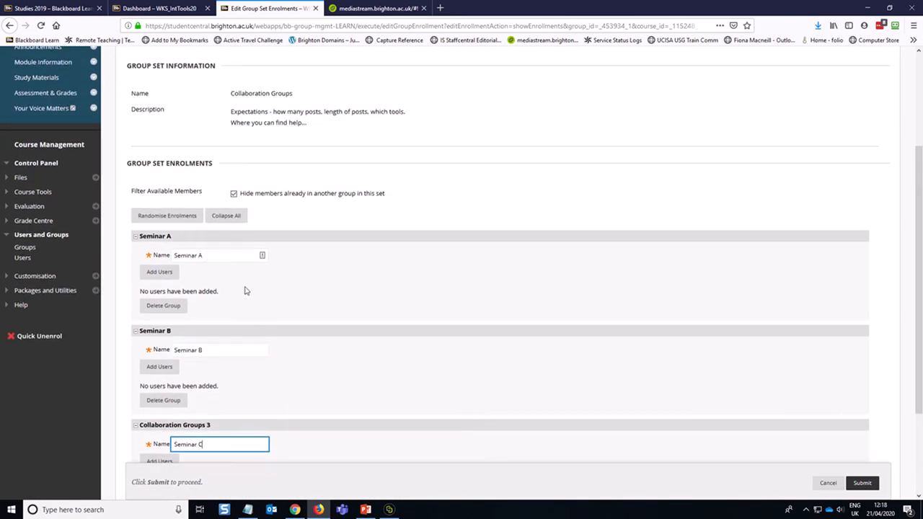
mouse_move(218, 283)
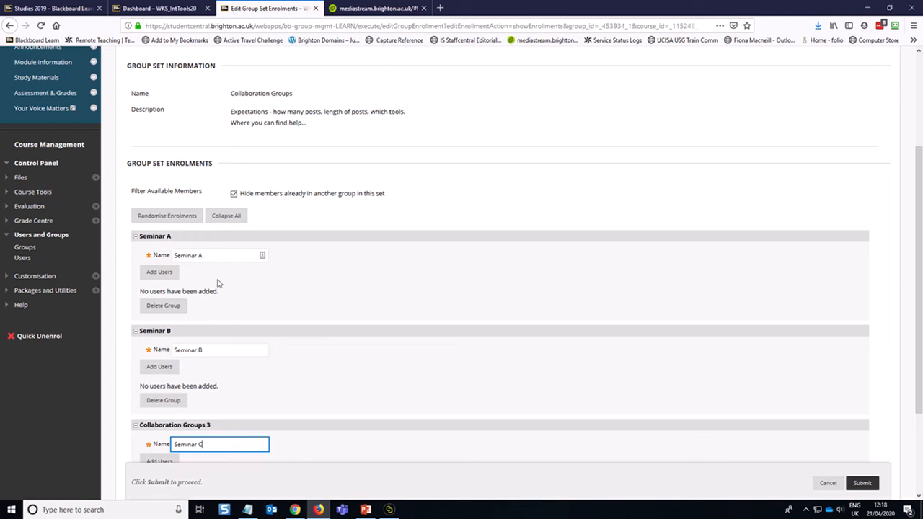
scroll("up", 3)
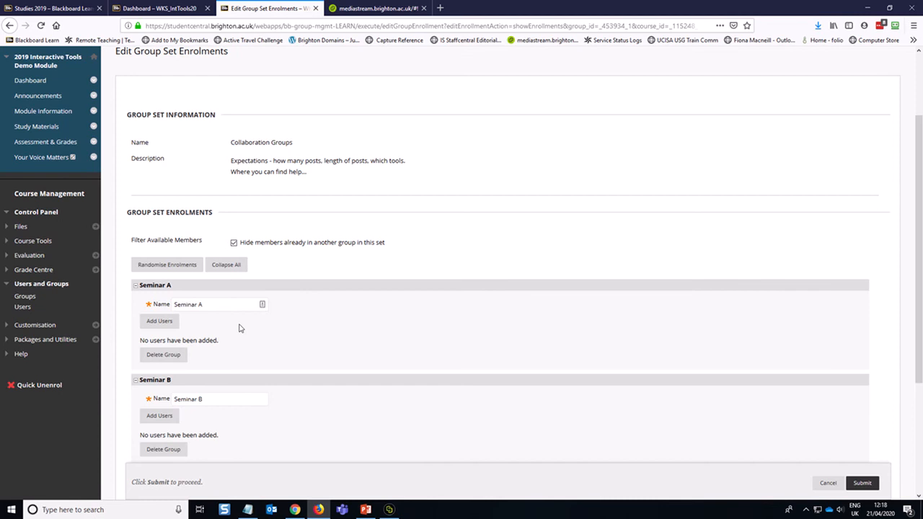
mouse_move(196, 332)
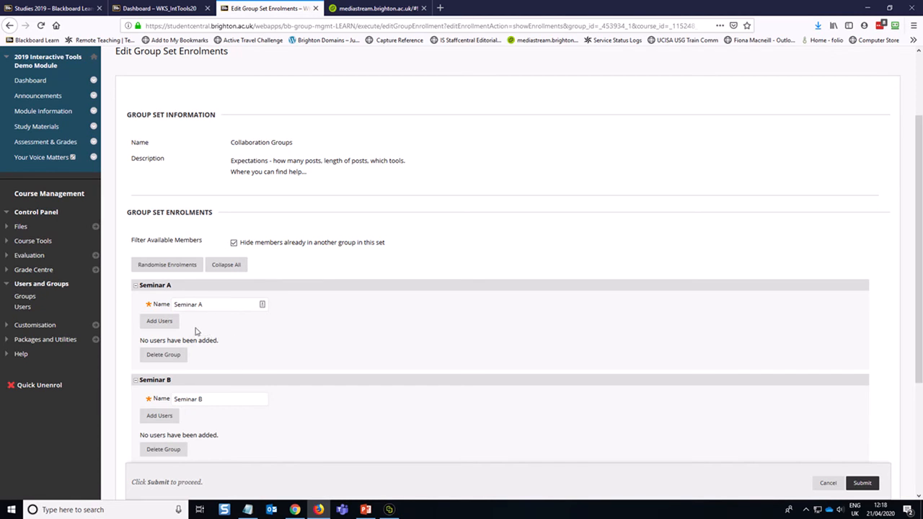
mouse_move(159, 321)
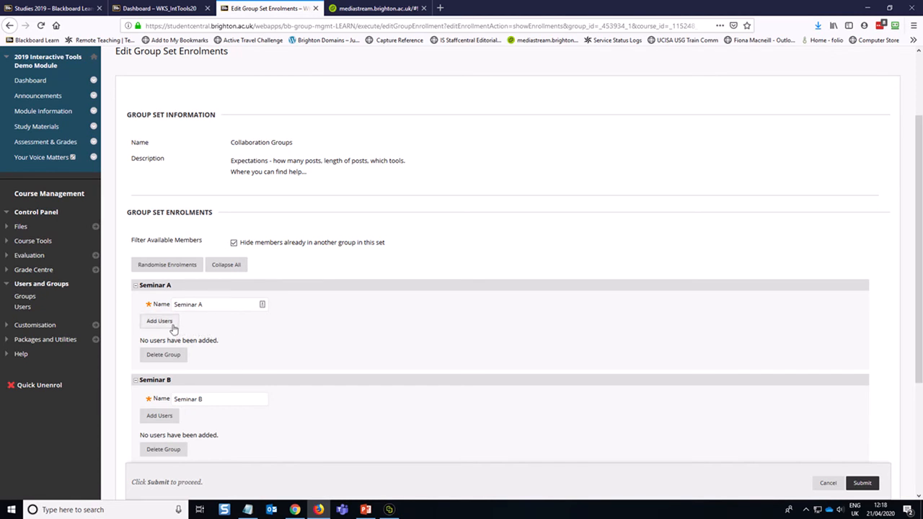
left_click(158, 321)
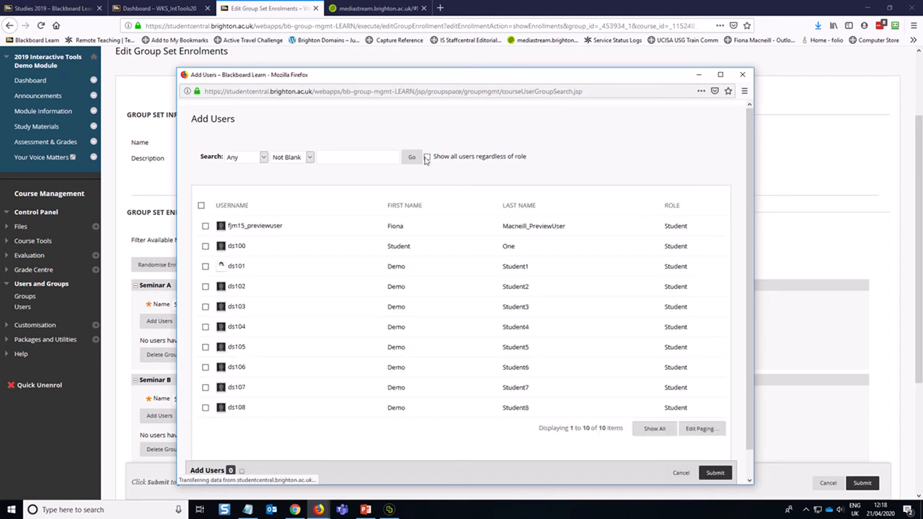
left_click(427, 157)
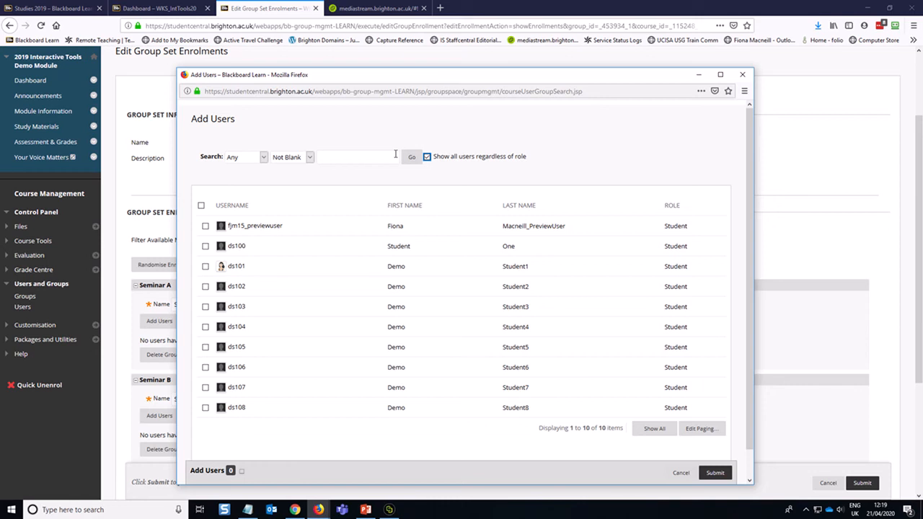
mouse_move(411, 157)
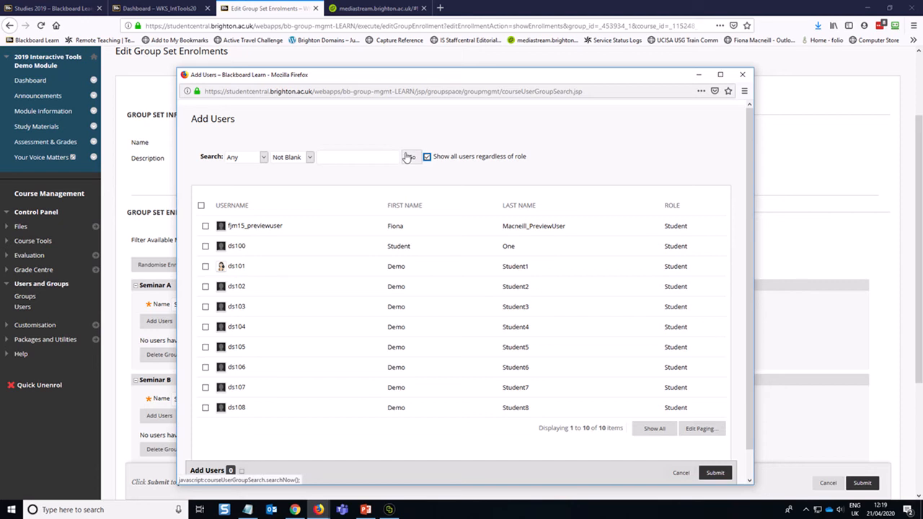
left_click(427, 157)
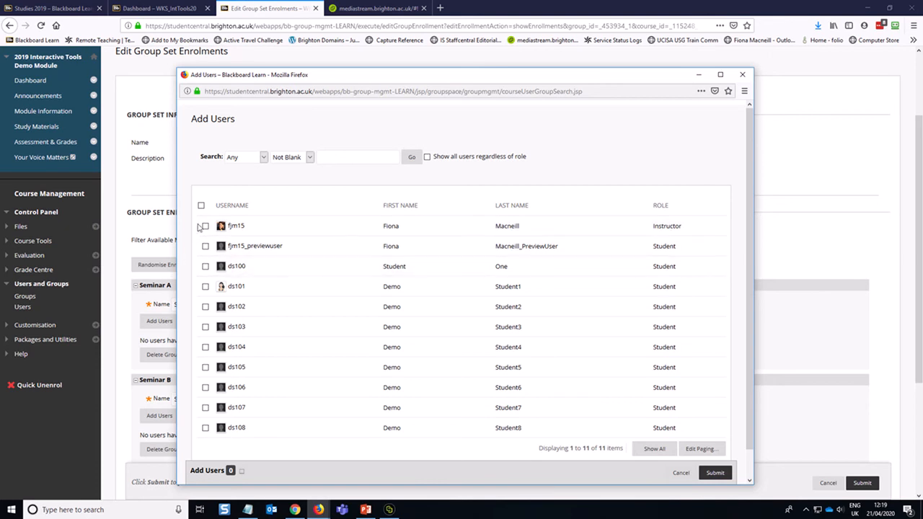
left_click(205, 226)
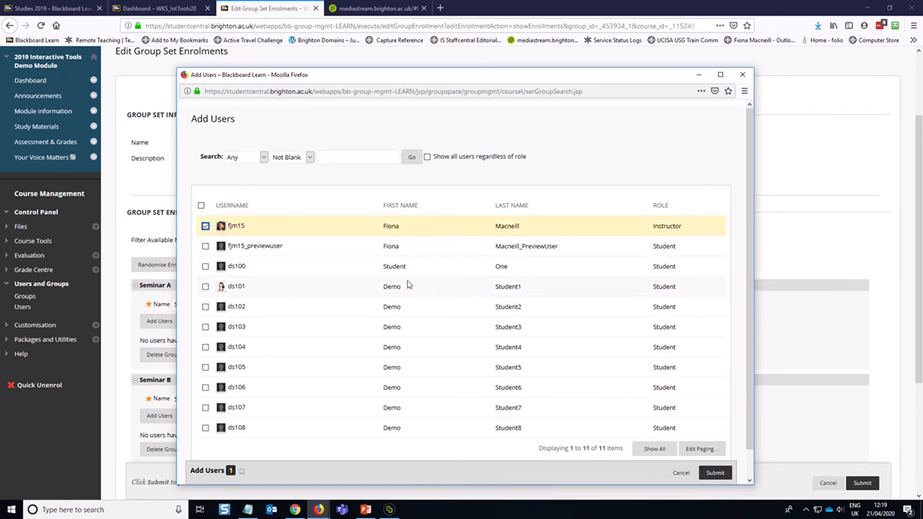
left_click(715, 472)
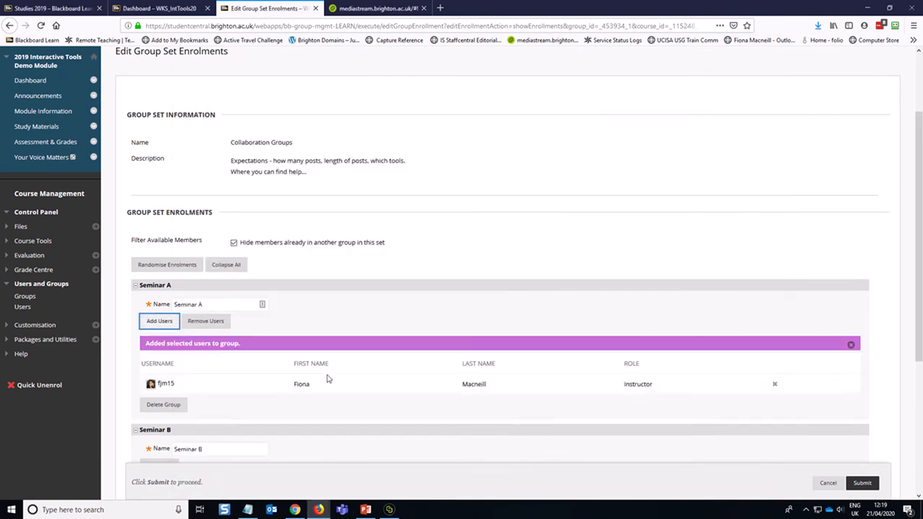
- Add students ds102 and ds103 to Seminar A and dismiss the confirmation banner
scroll("down", 3)
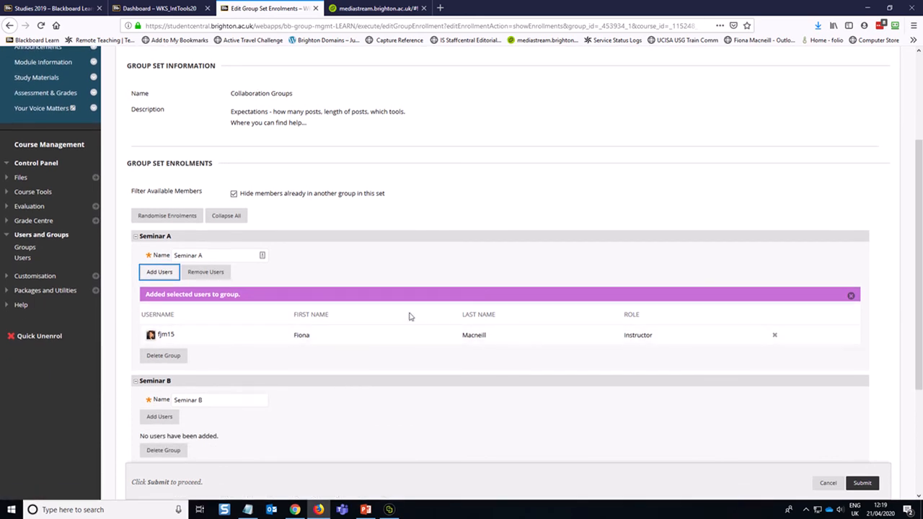
mouse_move(395, 286)
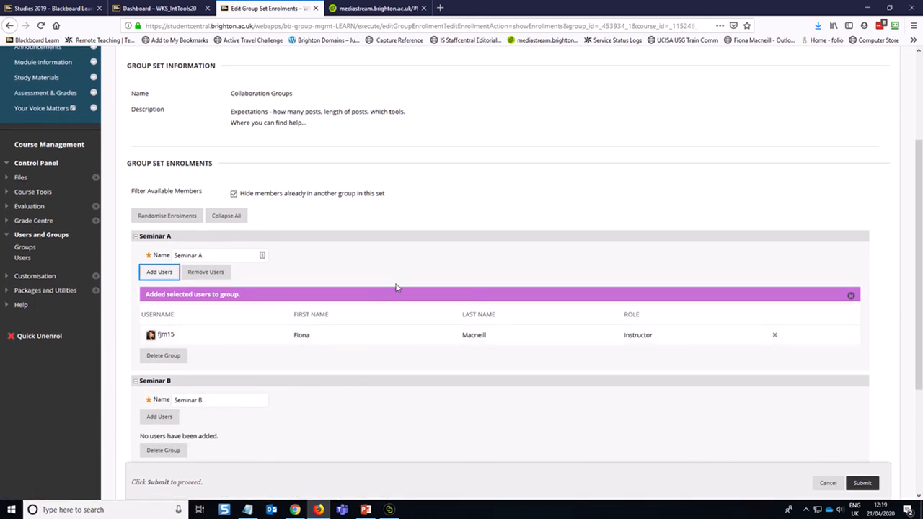
scroll("down", 3)
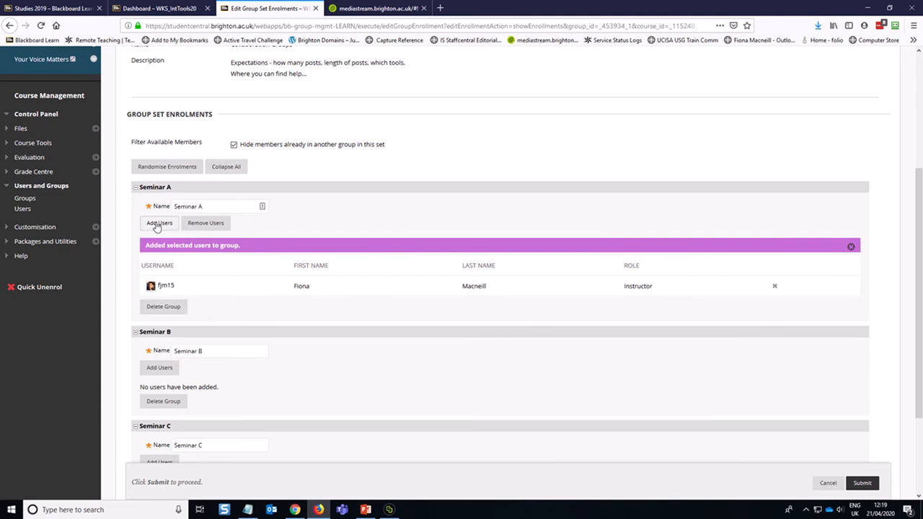
left_click(158, 223)
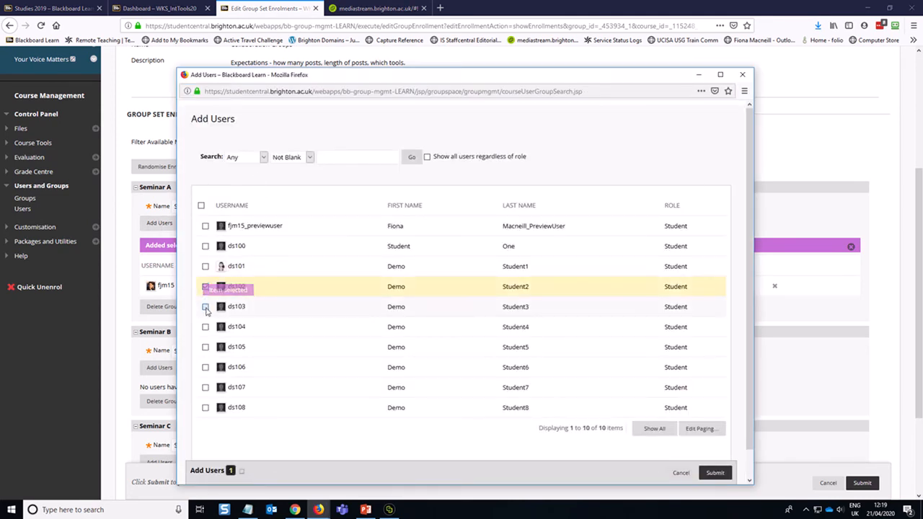
left_click(714, 472)
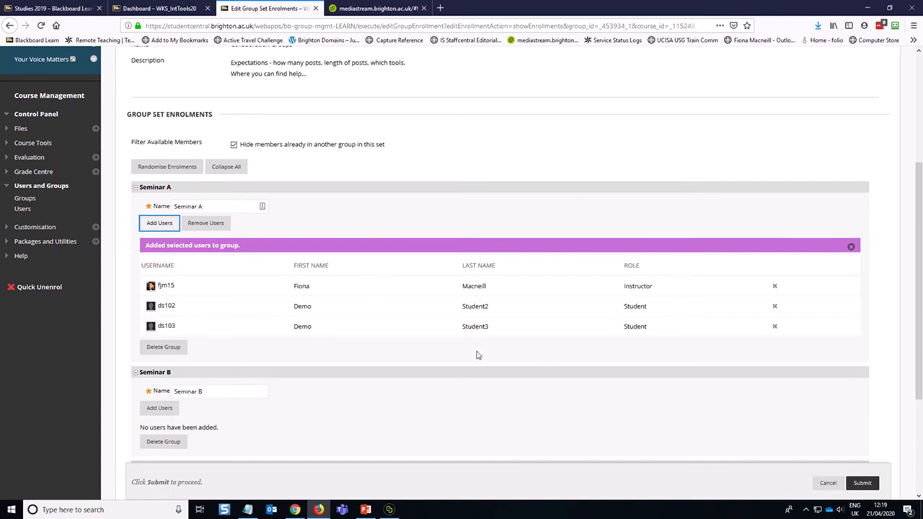
mouse_move(494, 210)
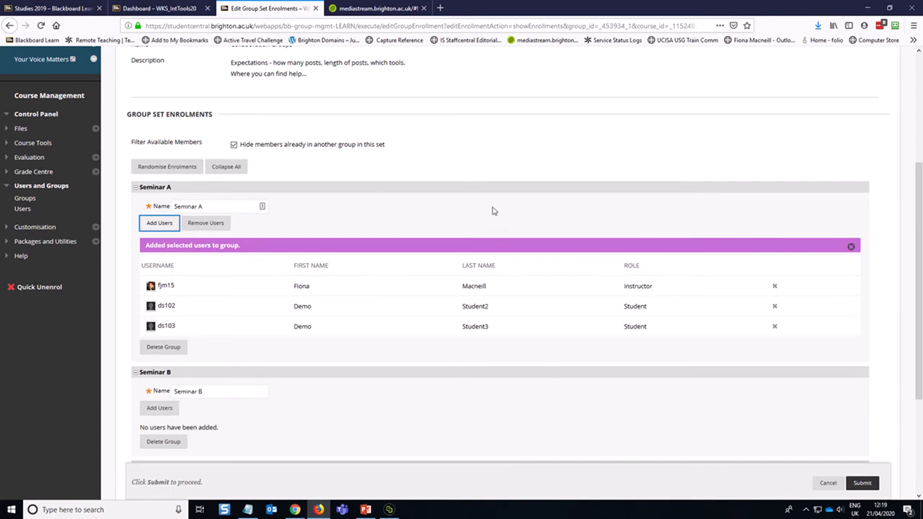
scroll("down", 3)
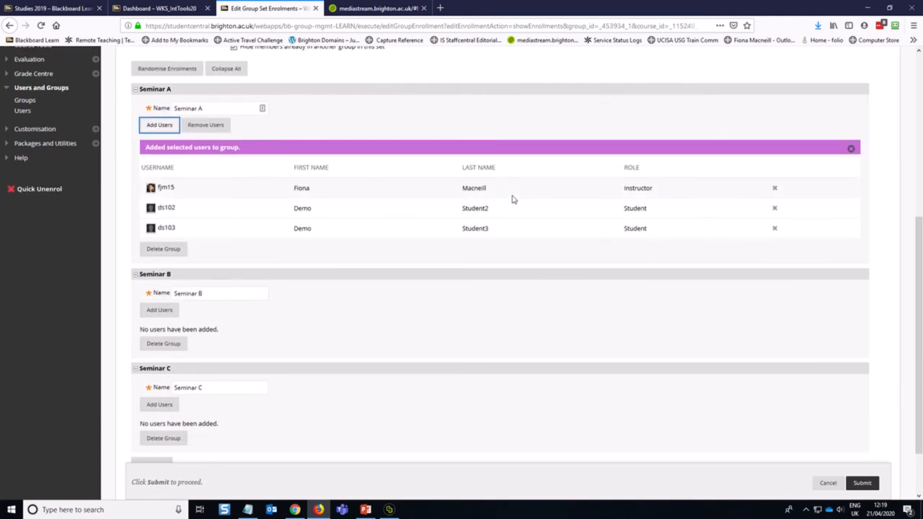
scroll("up", 3)
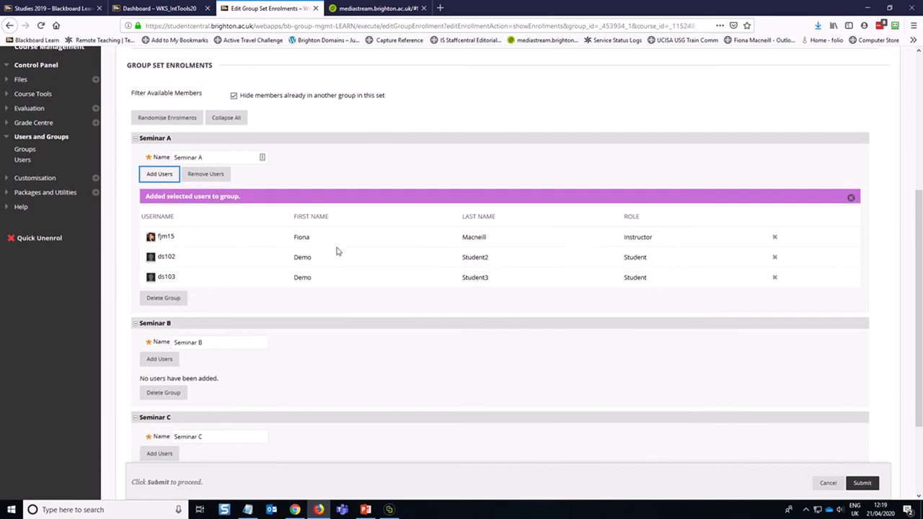
left_click(850, 196)
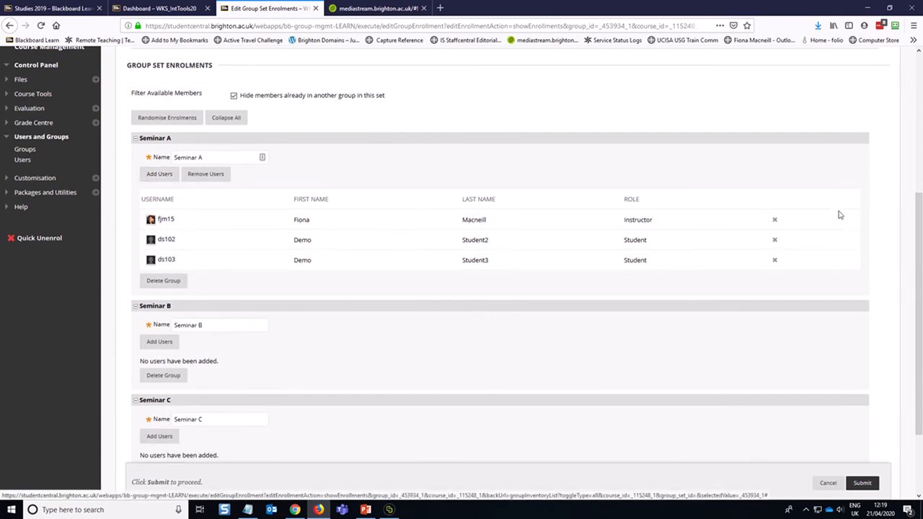
scroll("down", 3)
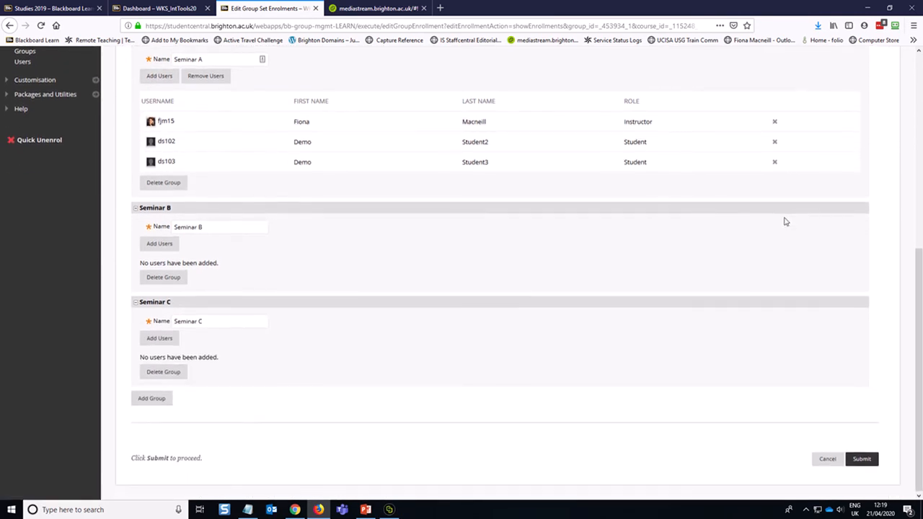
mouse_move(240, 351)
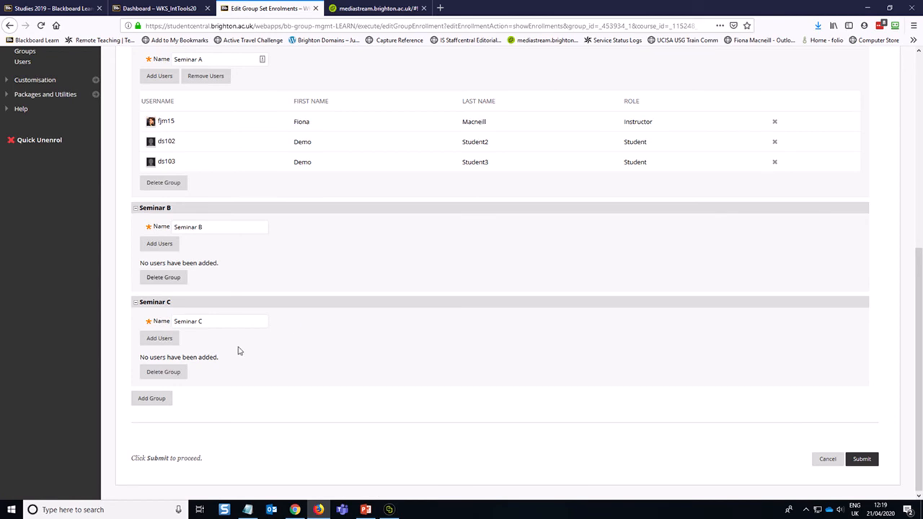
mouse_move(254, 338)
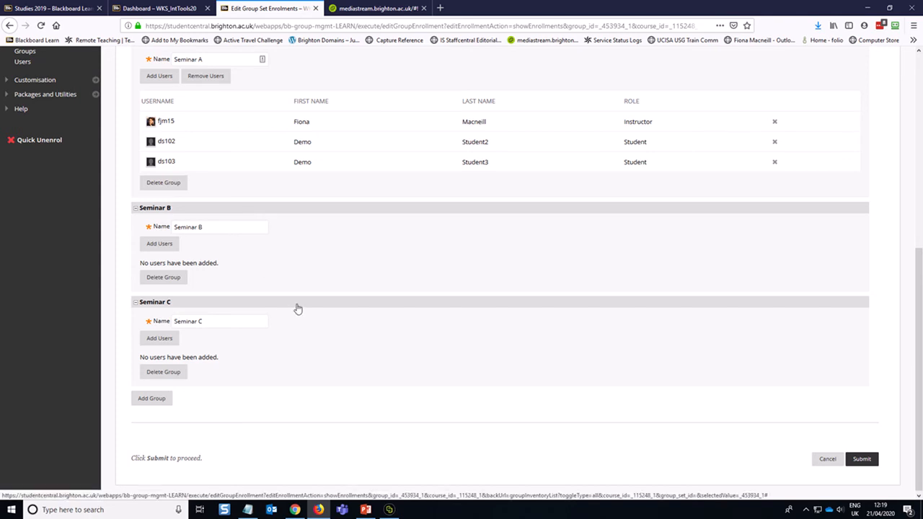
mouse_move(536, 368)
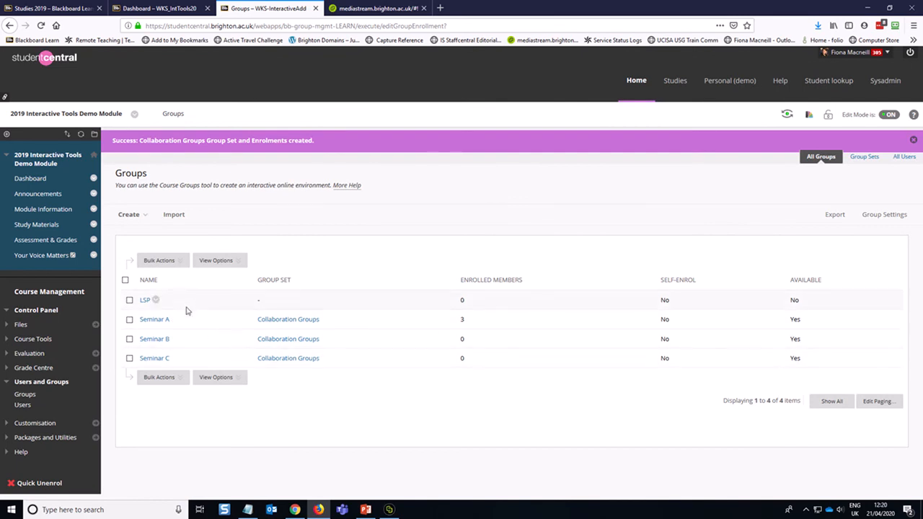
mouse_move(832, 205)
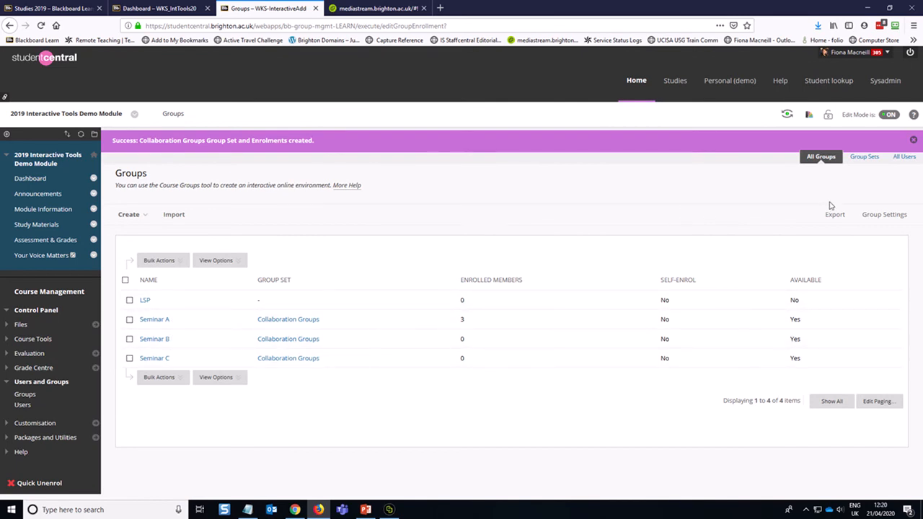
mouse_move(865, 169)
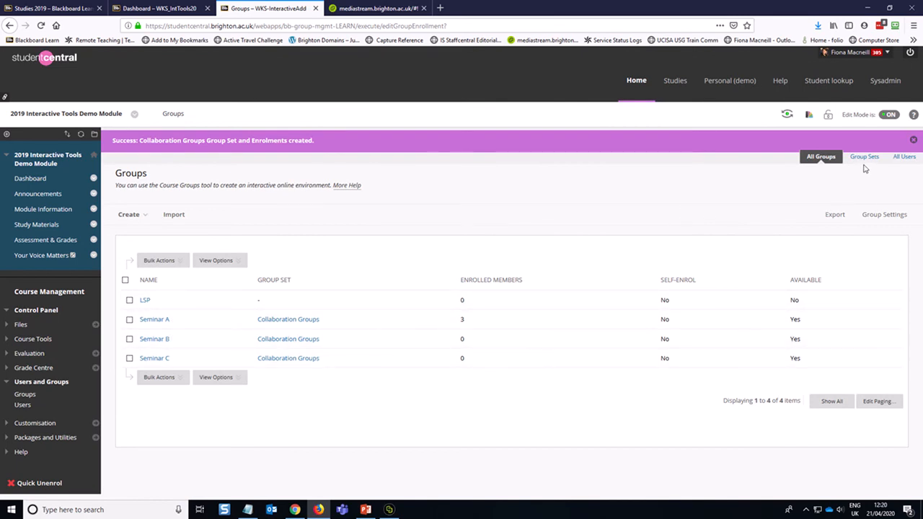
mouse_move(853, 181)
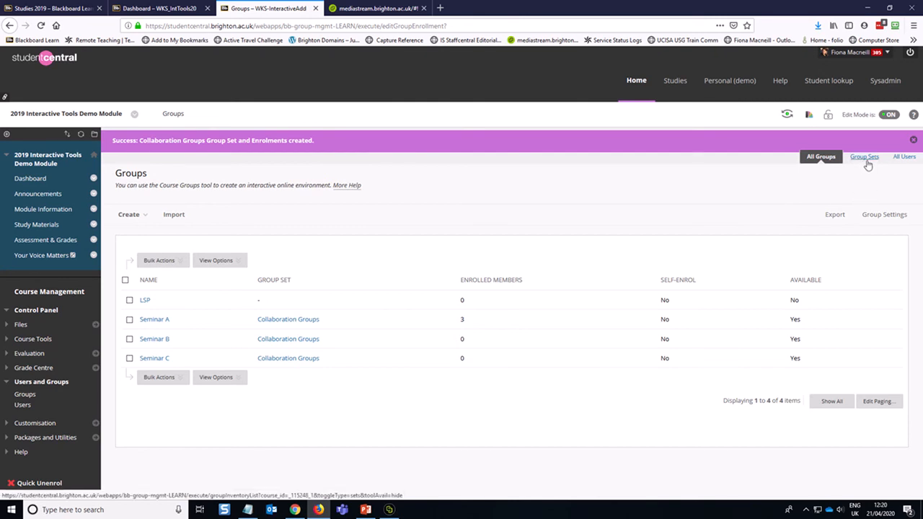
- Hide members already in another group and submit the Collaboration Groups enrolments
left_click(864, 157)
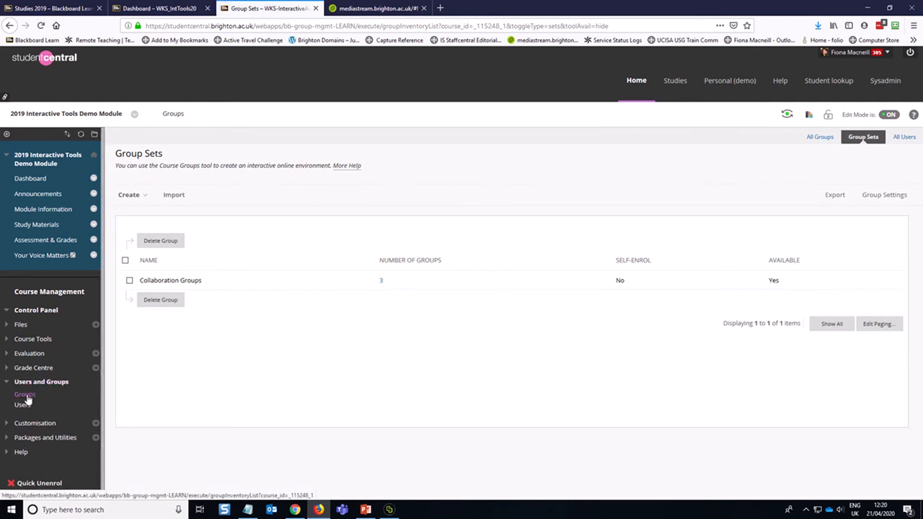
mouse_move(233, 298)
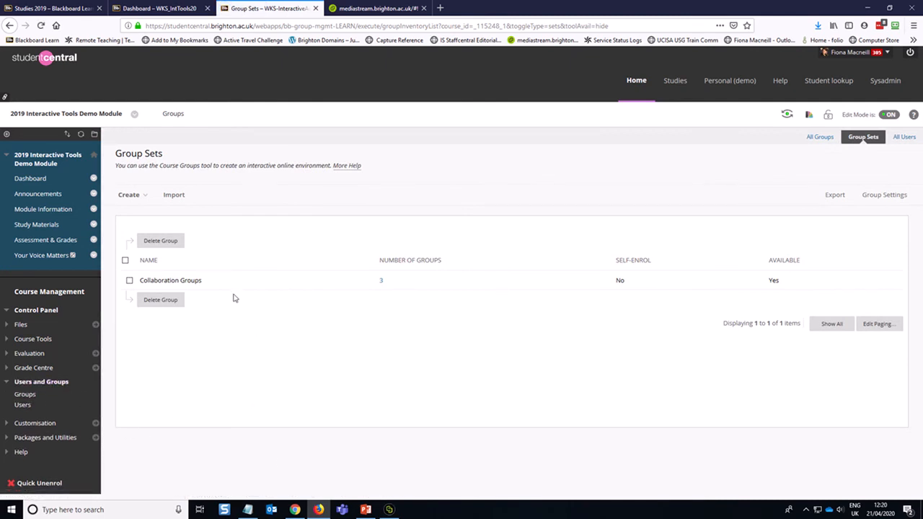
left_click(206, 280)
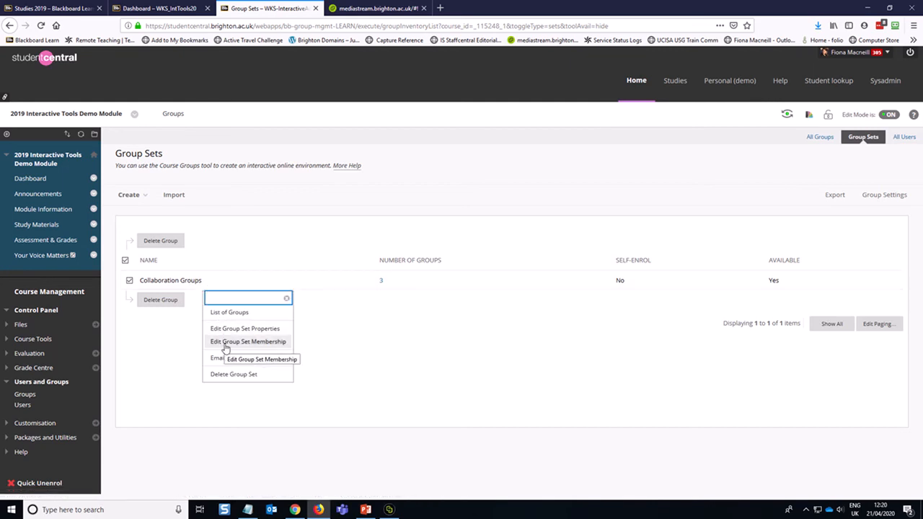
left_click(248, 341)
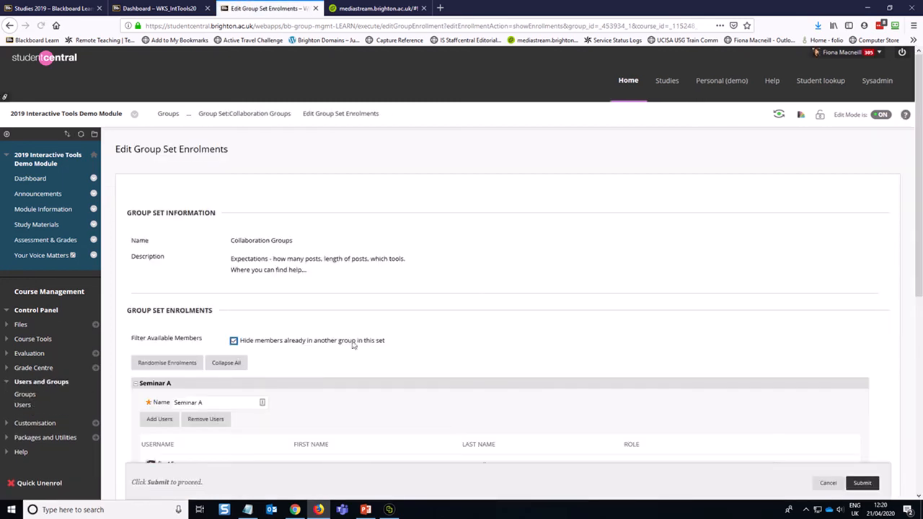
scroll("down", 3)
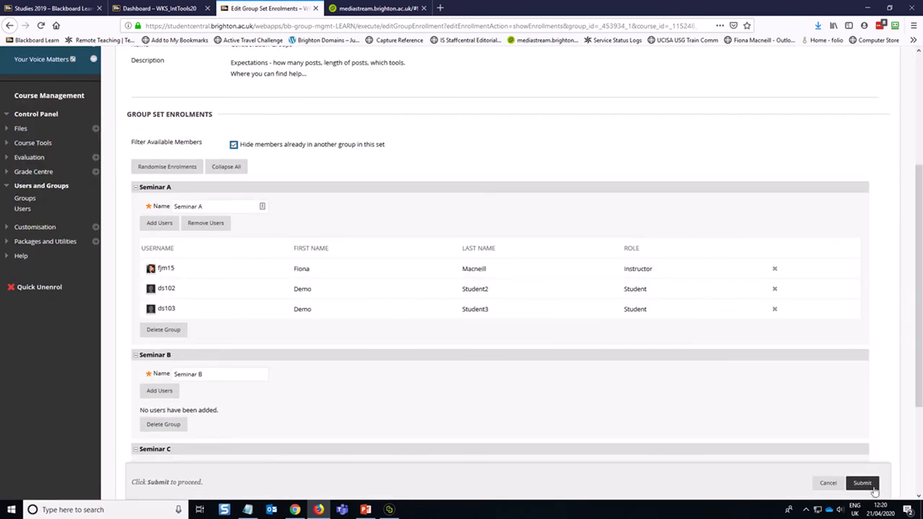
left_click(862, 483)
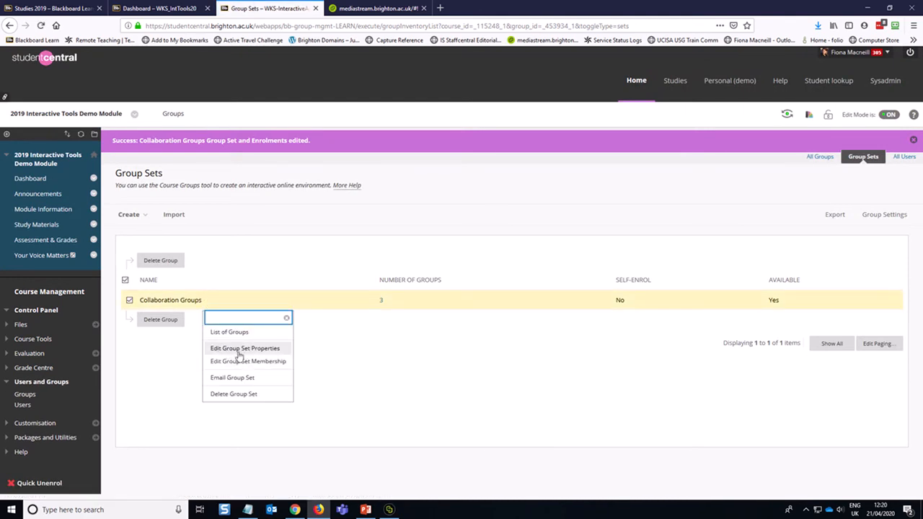
left_click(244, 348)
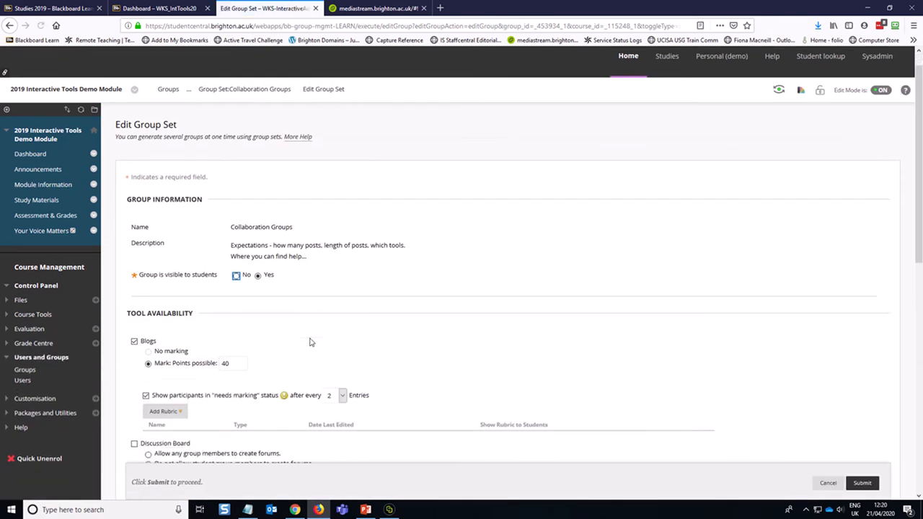
scroll("down", 3)
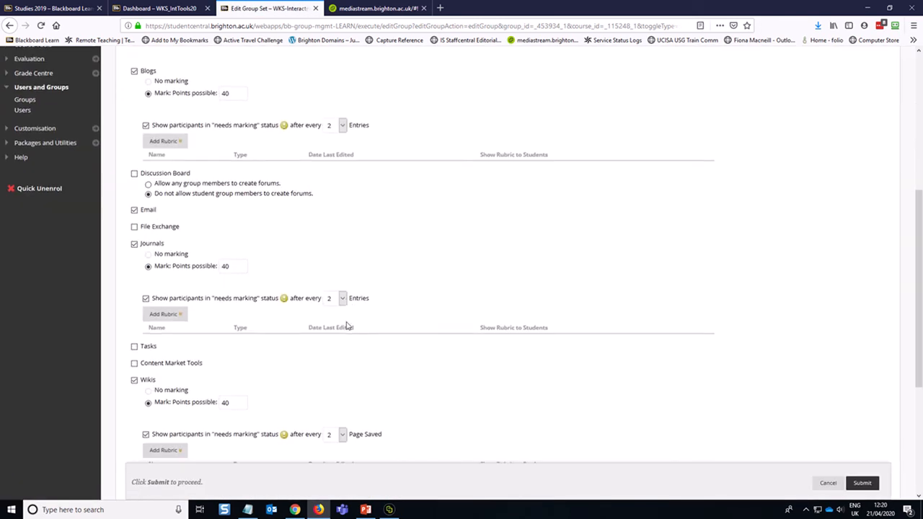
scroll("down", 3)
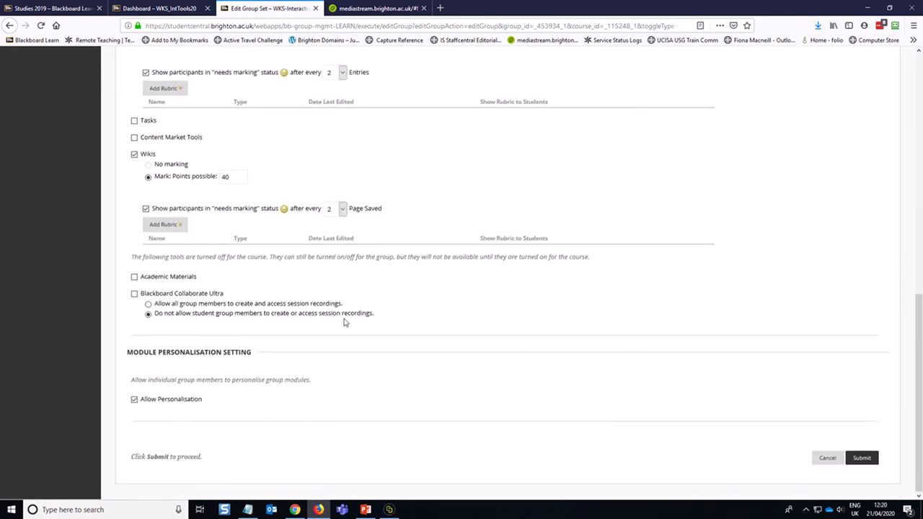
scroll("up", 3)
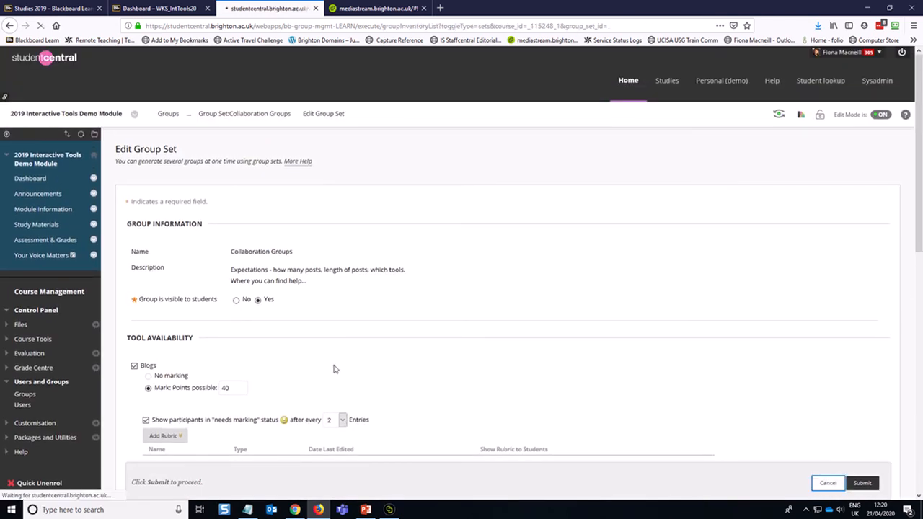
left_click(863, 483)
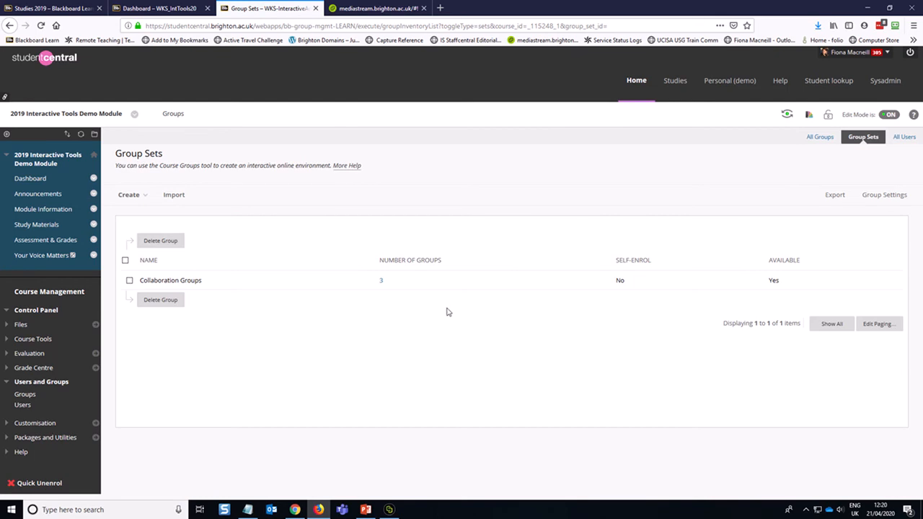
left_click(41, 381)
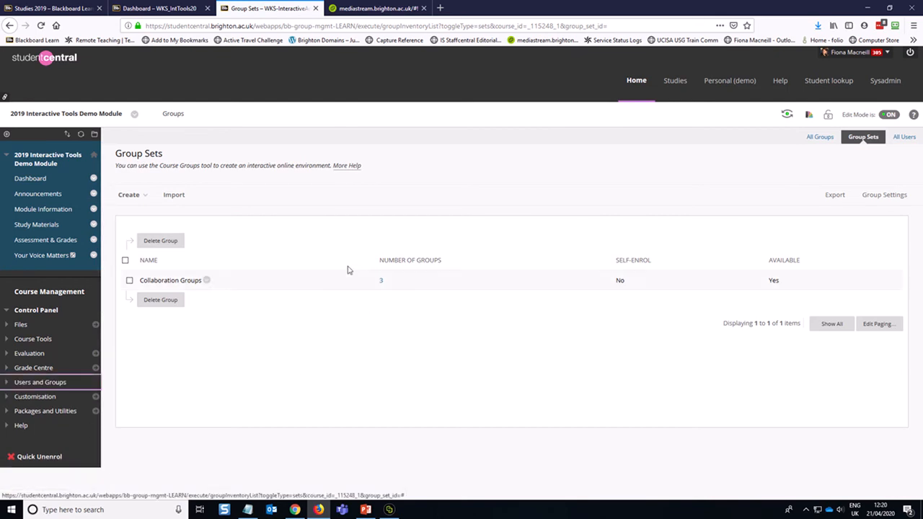
mouse_move(288, 357)
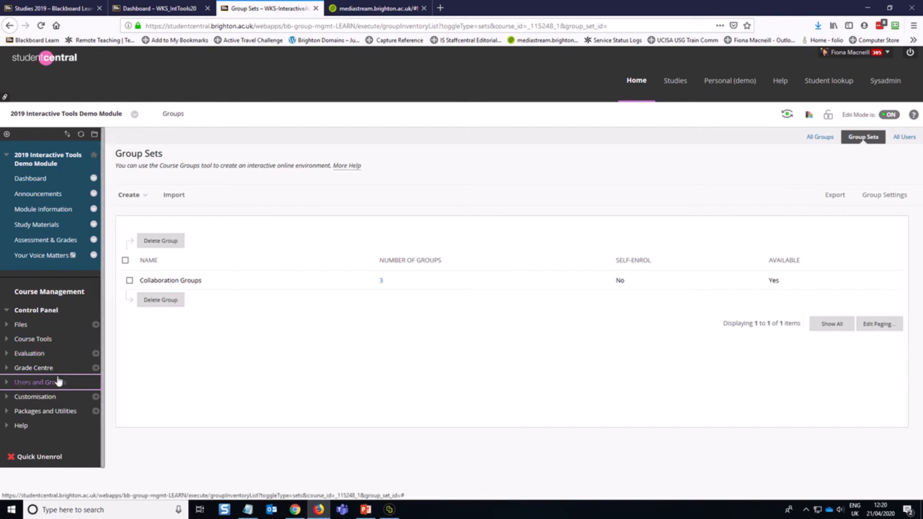
- Open the Full Grade Centre and scroll to the Collaboration Groups 1–3 columns
left_click(34, 367)
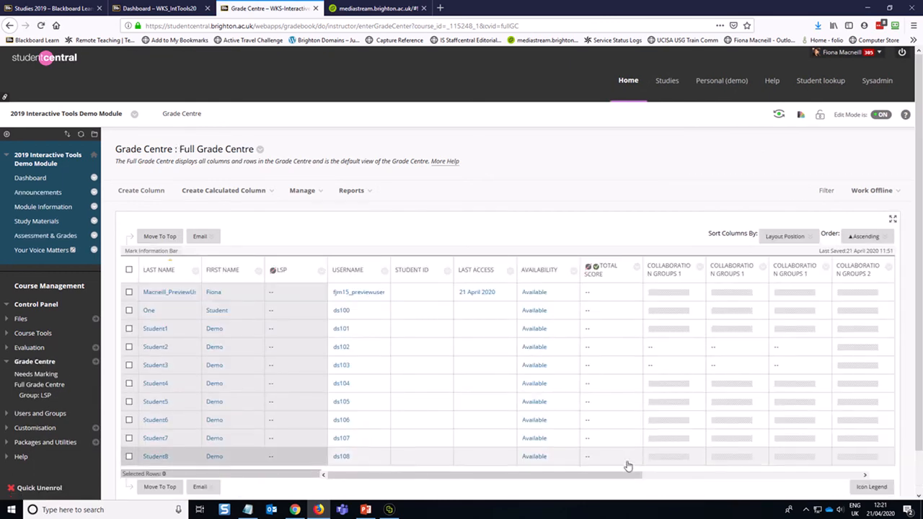
scroll("right", 3)
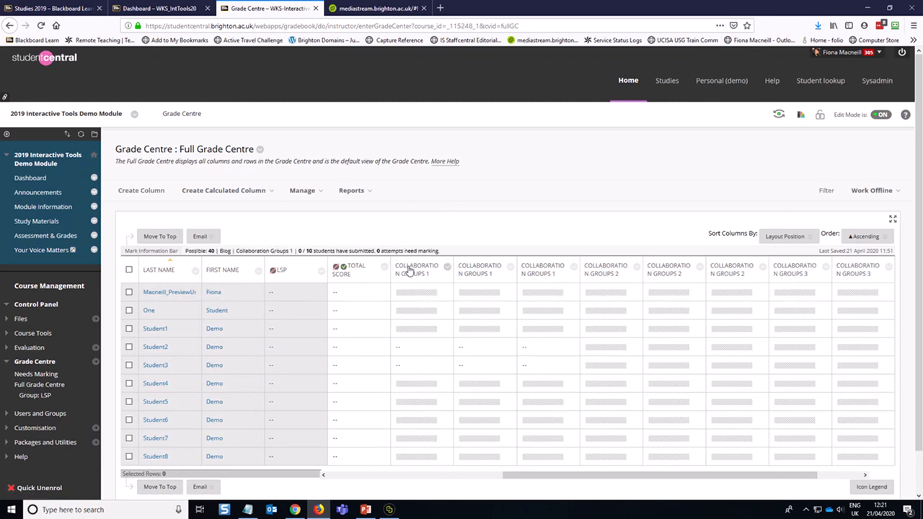
mouse_move(424, 277)
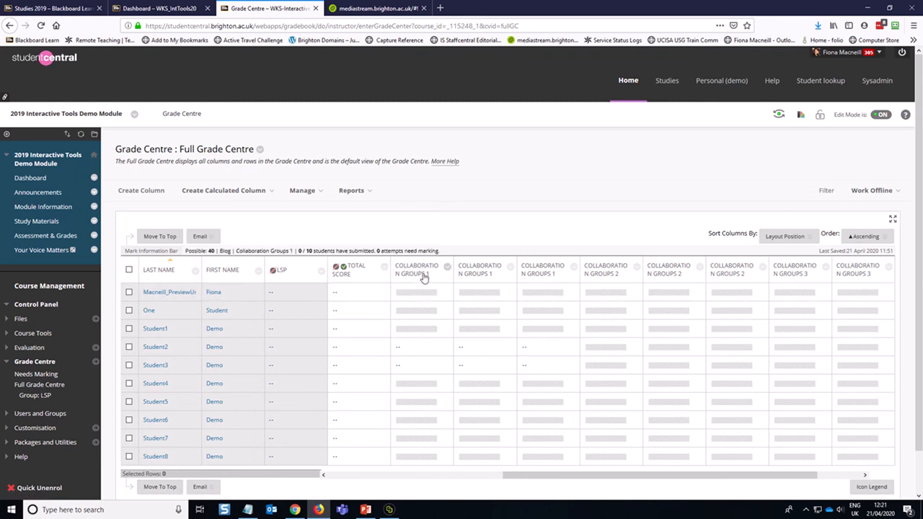
mouse_move(429, 276)
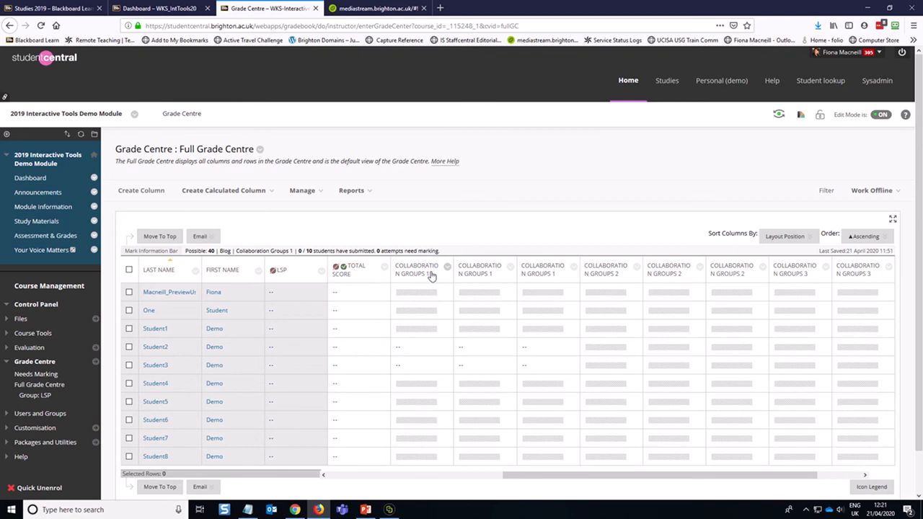
mouse_move(421, 274)
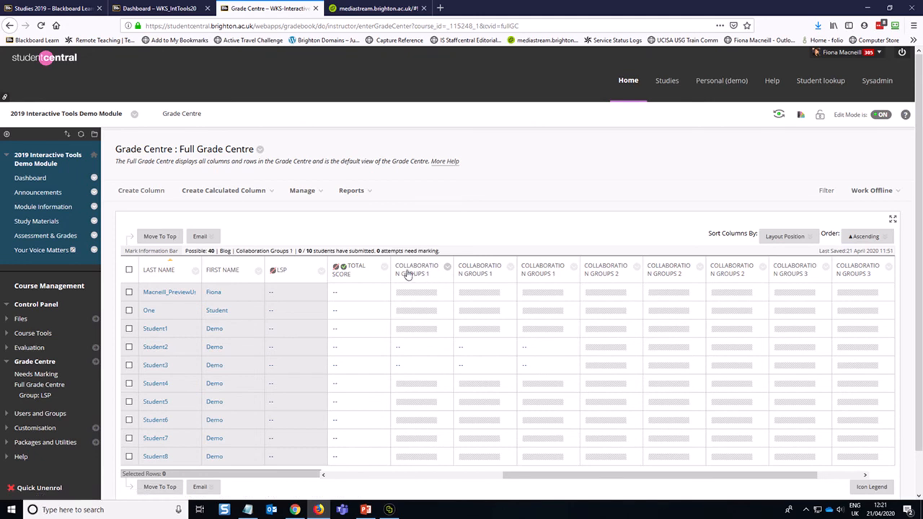
mouse_move(417, 272)
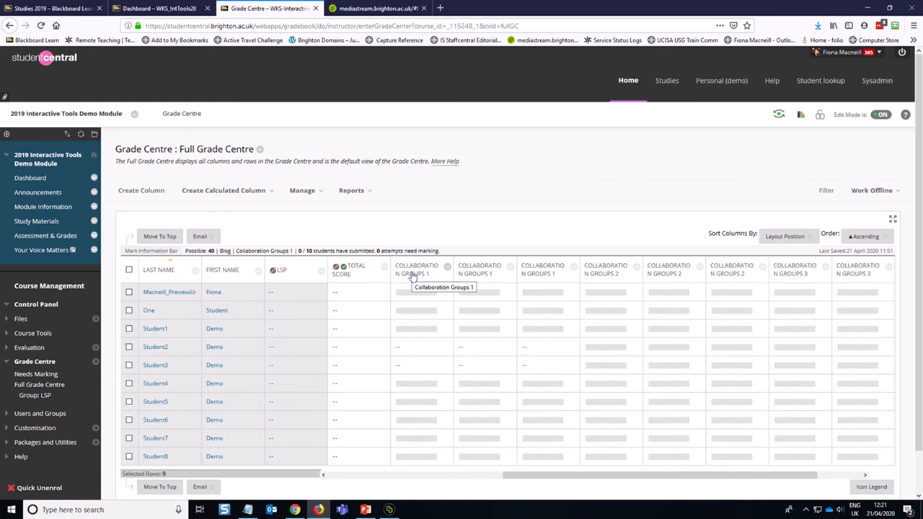
mouse_move(446, 273)
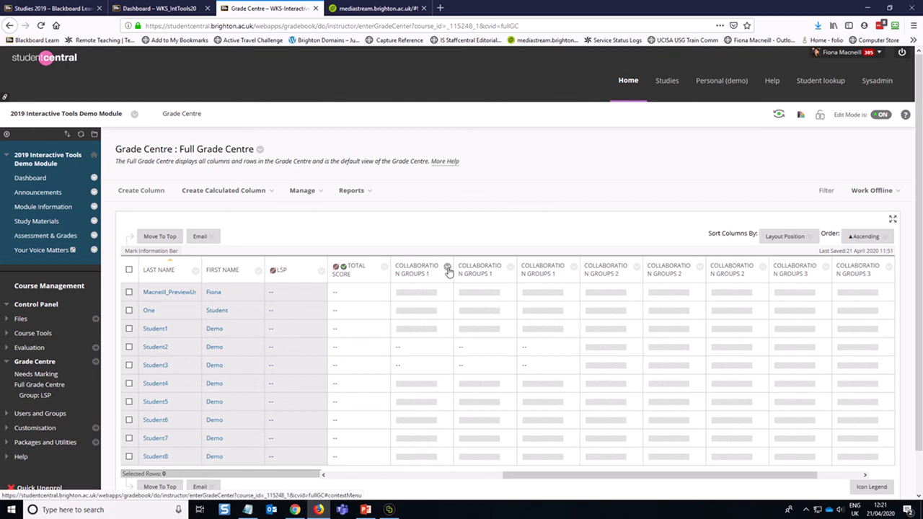
- Hide the Collaboration Groups 1 column from students
left_click(448, 270)
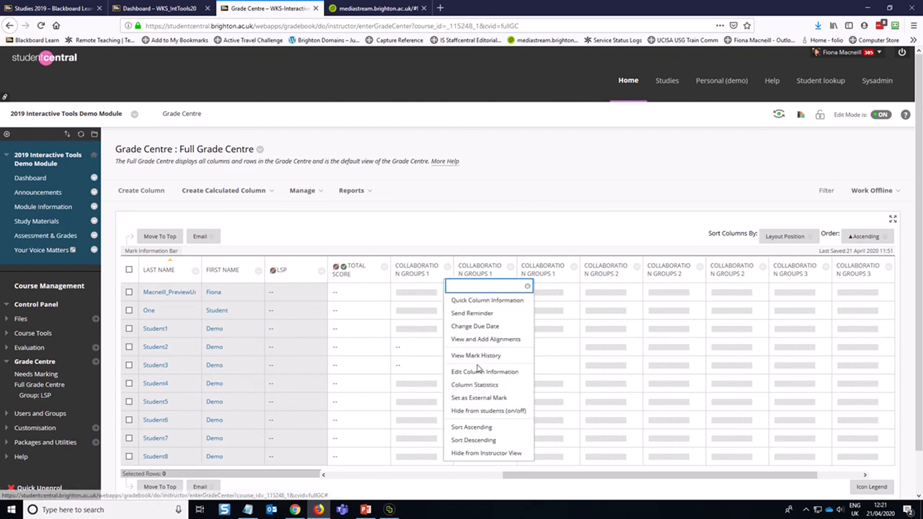
mouse_move(437, 257)
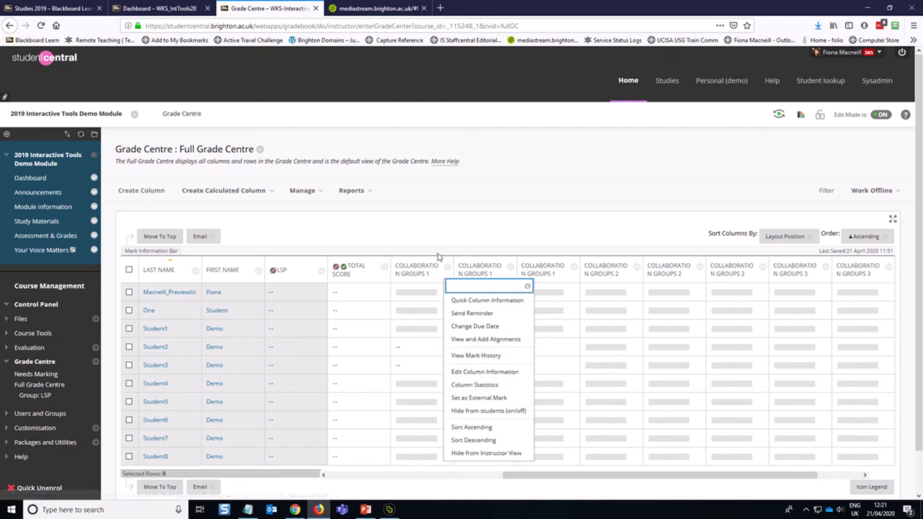
mouse_move(442, 319)
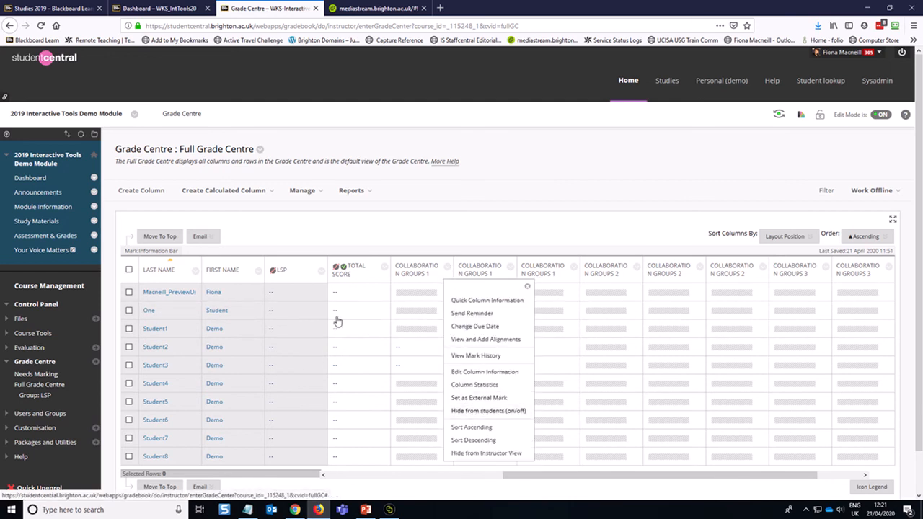
left_click(447, 270)
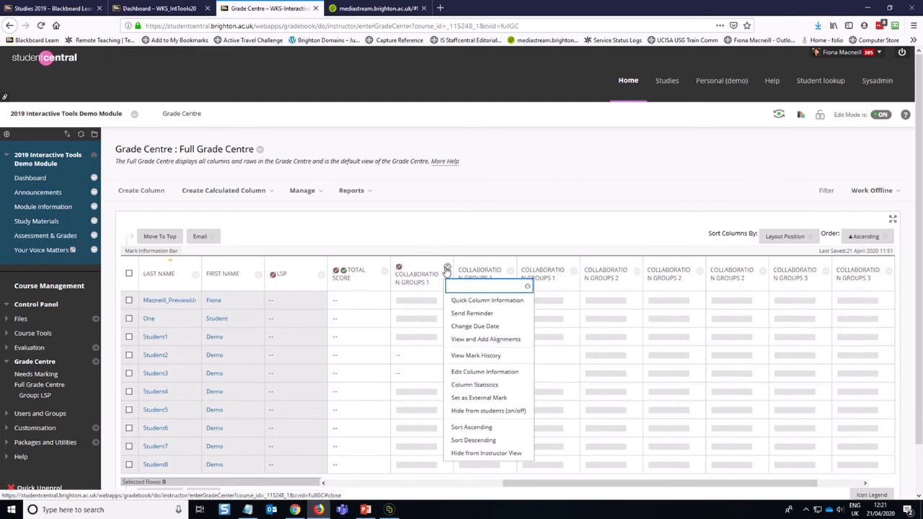
left_click(411, 300)
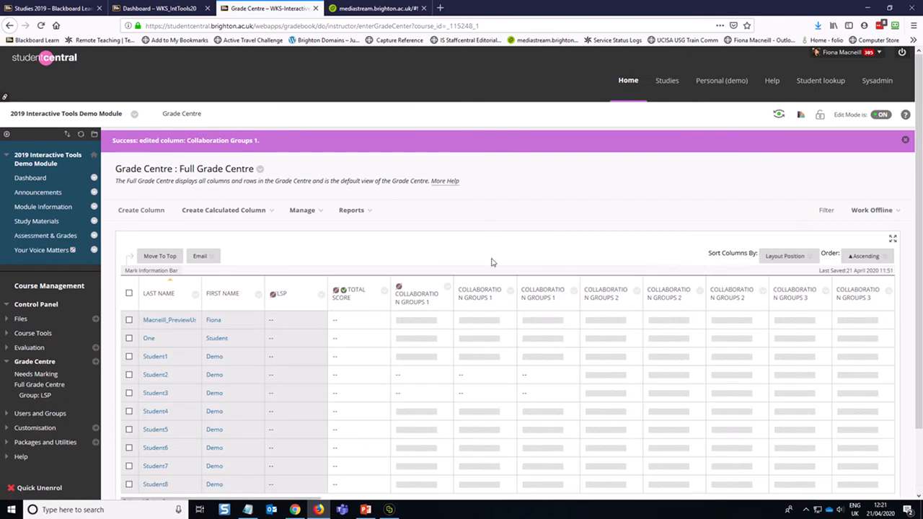
- Select a demo student's Collaboration Groups cell to enter a mark
scroll("down", 3)
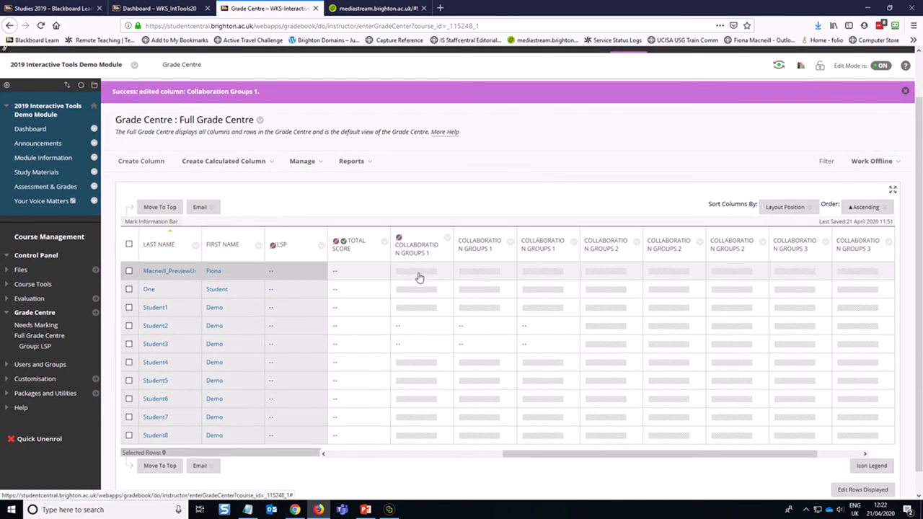
scroll("right", 3)
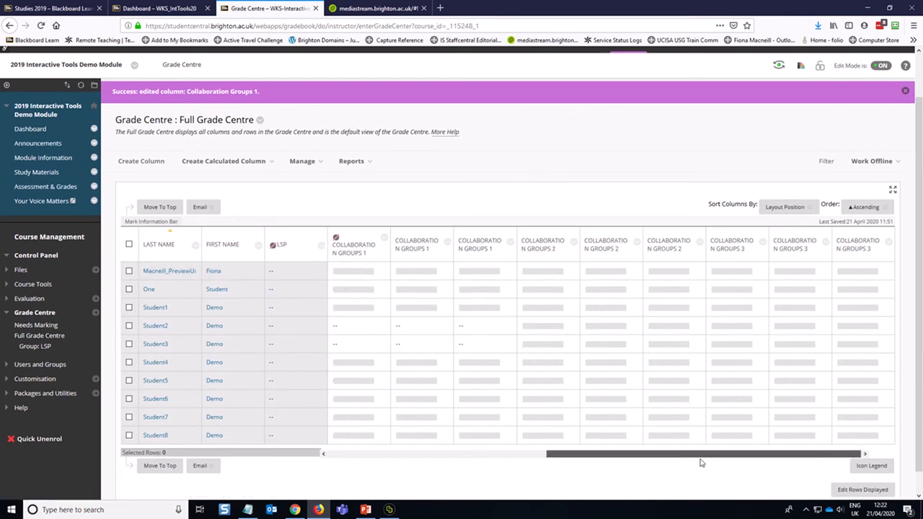
left_click(353, 325)
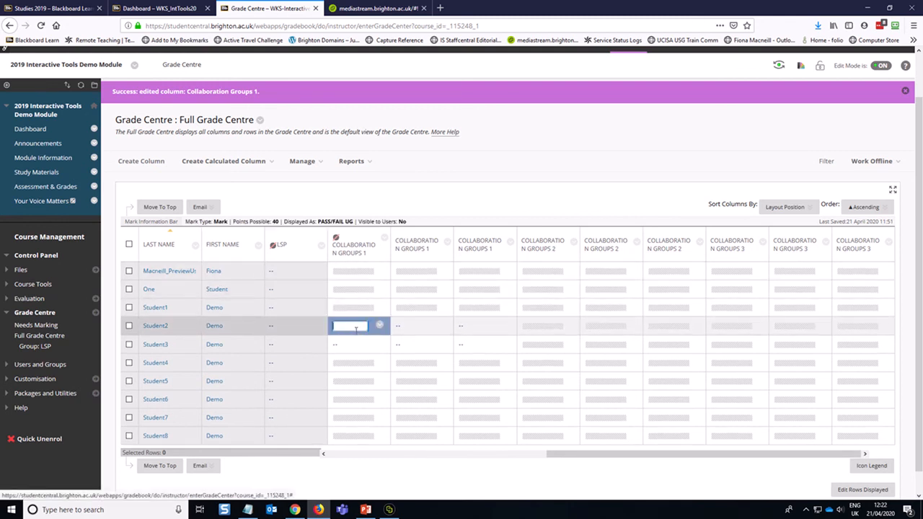
- Enter a trial mark of 40 (PASS) for Student2, then null it
type("40")
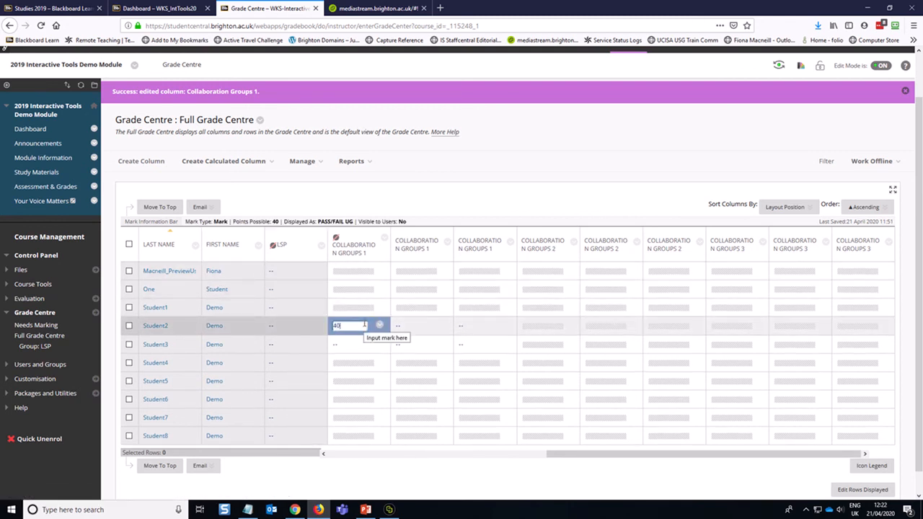
type("PASS")
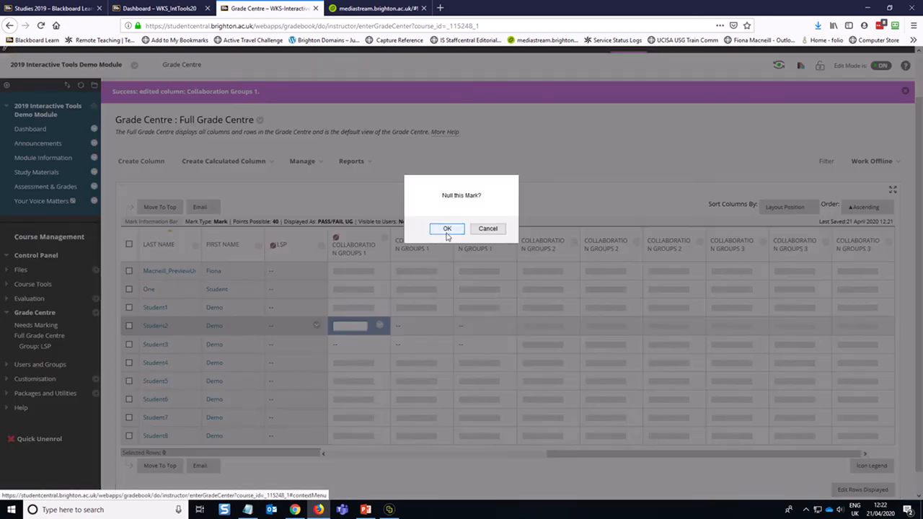
left_click(446, 229)
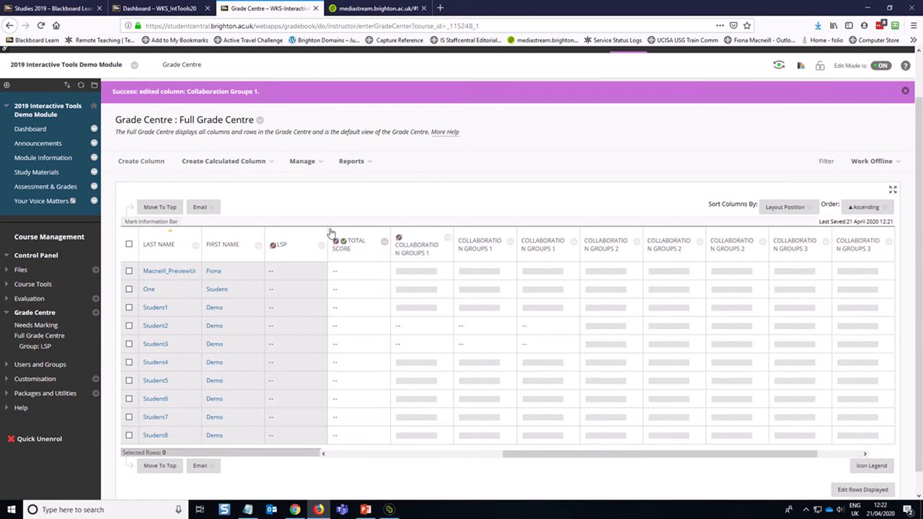
- Open the Group: Collaboration Groups 1 smart view for editing from Smart Views
left_click(302, 161)
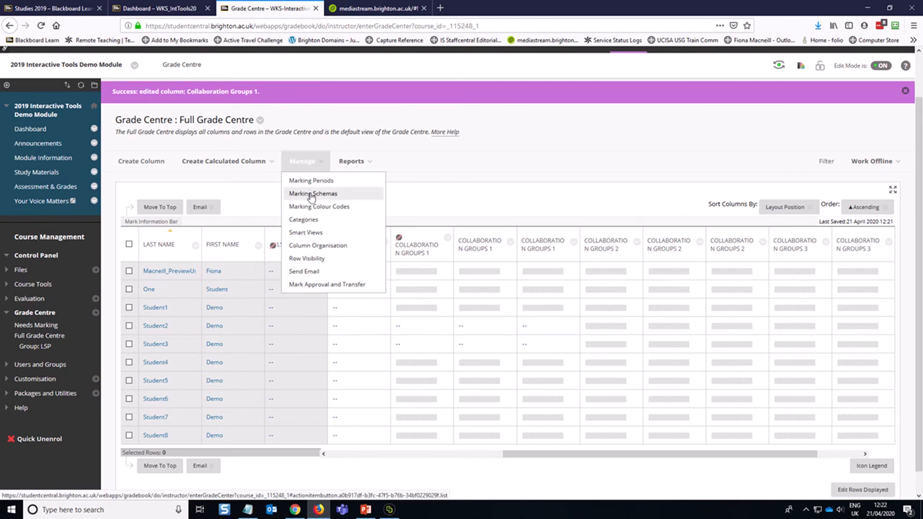
mouse_move(306, 232)
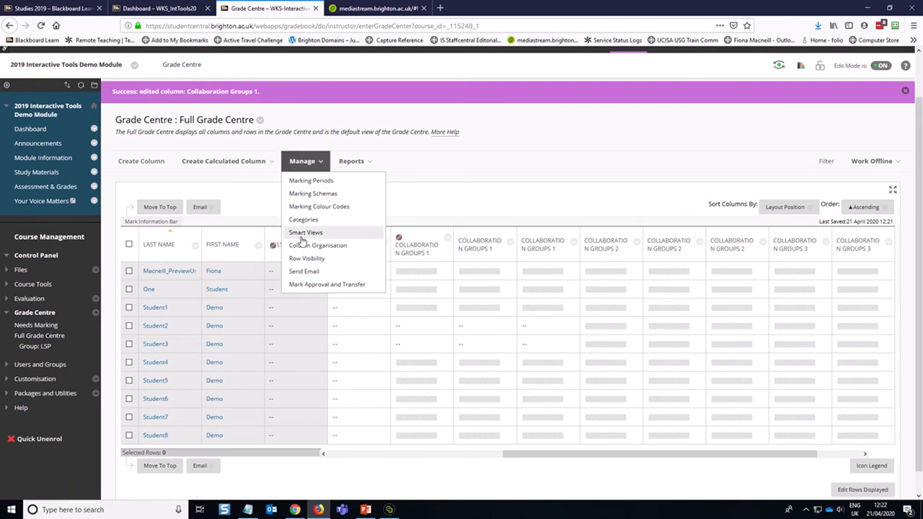
mouse_move(317, 232)
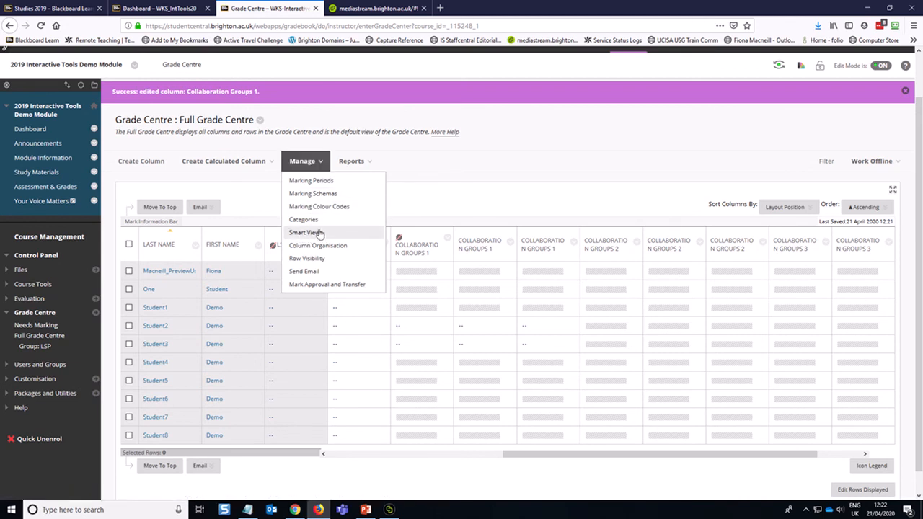
left_click(305, 232)
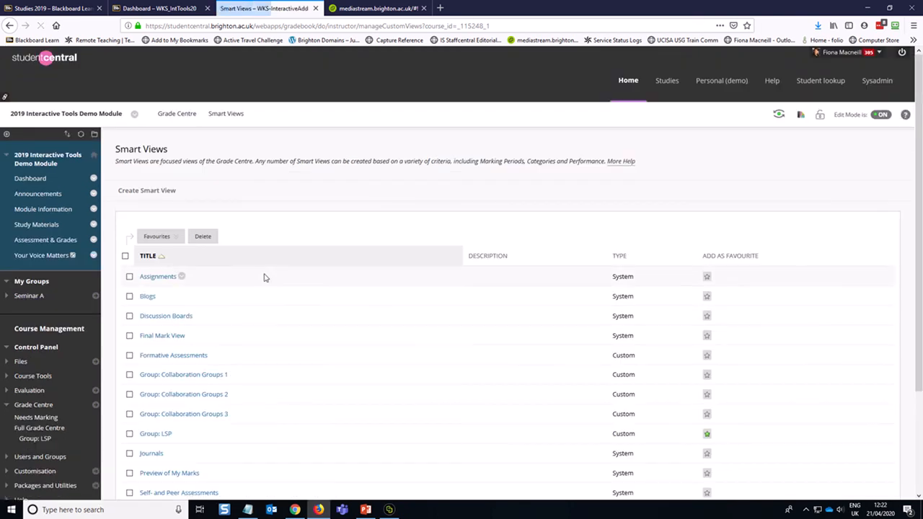
scroll("up", 3)
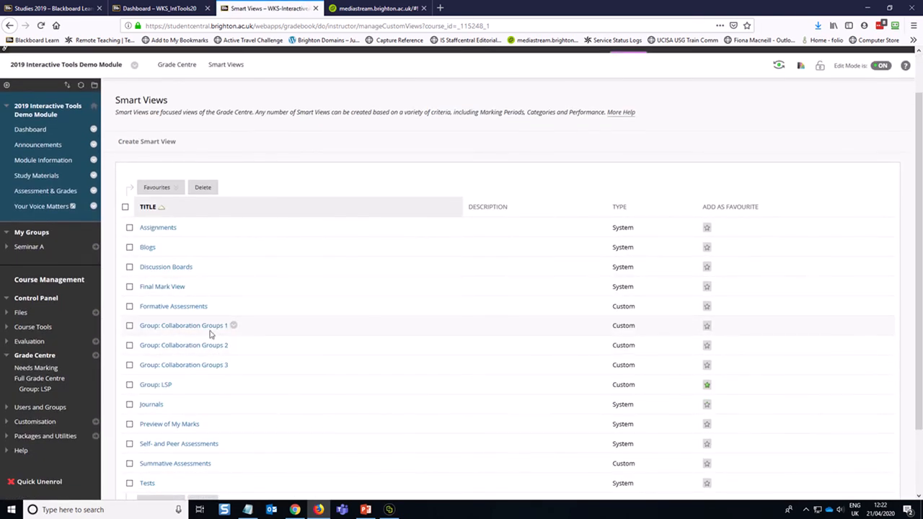
mouse_move(229, 329)
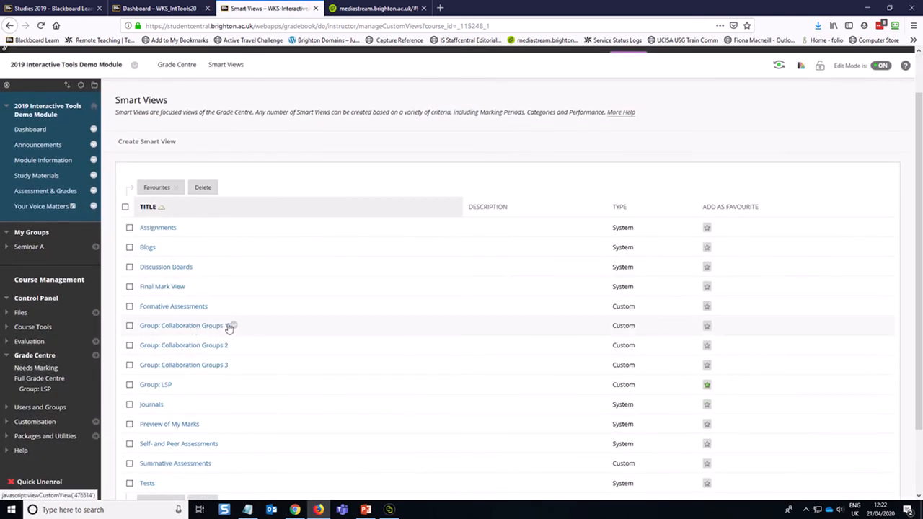
left_click(231, 325)
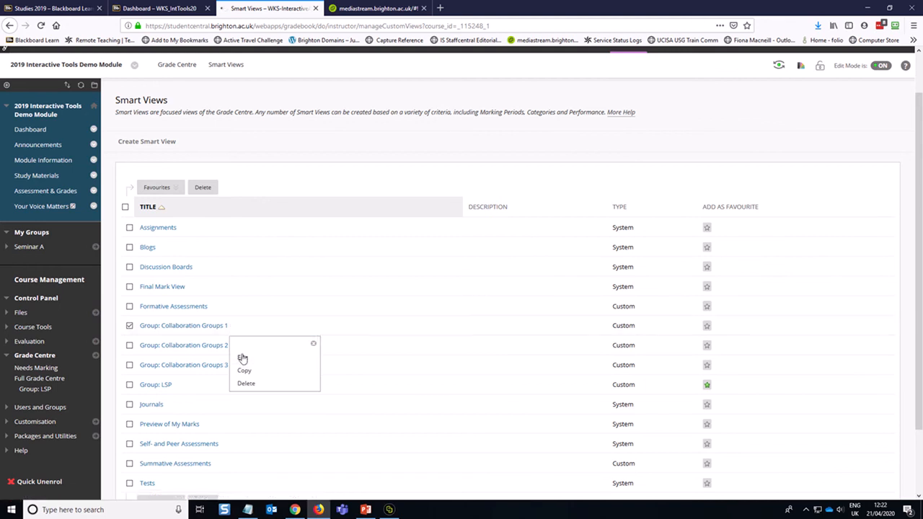
left_click(243, 358)
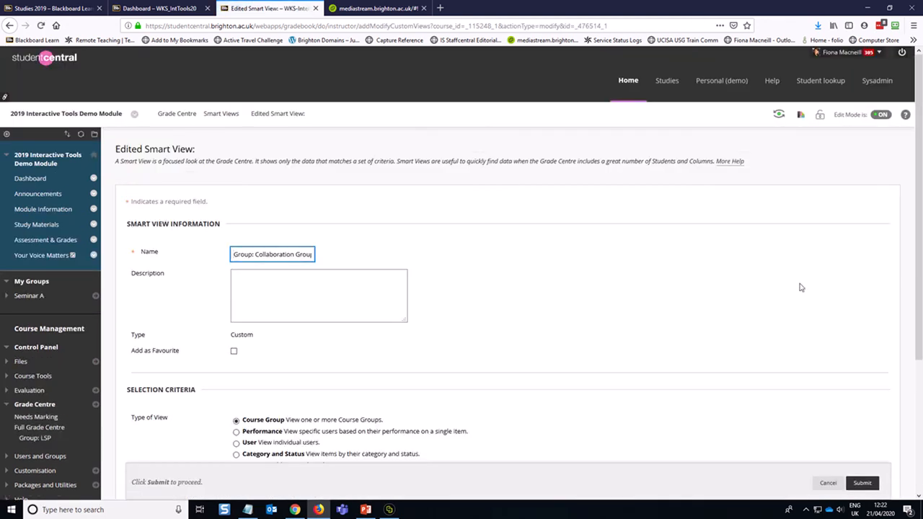
- Rename the smart view 'Group: Seminar A', favourite it, and open it under Grade Centre
scroll("down", 3)
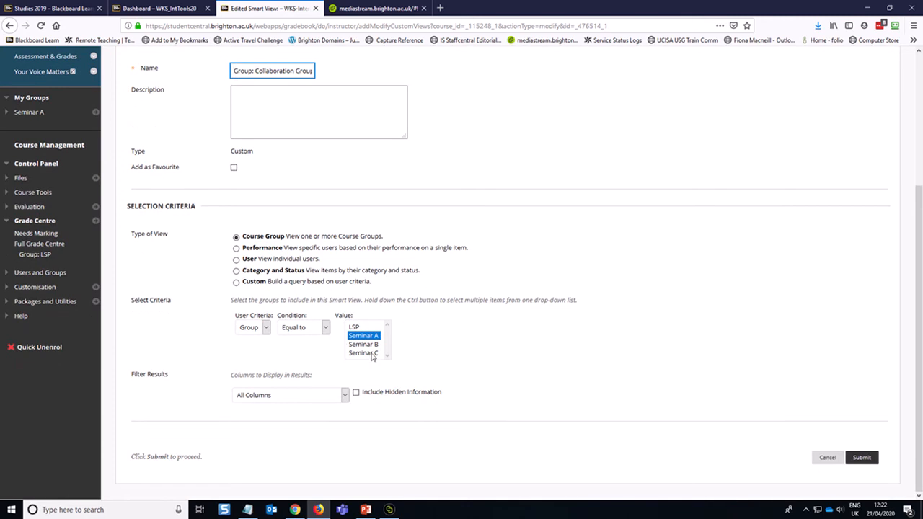
scroll("up", 3)
type("Group: S")
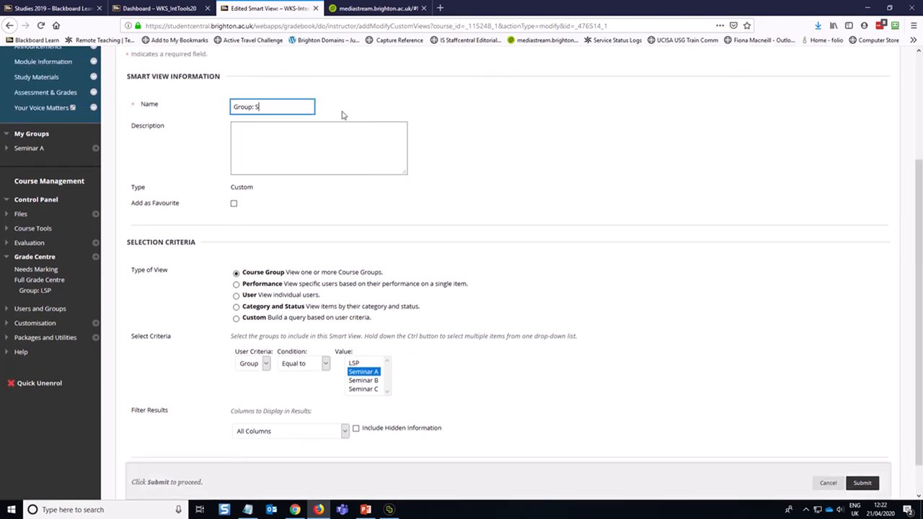
type("eminar A")
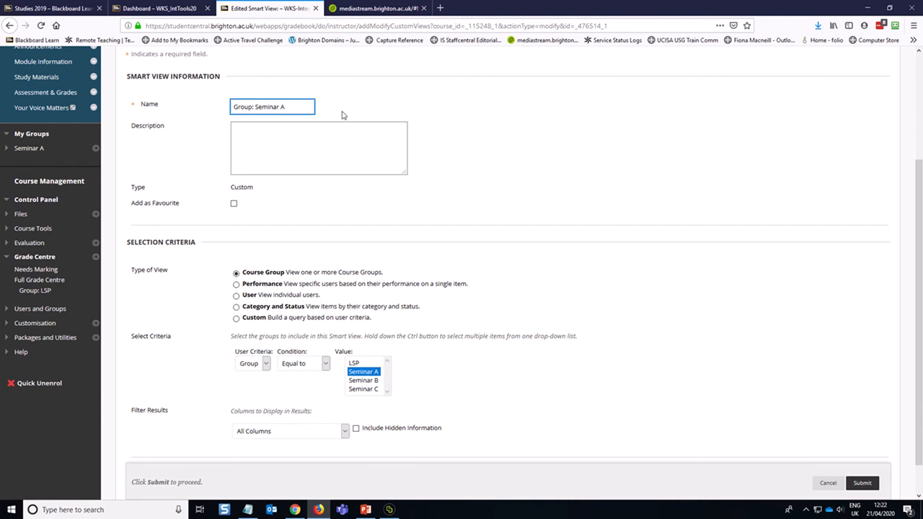
left_click(233, 203)
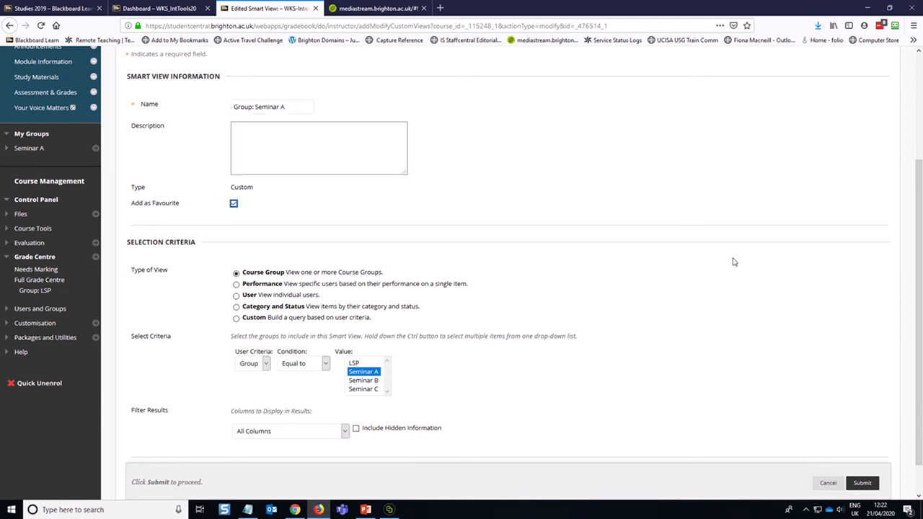
left_click(861, 482)
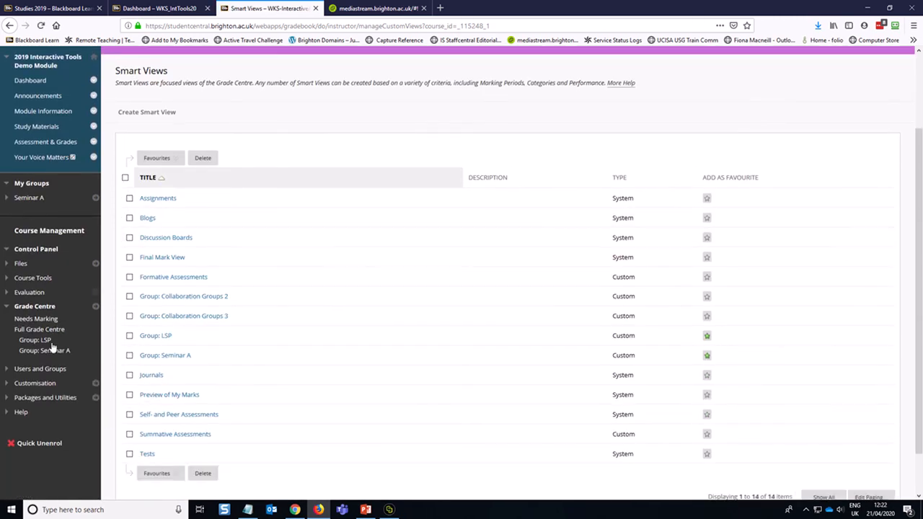
left_click(45, 350)
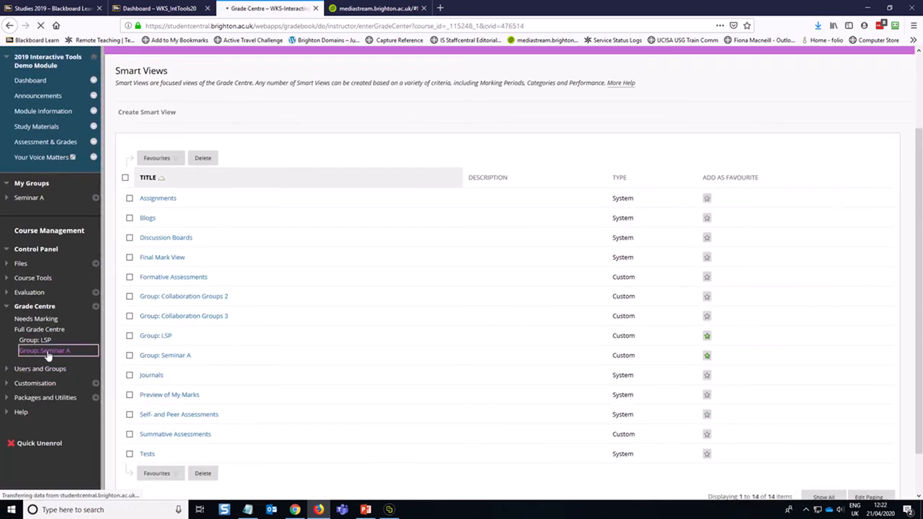
- Browse the Seminar A view's Collaboration Groups columns for Student2 and Student3
left_click(45, 350)
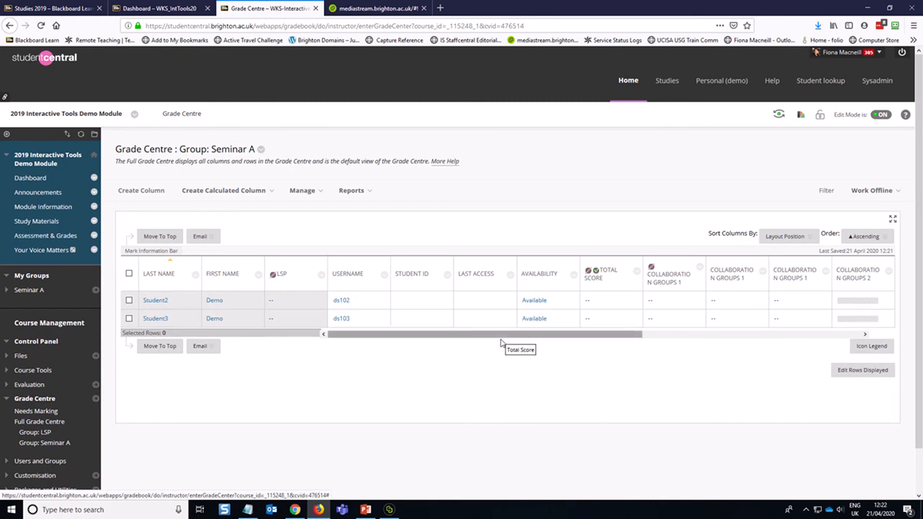
scroll("right", 3)
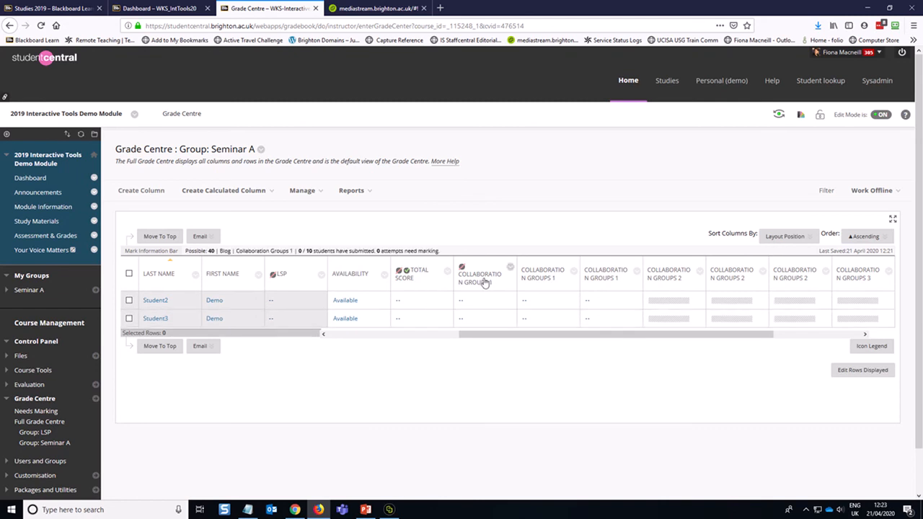
mouse_move(483, 277)
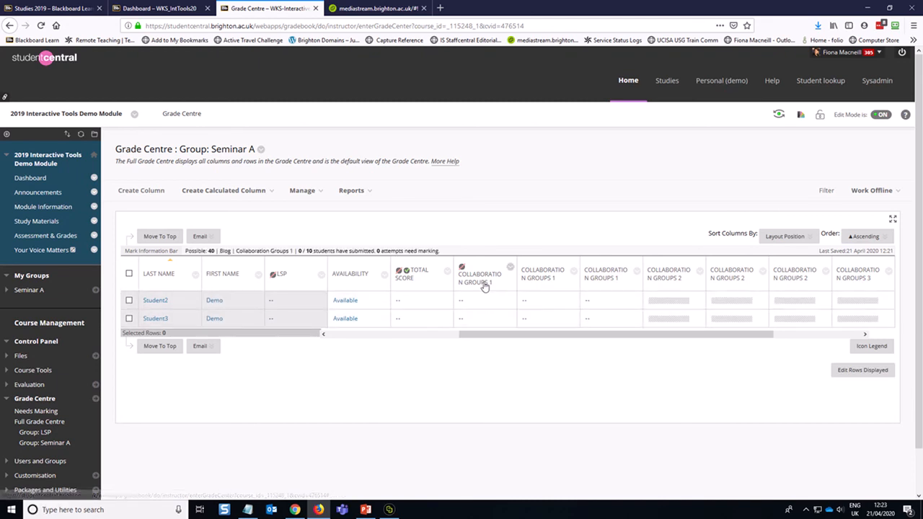
mouse_move(483, 280)
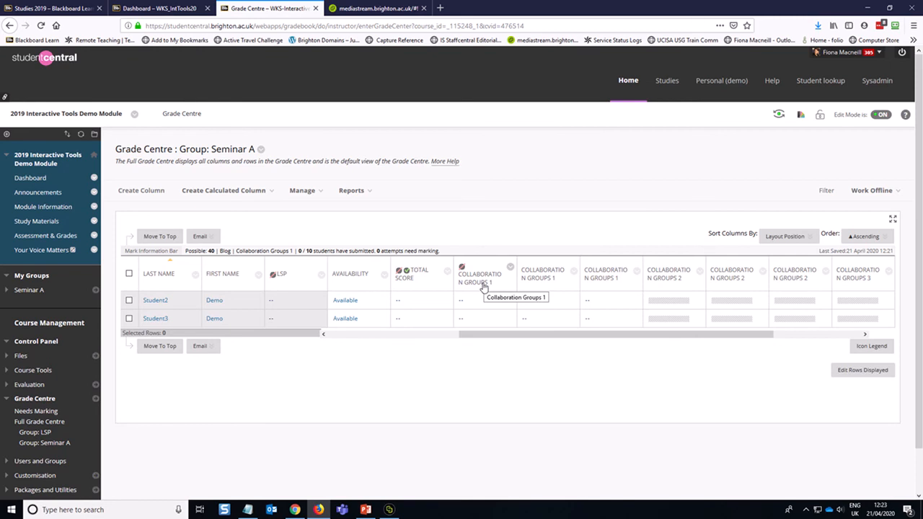
mouse_move(483, 288)
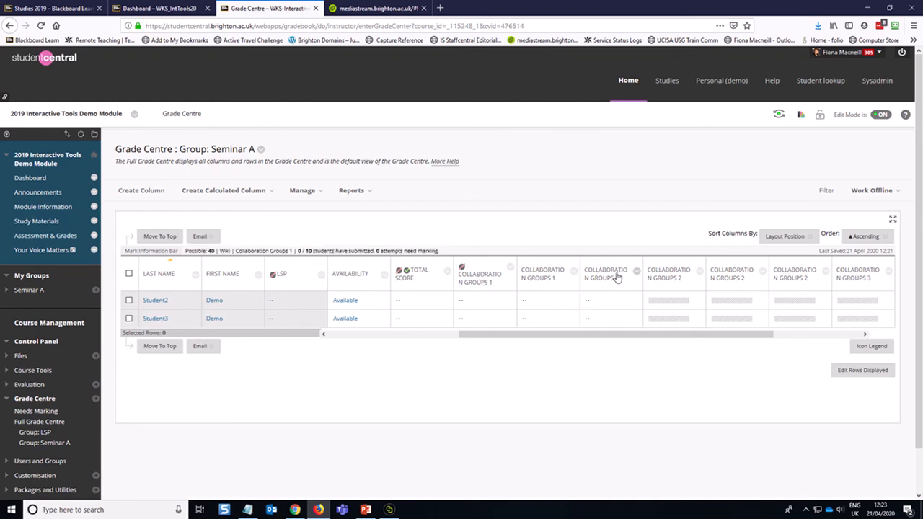
mouse_move(616, 276)
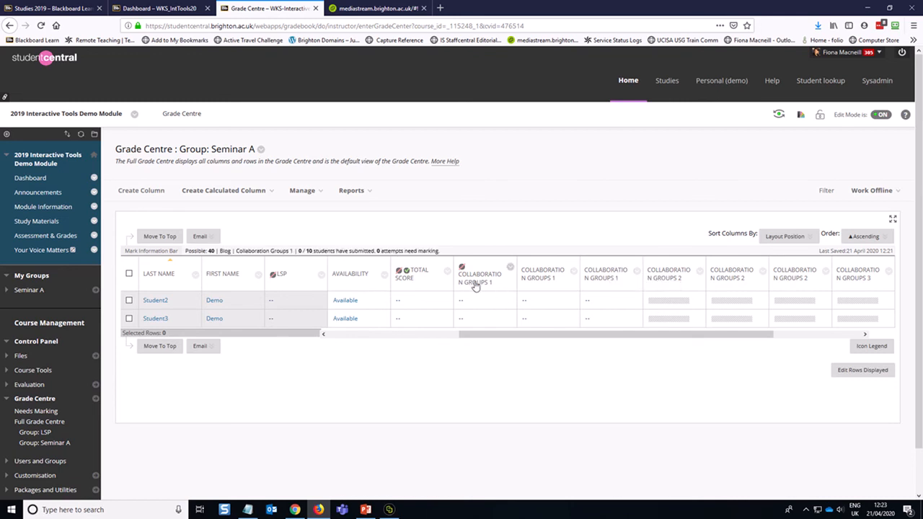
mouse_move(500, 281)
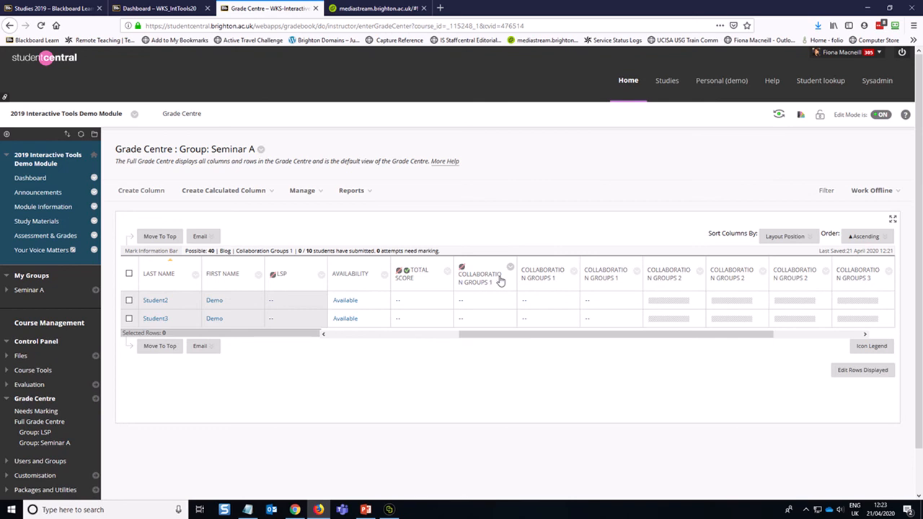
mouse_move(537, 277)
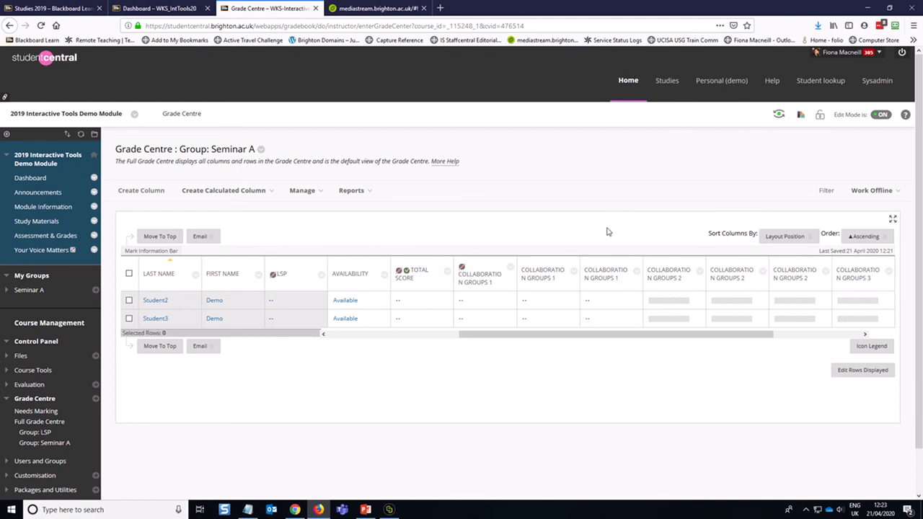
mouse_move(489, 224)
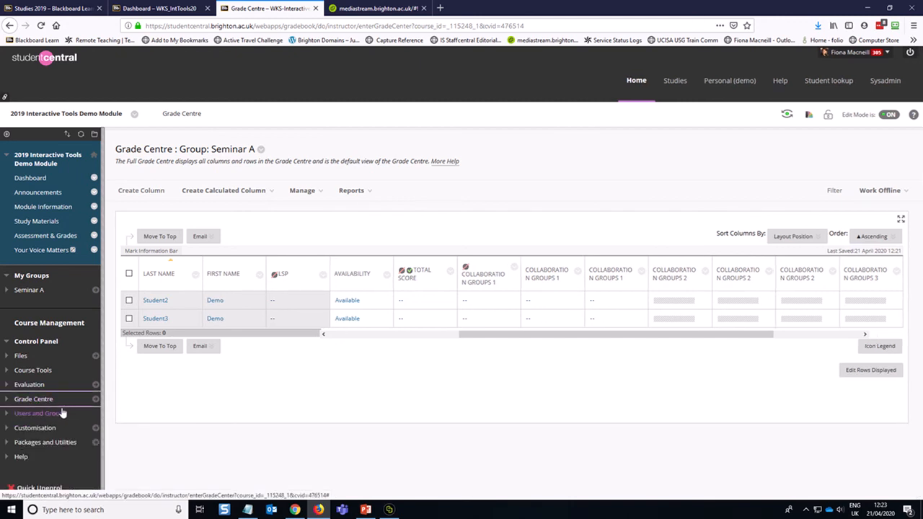
mouse_move(153, 416)
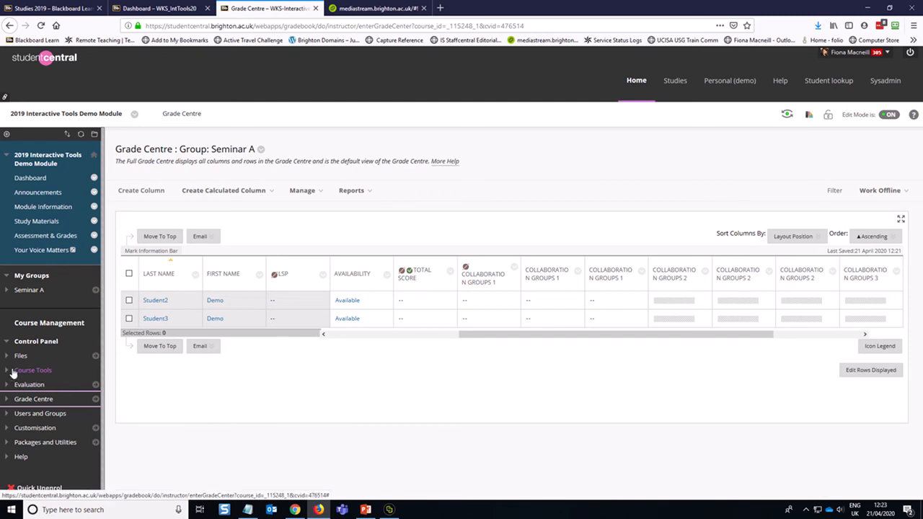
- Open the Blogs tool listing Seminar A, B and C blogs, then untick Seminar A
left_click(32, 370)
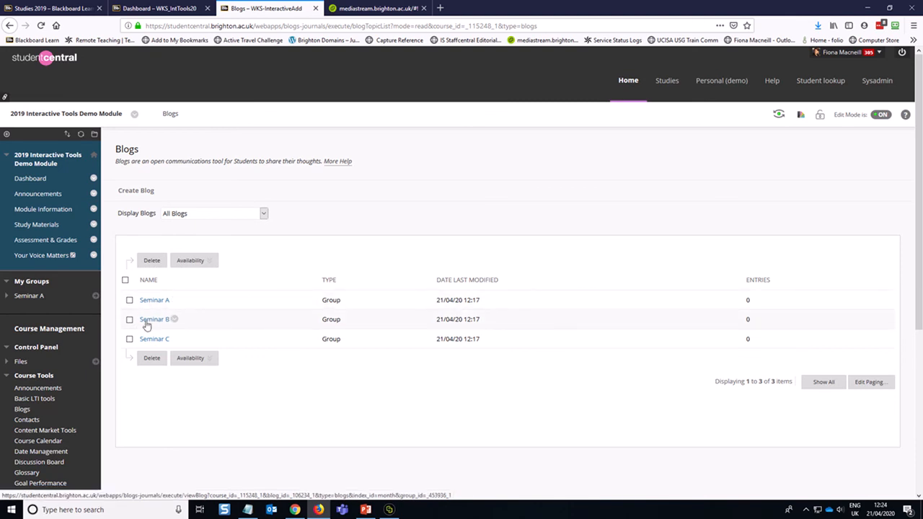
left_click(175, 300)
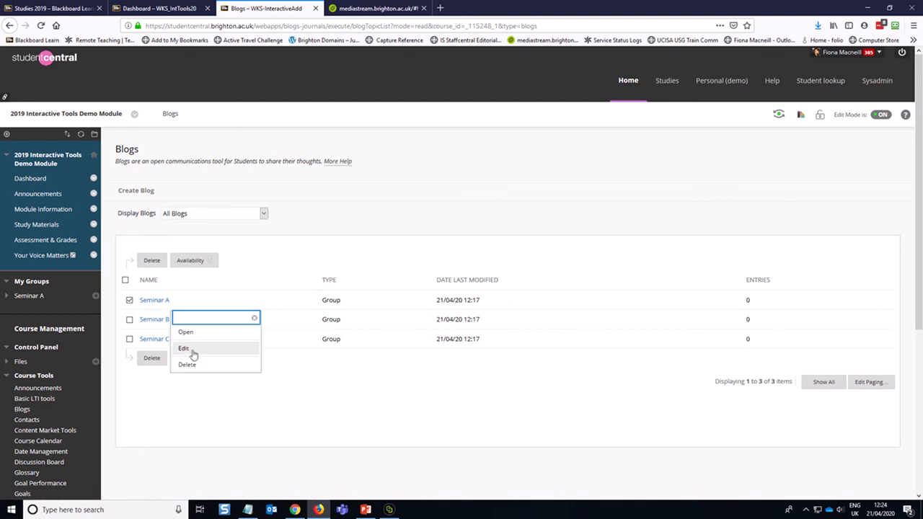
mouse_move(462, 413)
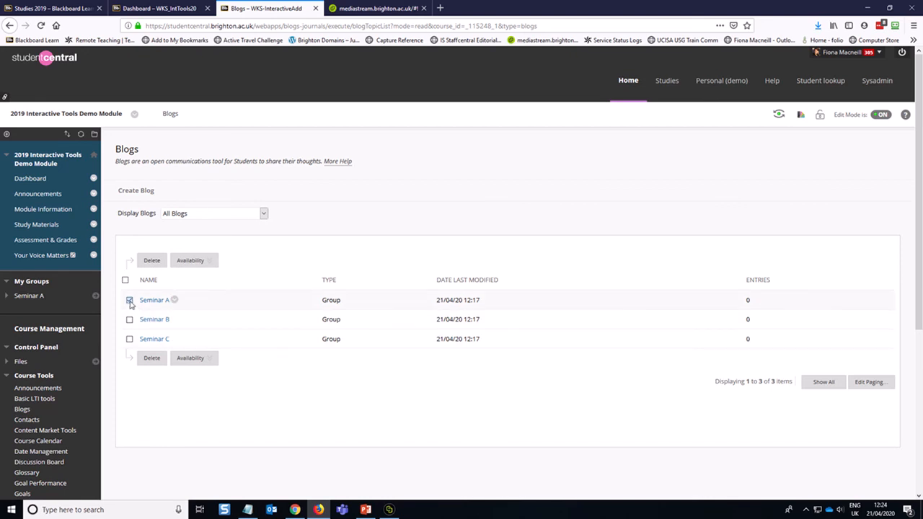
left_click(129, 300)
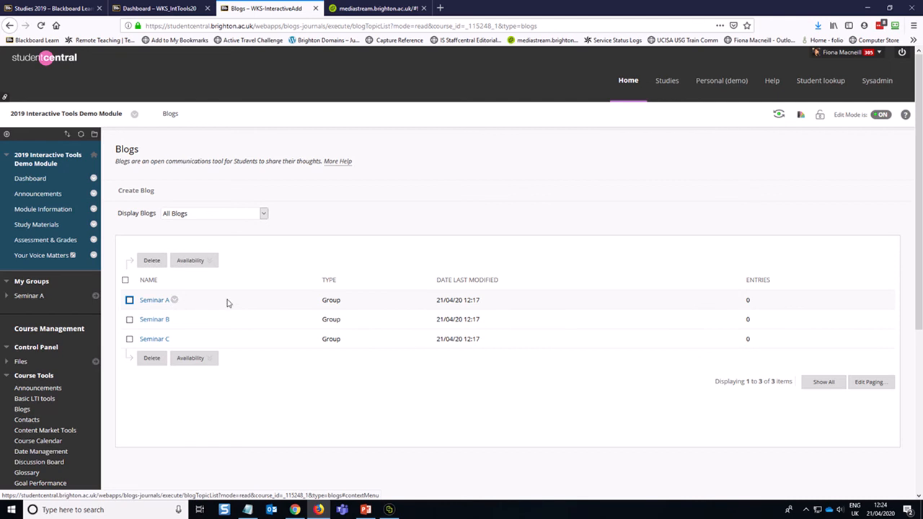
mouse_move(253, 276)
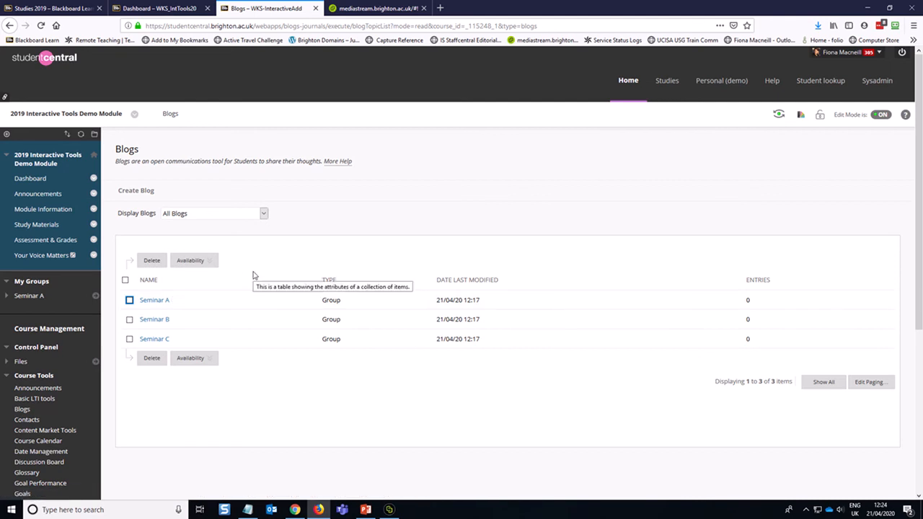
mouse_move(354, 435)
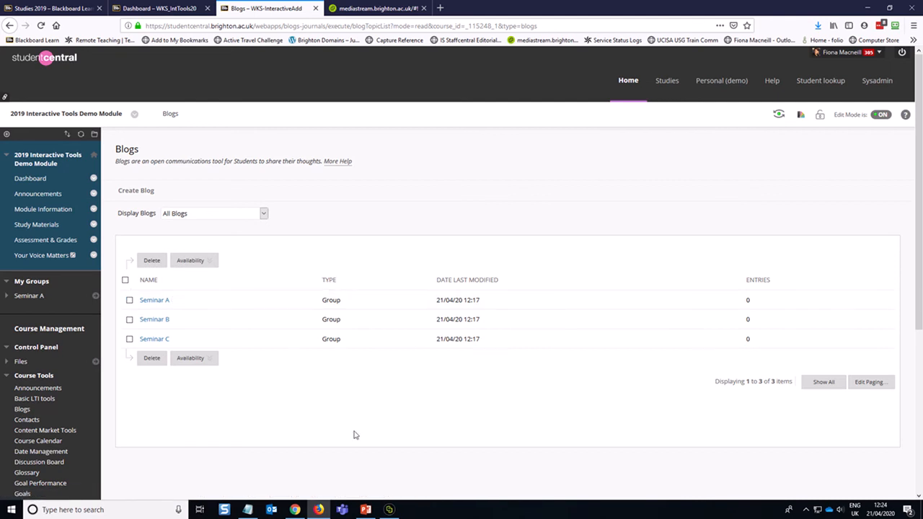
mouse_move(154, 300)
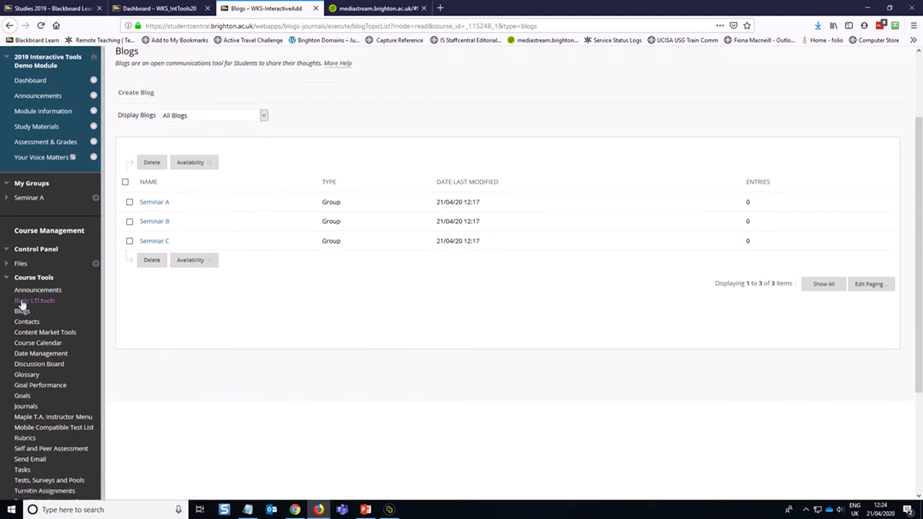
mouse_move(339, 330)
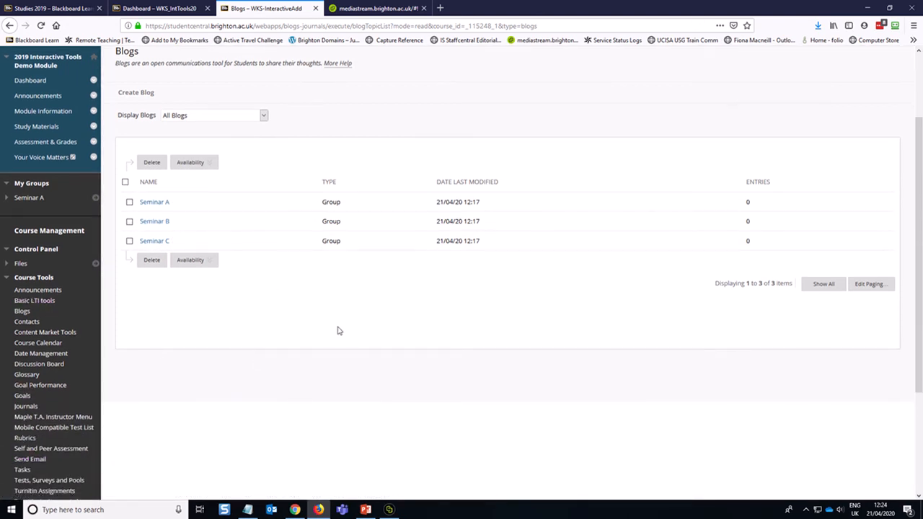